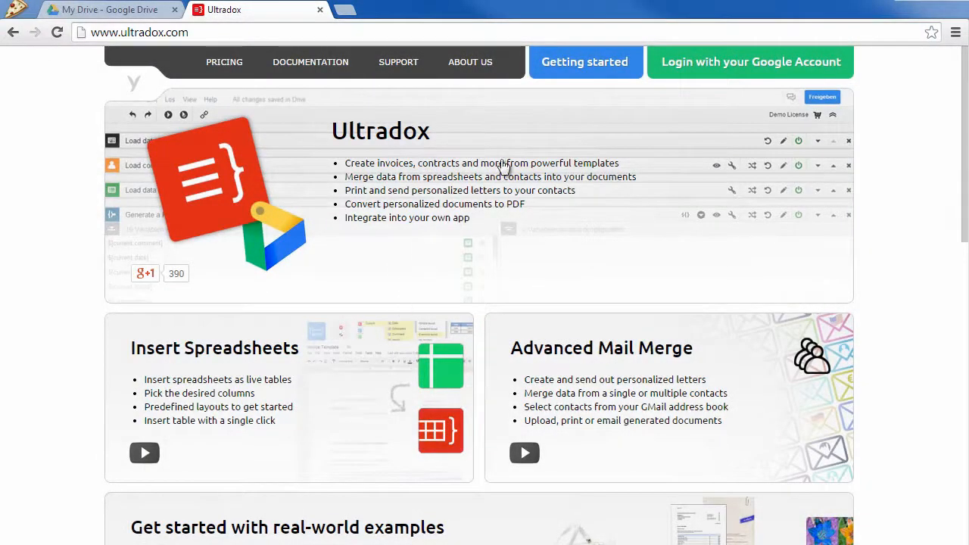
mouse_move(729, 62)
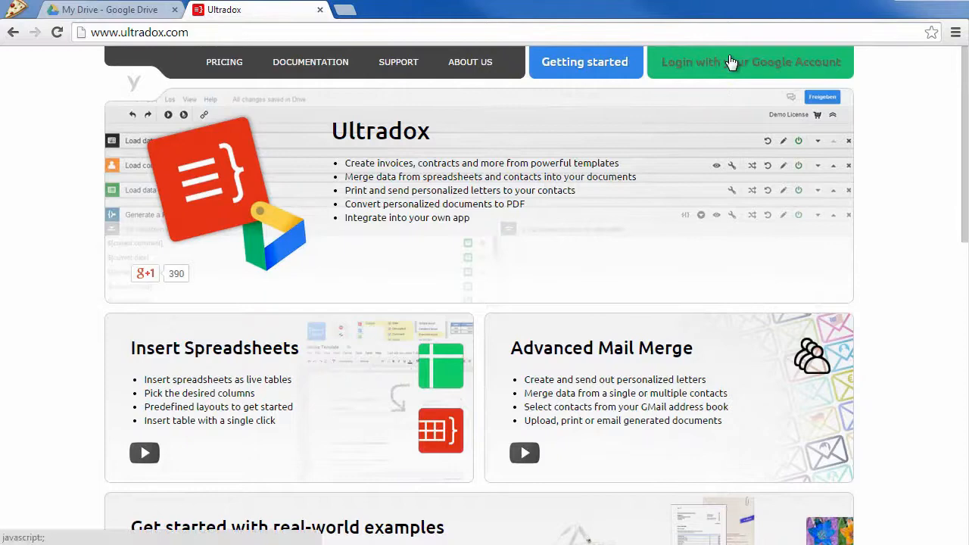
- Sign in with the Google account and scroll down to the examples gallery
left_click(751, 63)
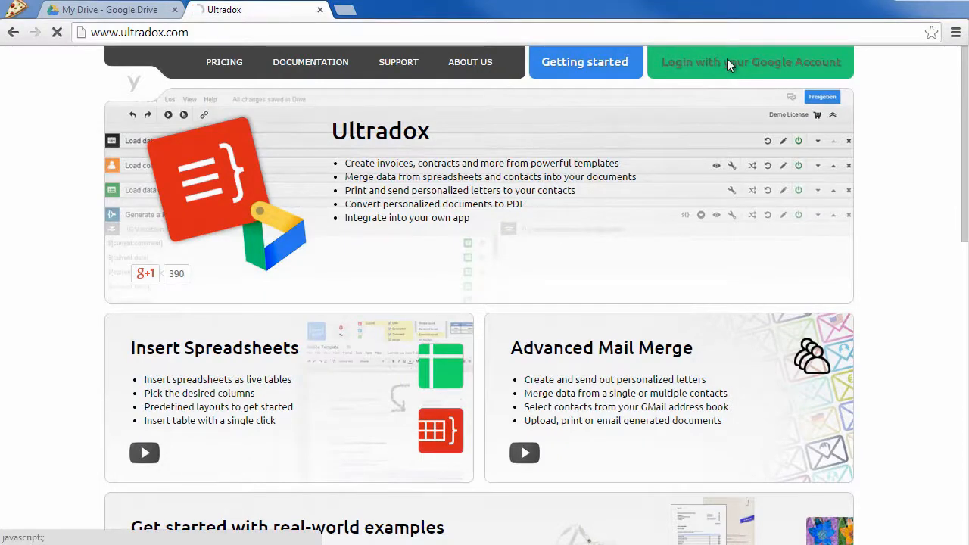
left_click(751, 61)
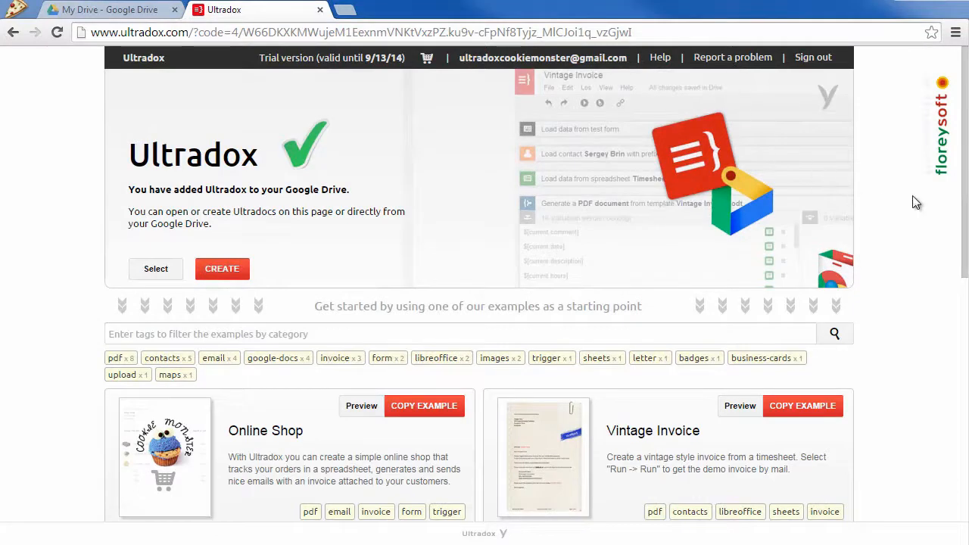
scroll("down", 3)
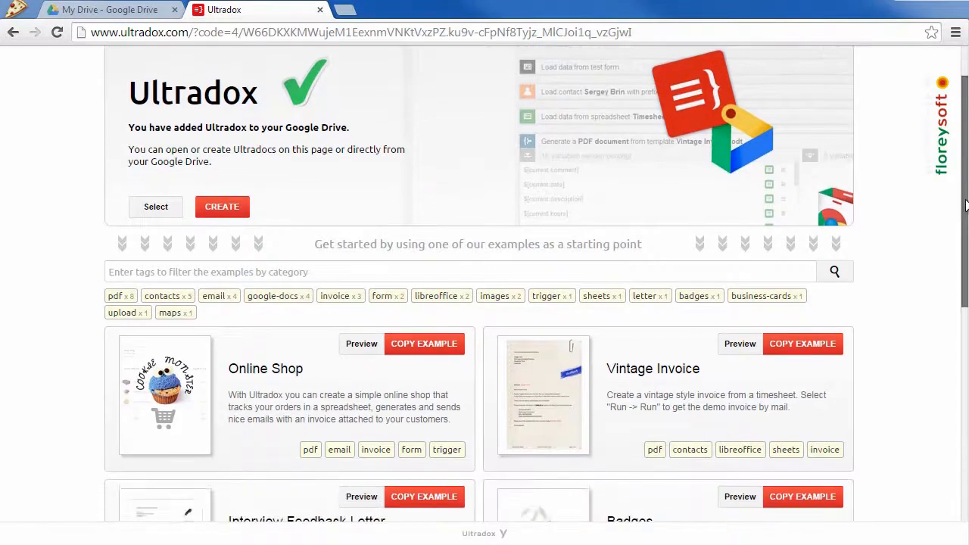
scroll("down", 3)
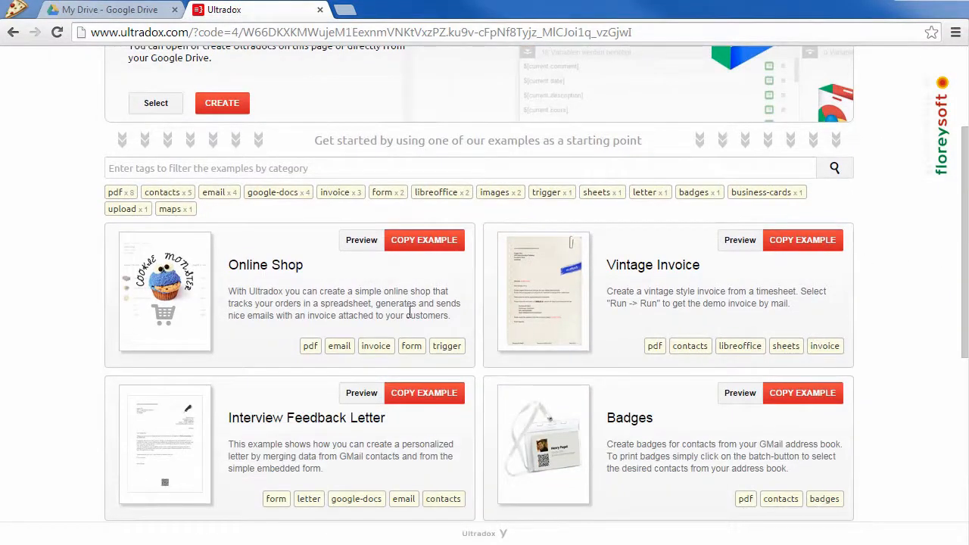
mouse_move(356, 286)
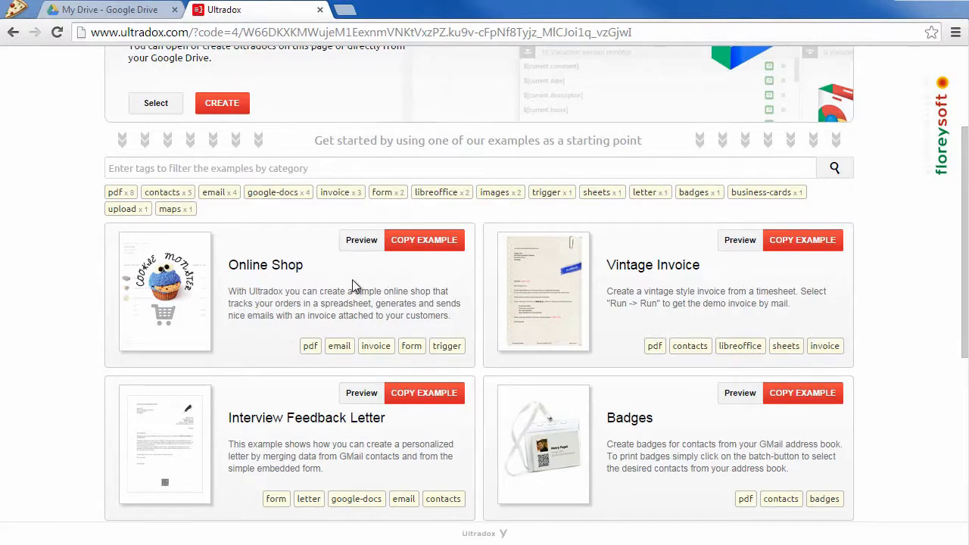
mouse_move(415, 279)
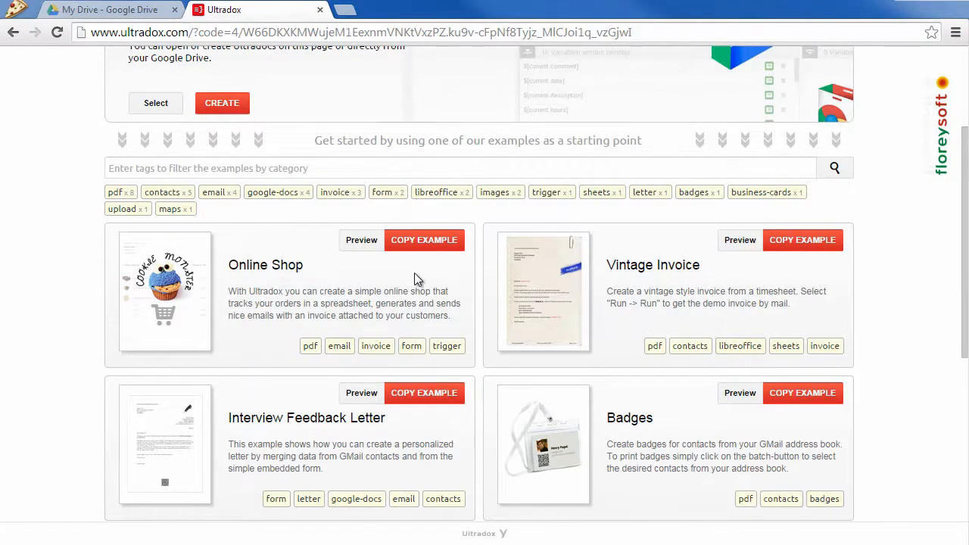
- Copy the Online Shop example into Drive and close the finished Copy project report
left_click(424, 240)
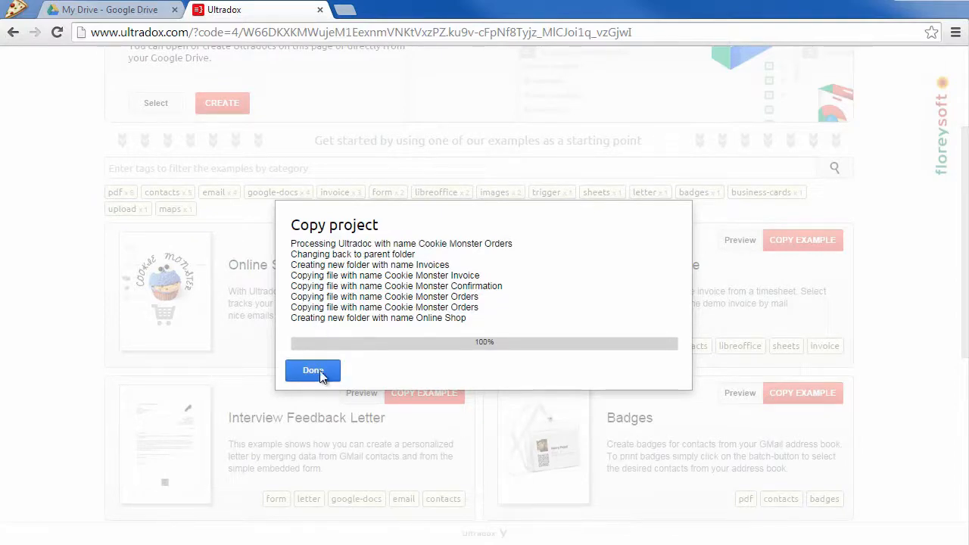
left_click(311, 369)
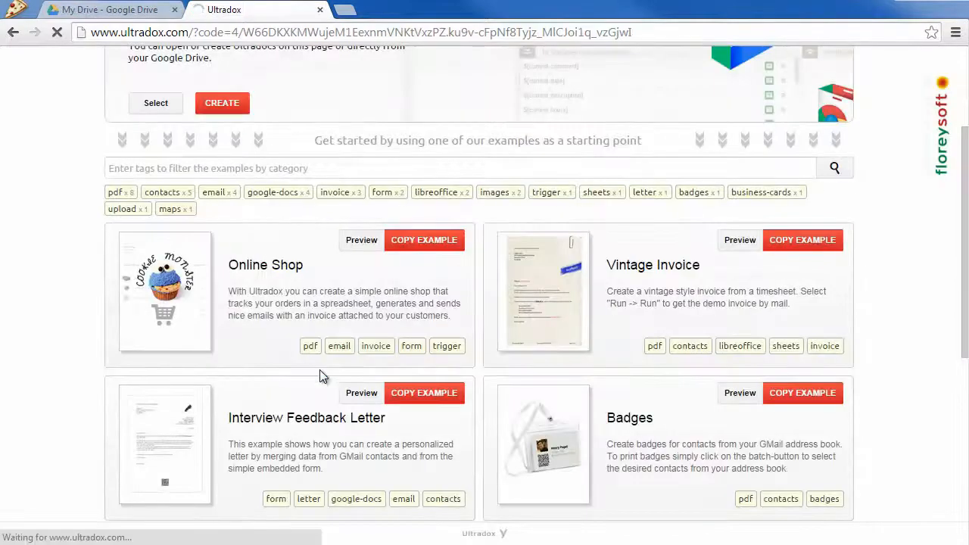
- Open the copied Cookie Monster Orders project in the Ultradox editor
left_click(424, 239)
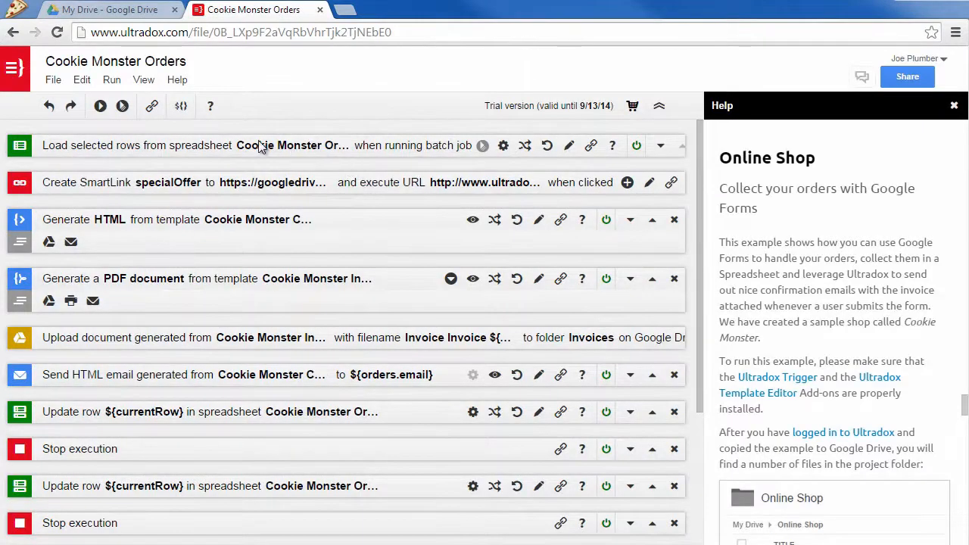
mouse_move(103, 445)
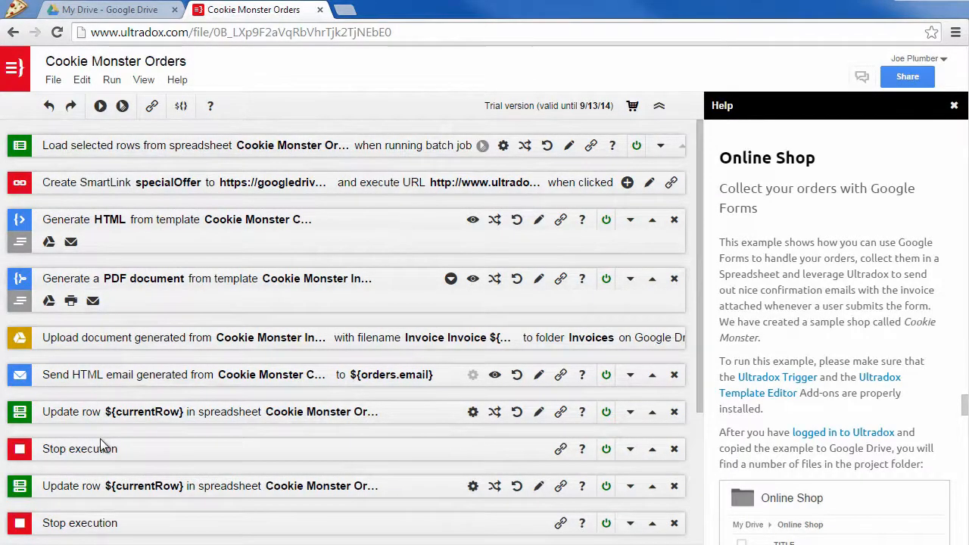
mouse_move(760, 230)
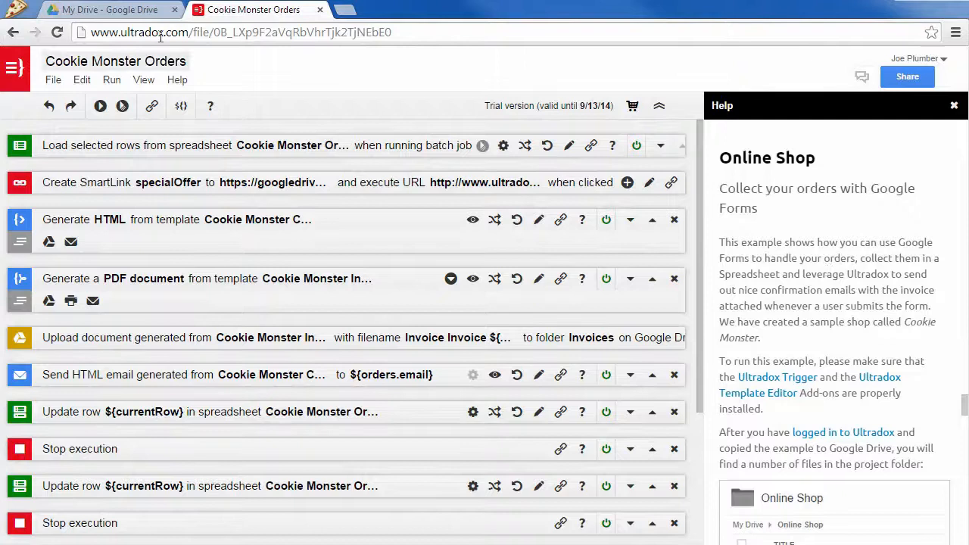
- Switch to the Google Drive tab listing the copied Online Shop files
left_click(106, 10)
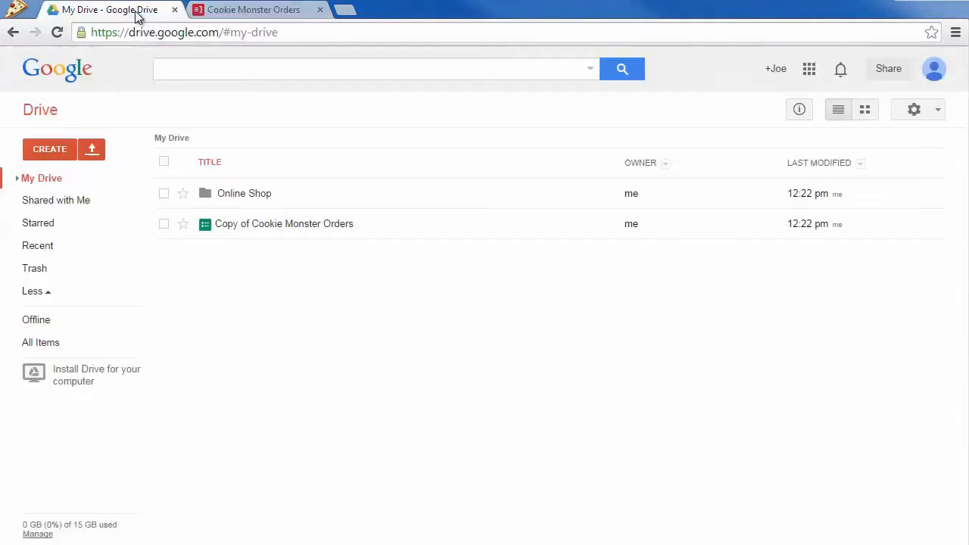
mouse_move(244, 194)
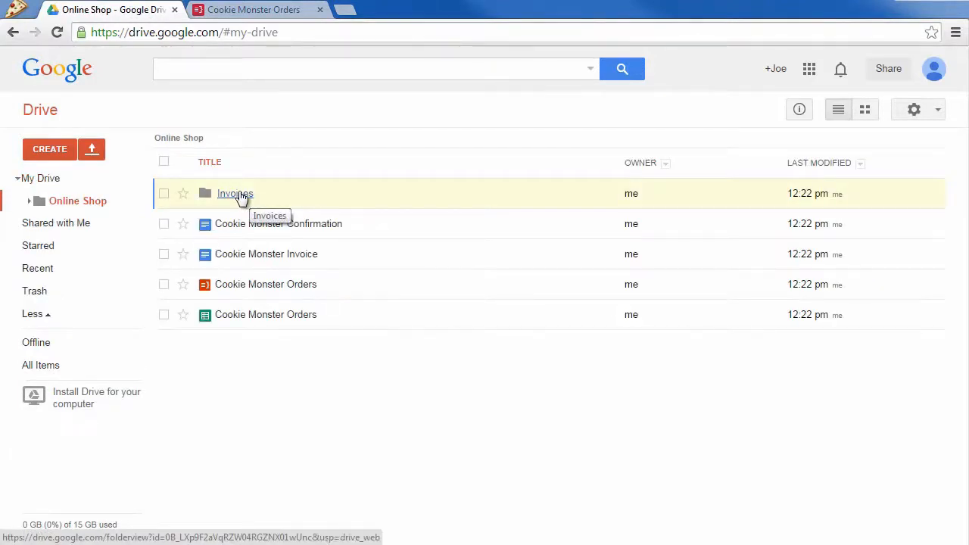
mouse_move(224, 224)
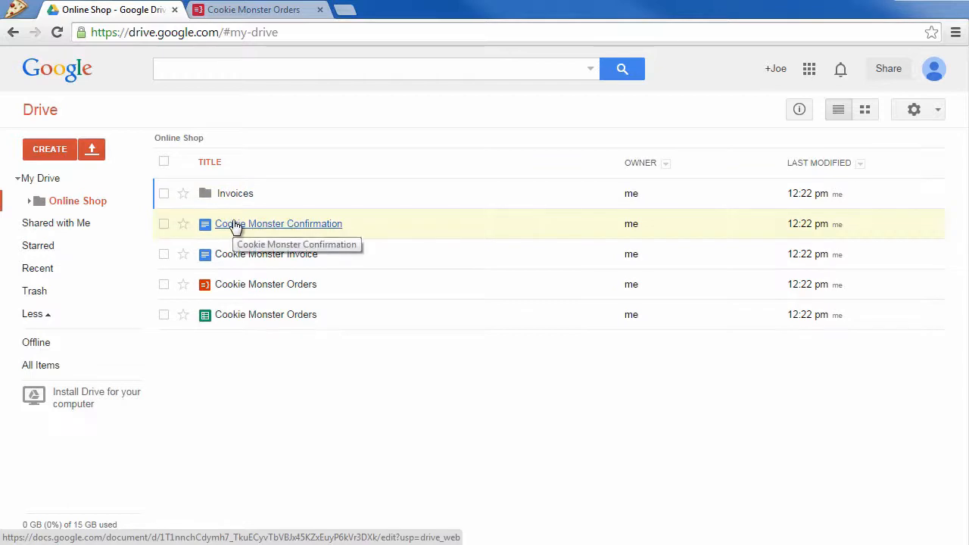
mouse_move(267, 255)
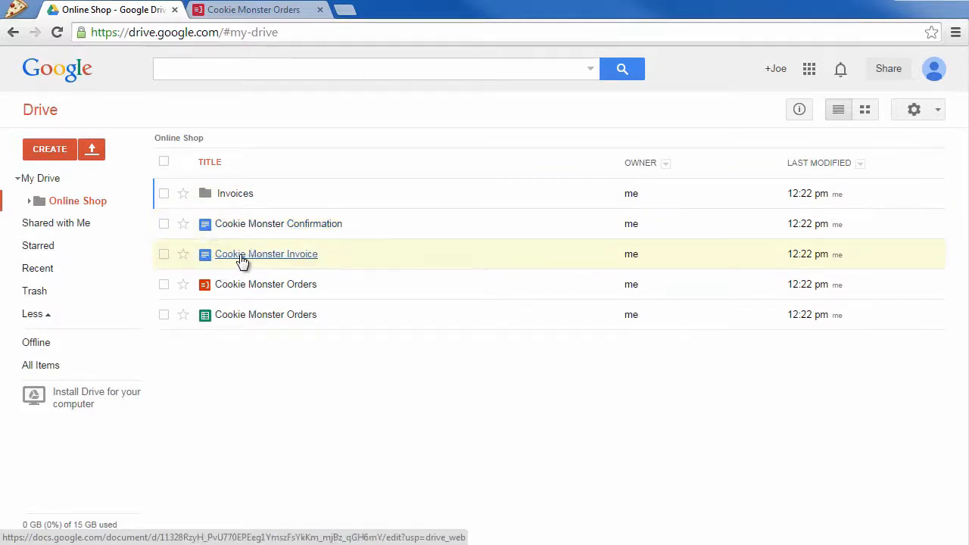
mouse_move(266, 254)
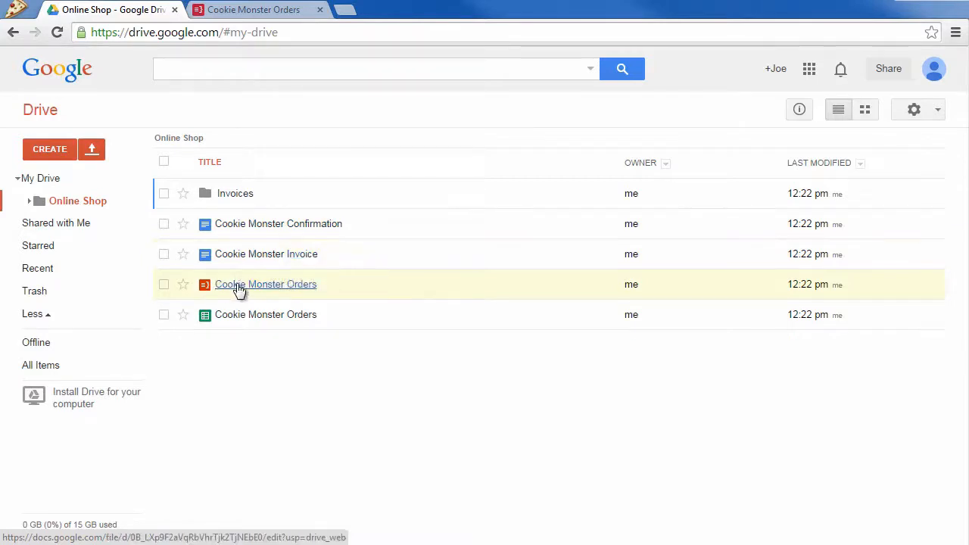
mouse_move(287, 294)
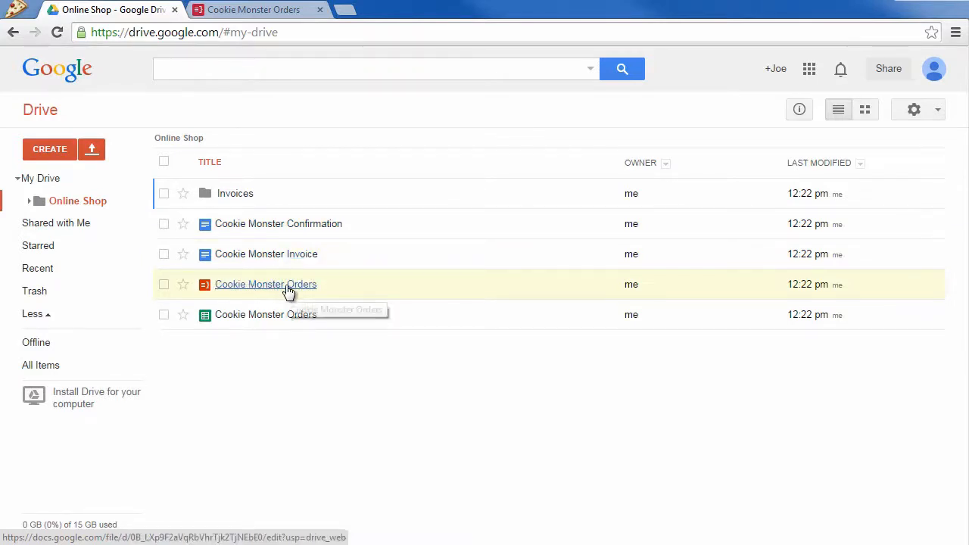
mouse_move(234, 313)
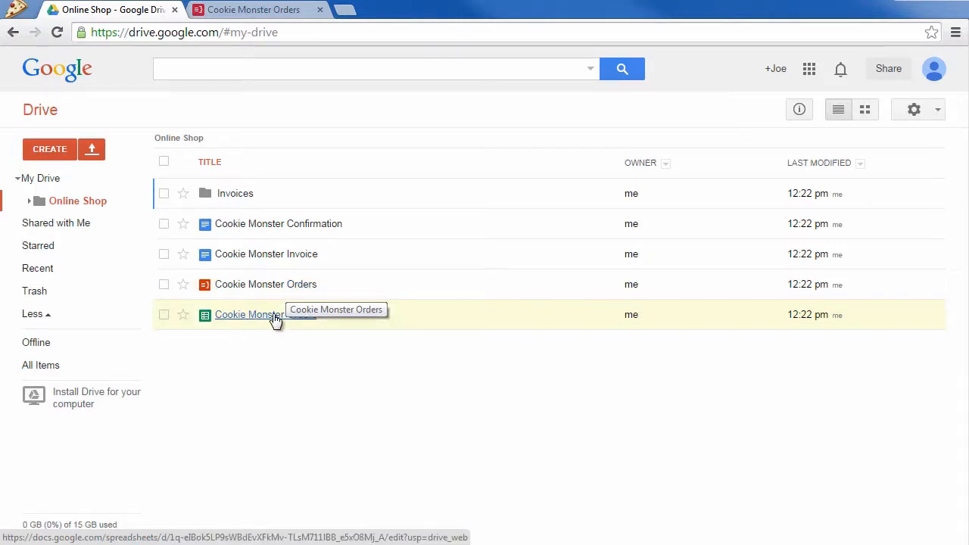
- Open the Cookie Monster Orders spreadsheet and inspect the Price Brownies ARRAYFORMULA in K1
left_click(249, 313)
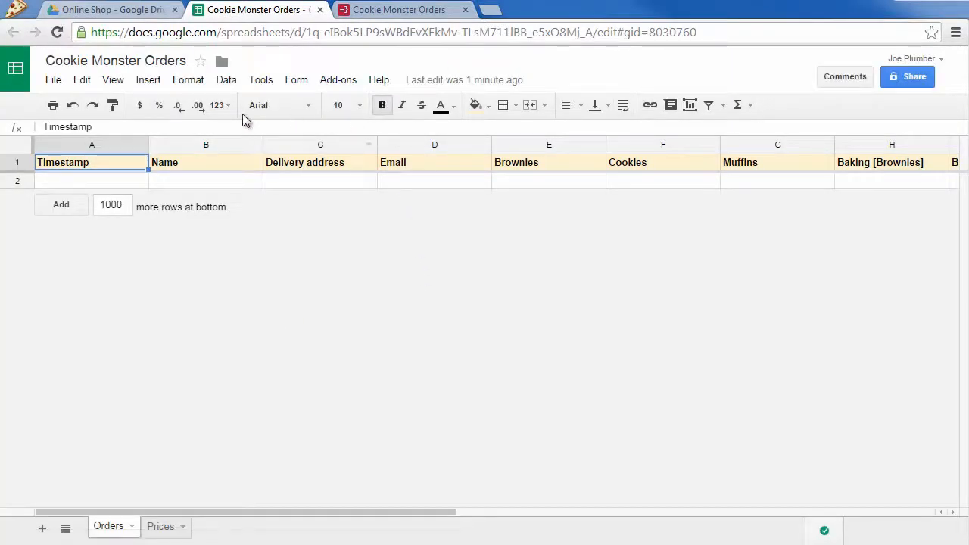
mouse_move(309, 263)
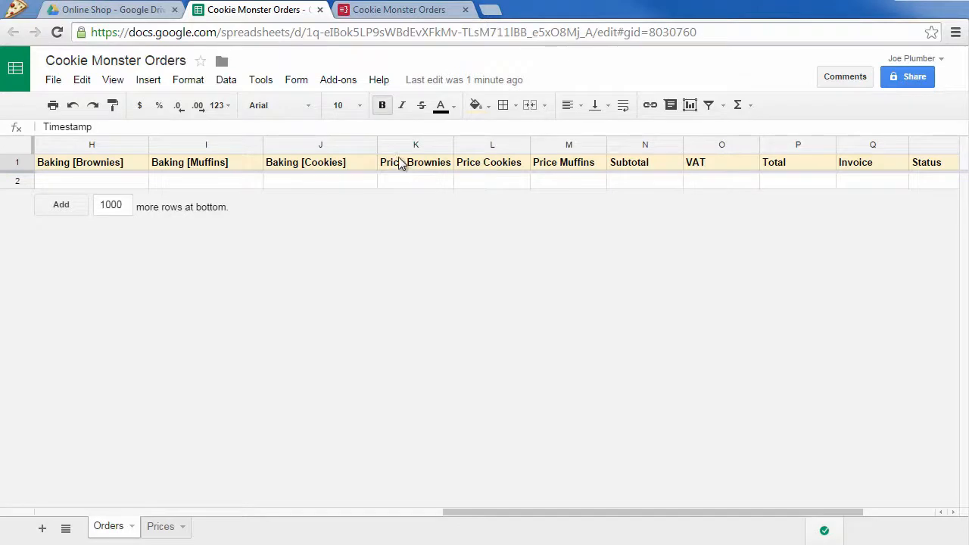
left_click(415, 162)
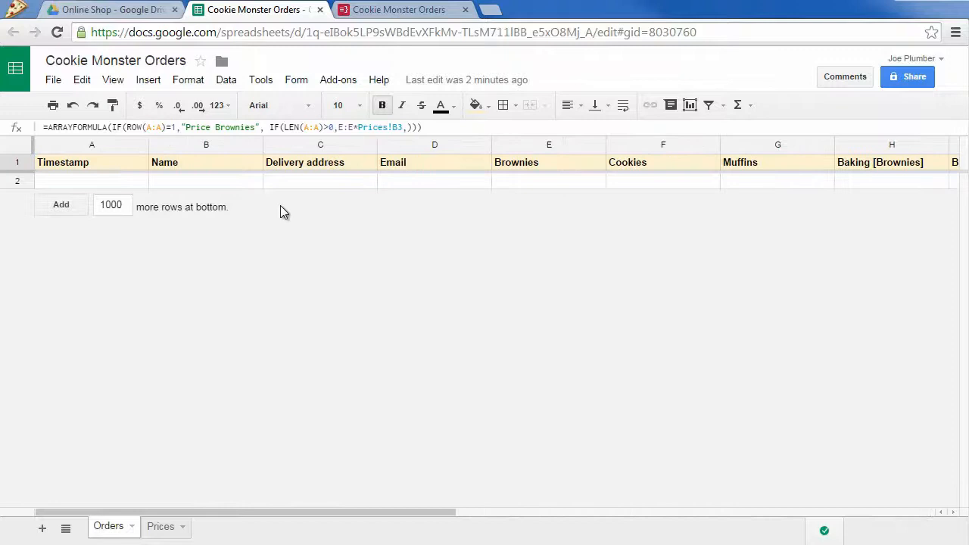
- Activate the Ultradox trigger from the add-ons sidebar so each form submission runs Ultradox
left_click(337, 78)
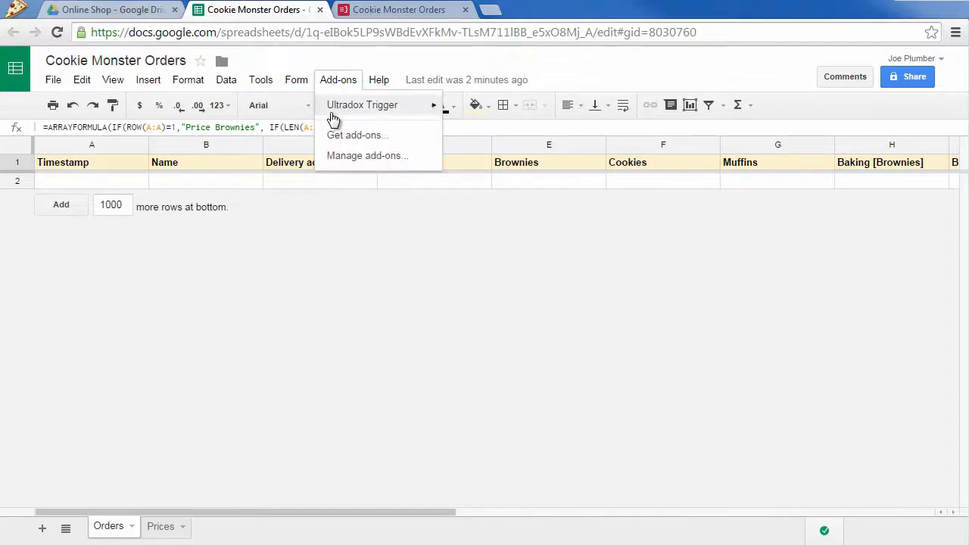
mouse_move(362, 104)
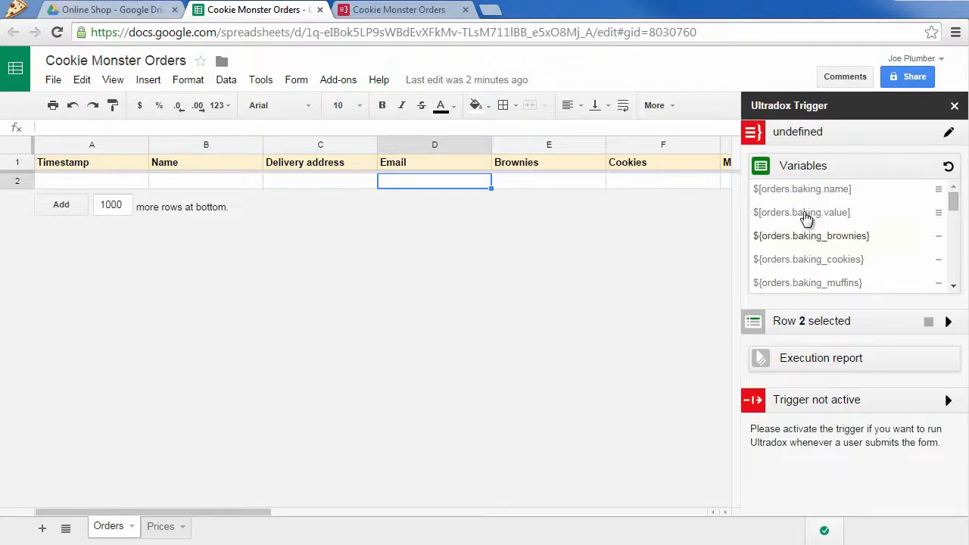
mouse_move(810, 236)
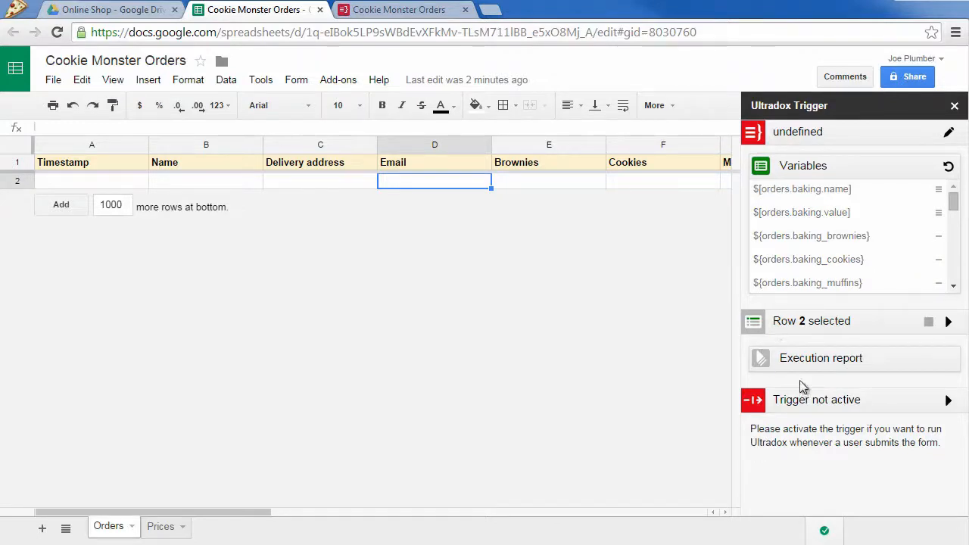
mouse_move(845, 421)
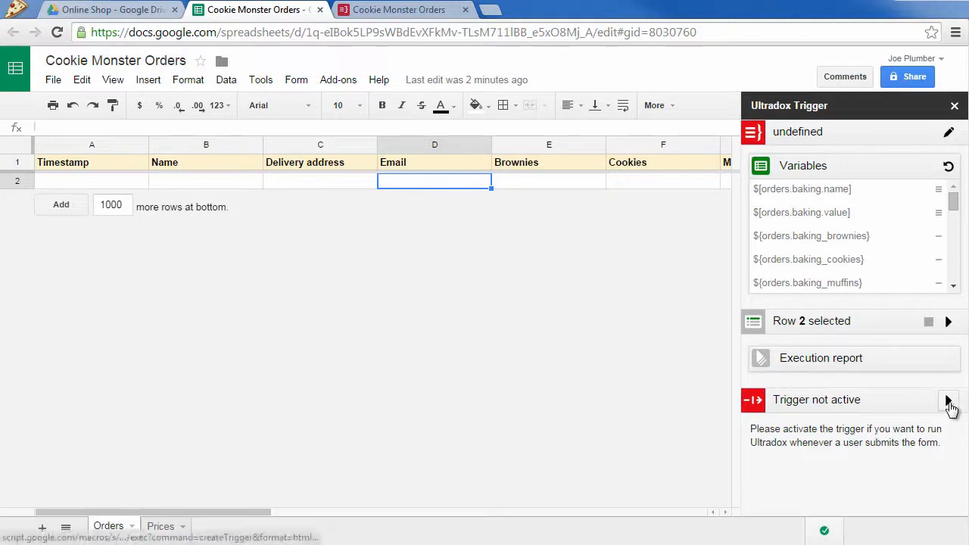
left_click(947, 400)
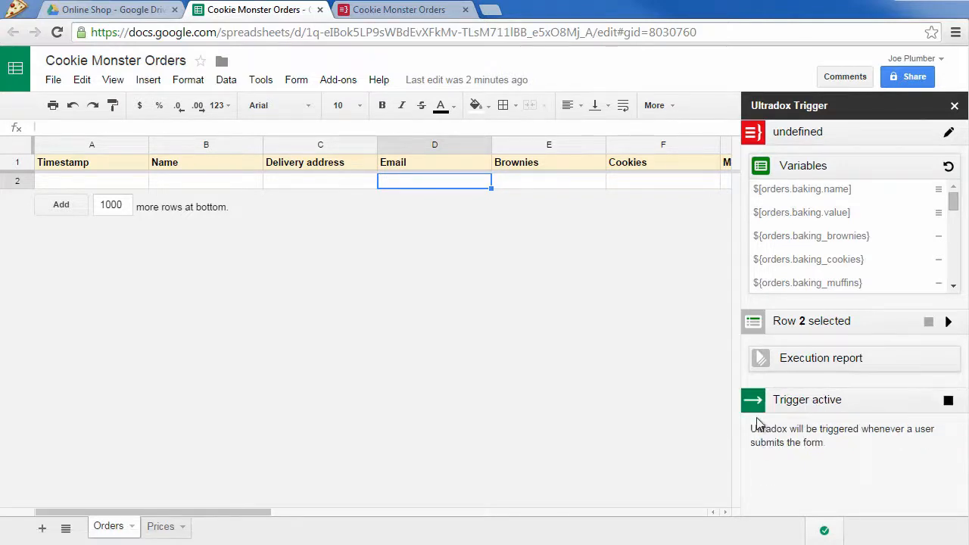
mouse_move(790, 442)
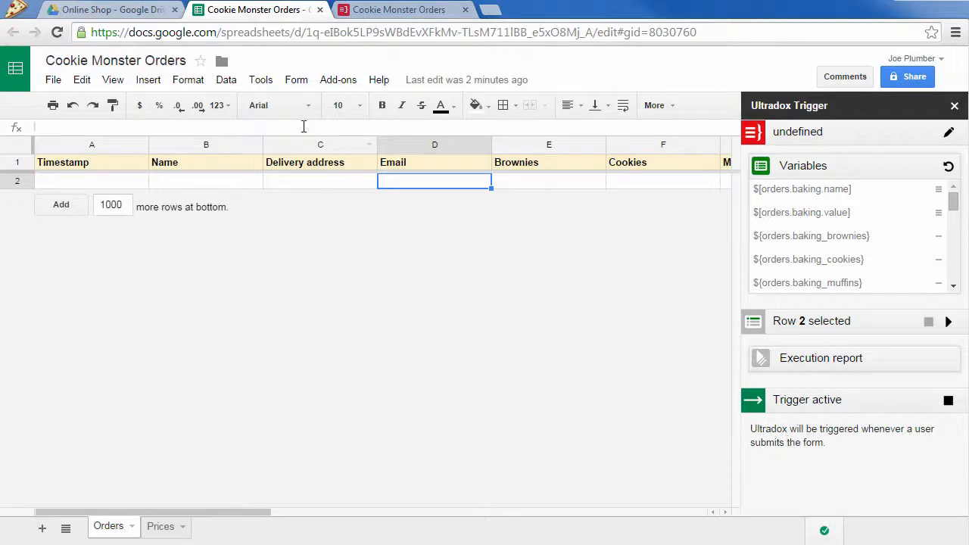
left_click(296, 79)
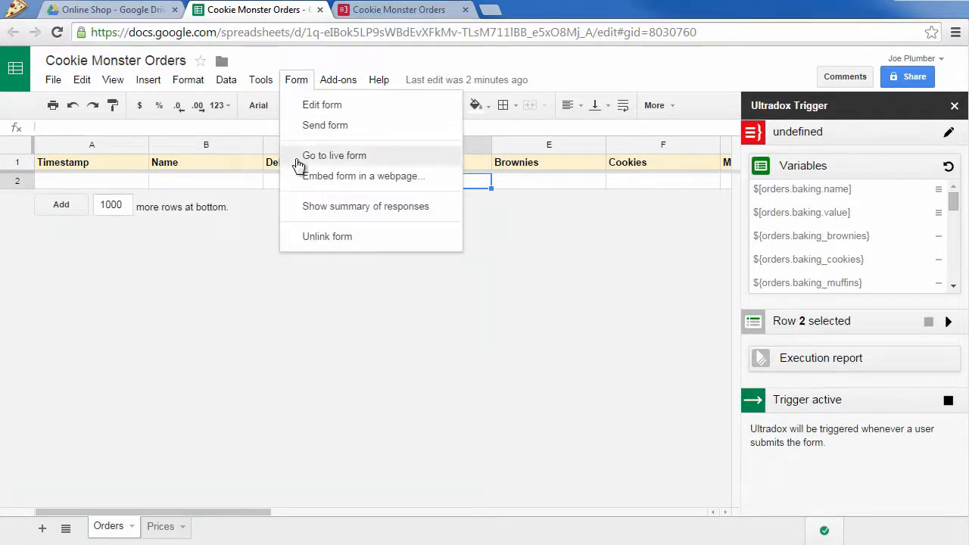
left_click(333, 154)
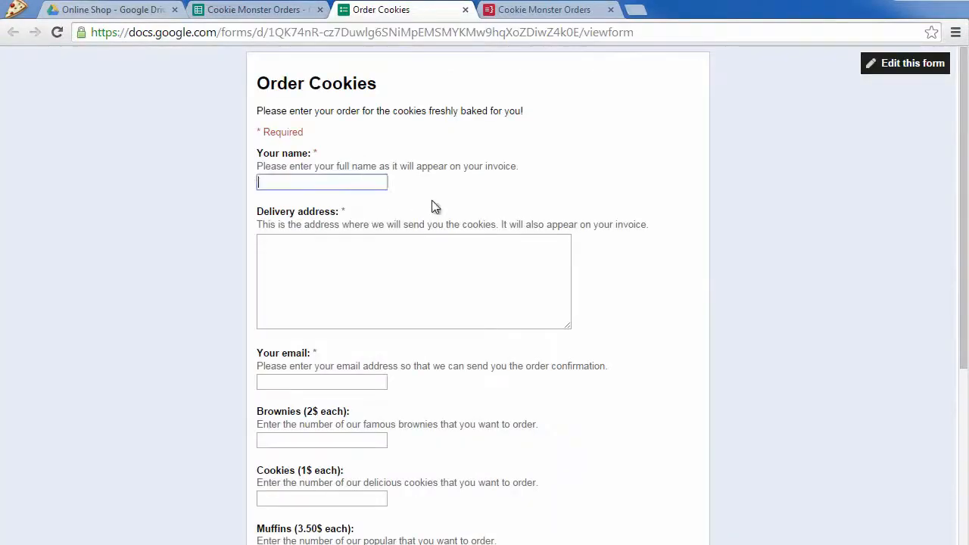
type("Daniel")
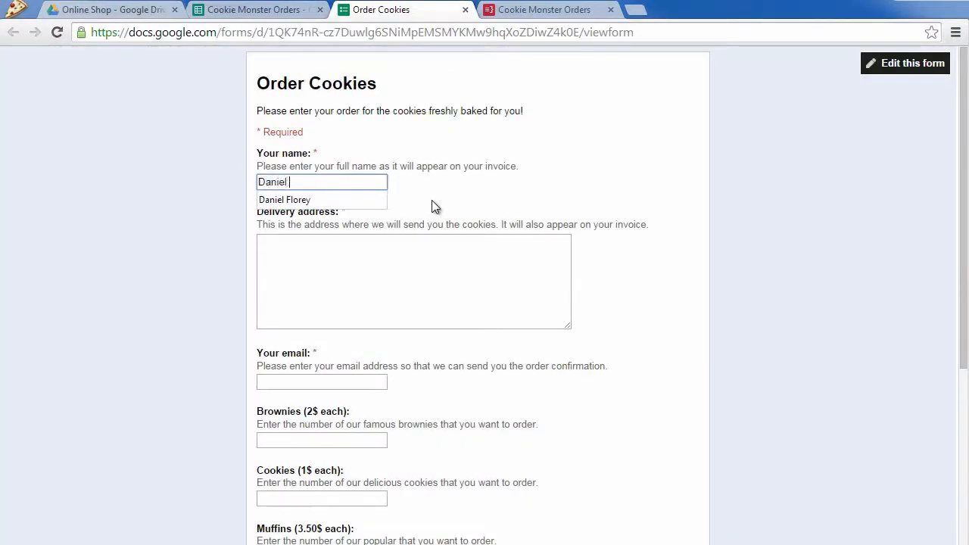
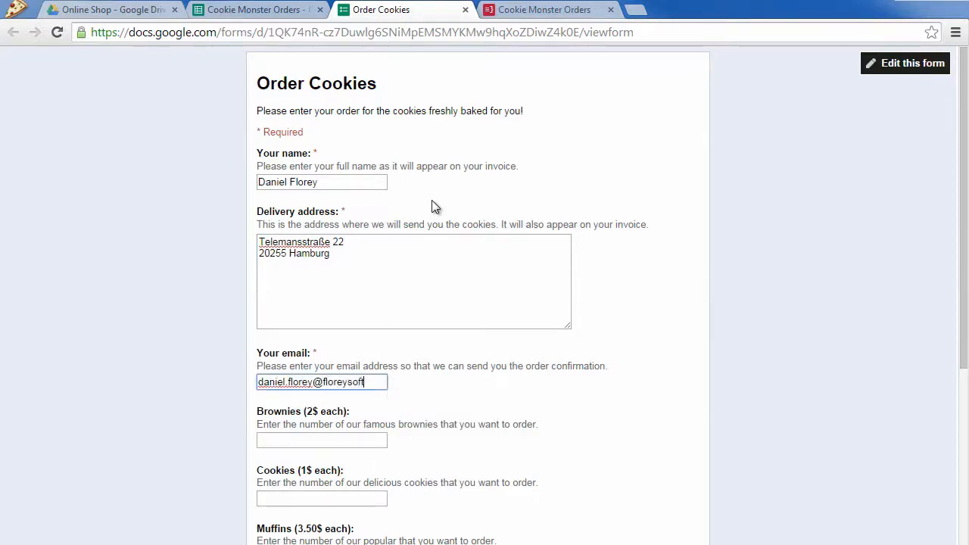
- Enter the brownie and muffin quantities, choose rare and medium baking, and submit the order
left_click(321, 439)
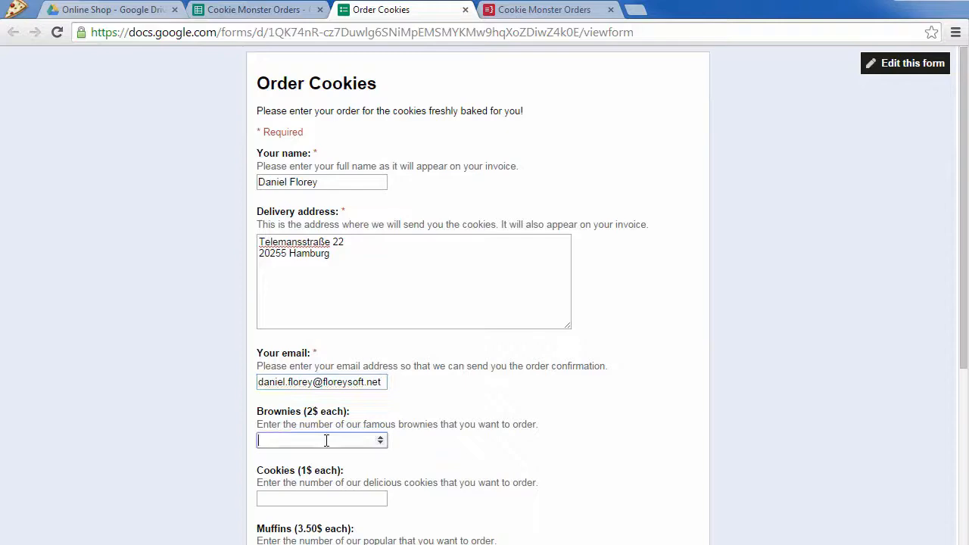
type("5")
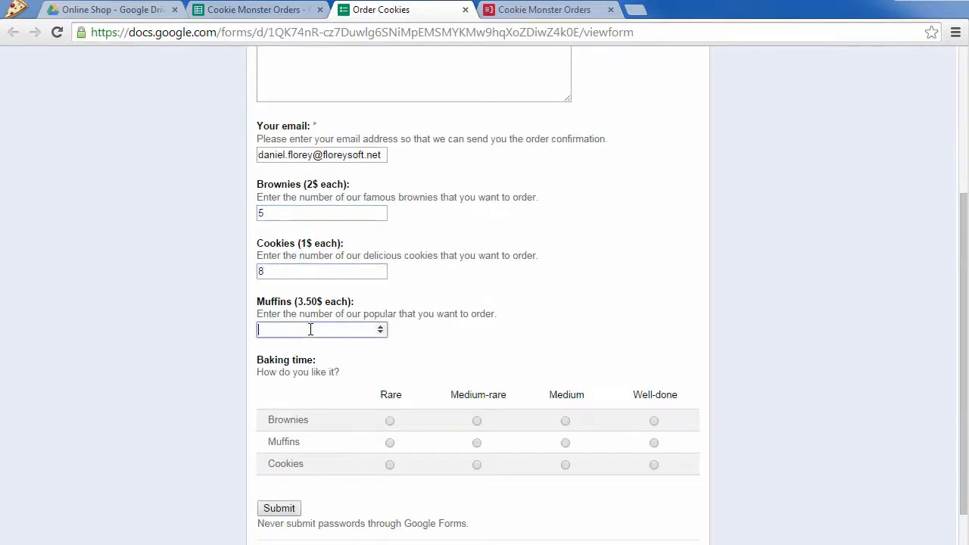
type("3")
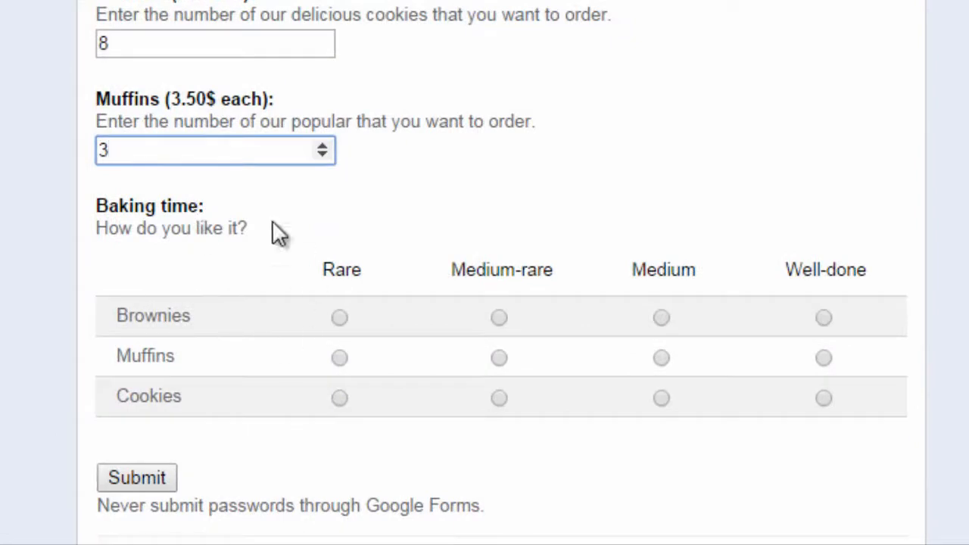
mouse_move(341, 318)
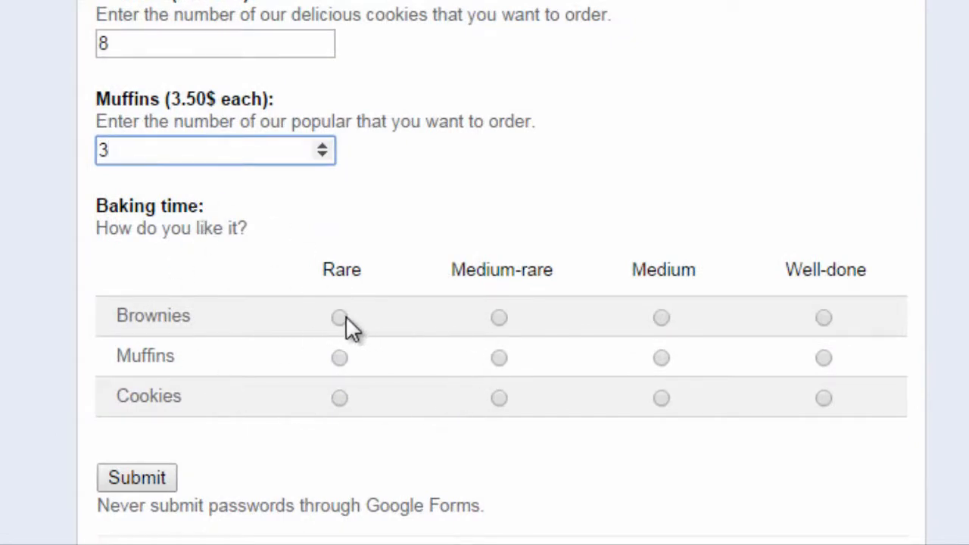
left_click(339, 318)
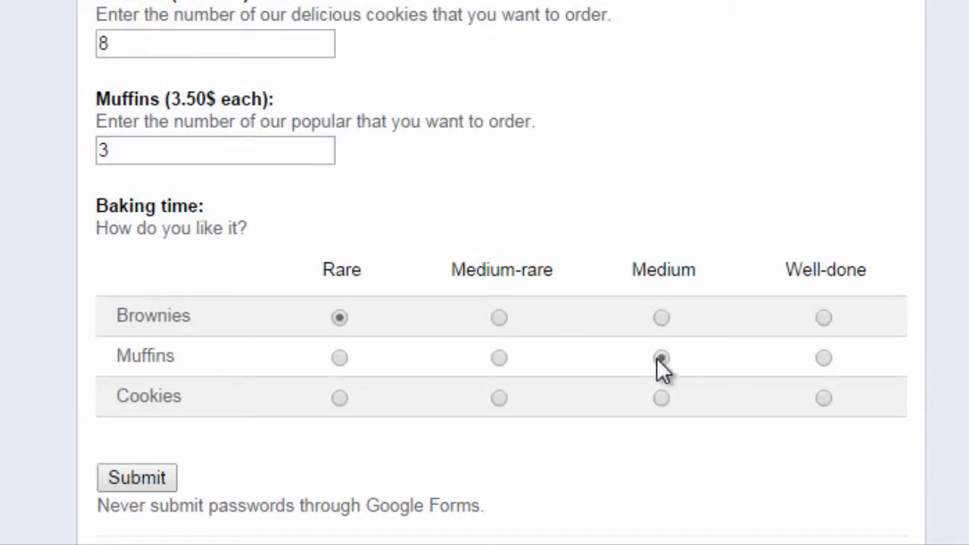
left_click(823, 396)
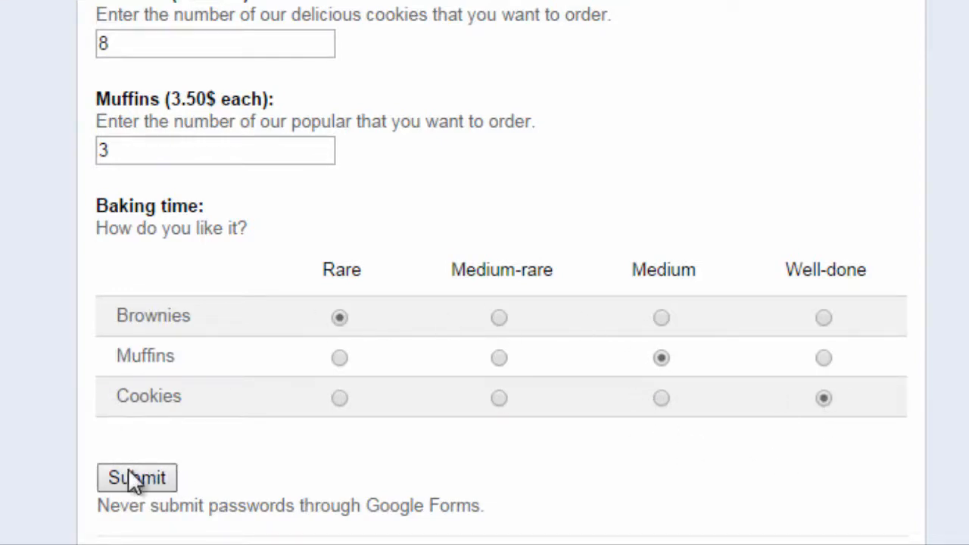
left_click(136, 478)
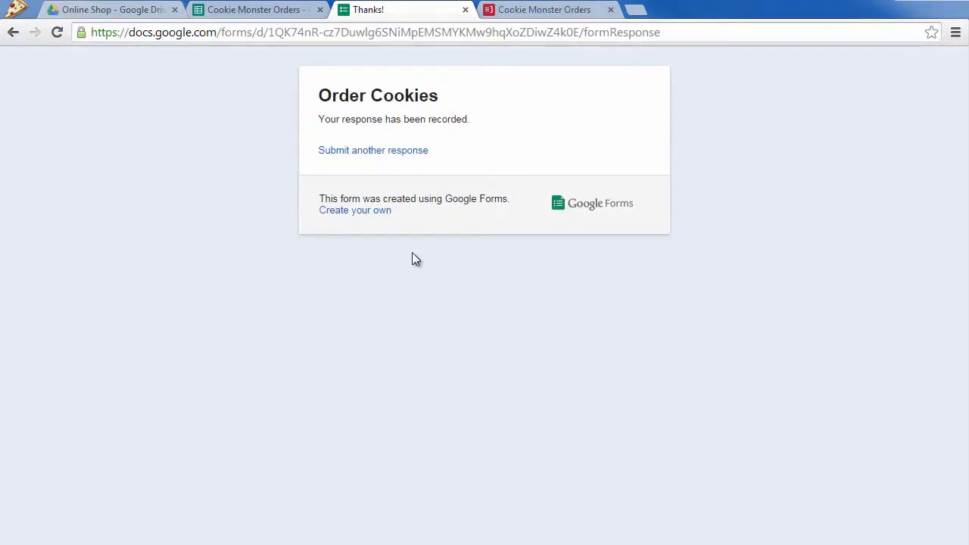
- Return to the orders sheet and scroll right to row 3's Total, Invoice and Status columns
left_click(255, 9)
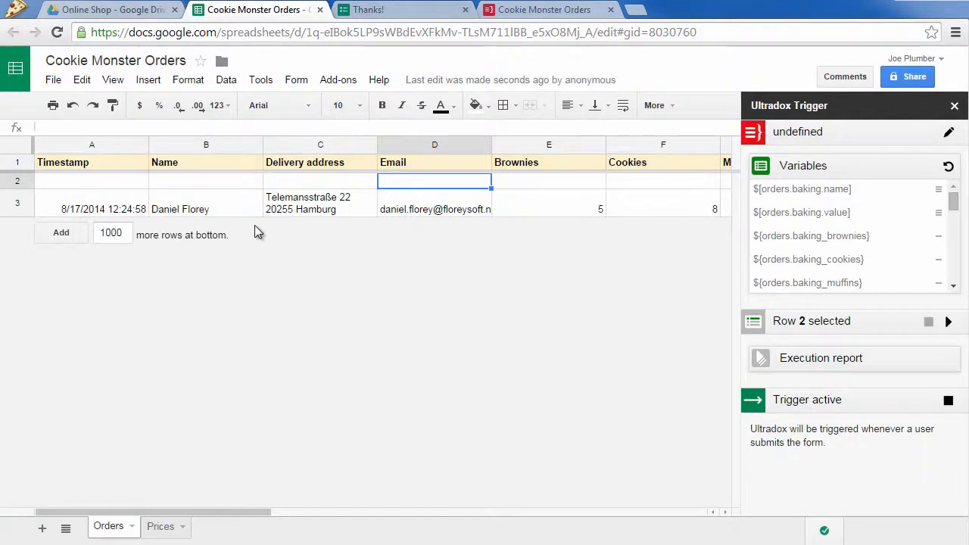
mouse_move(133, 438)
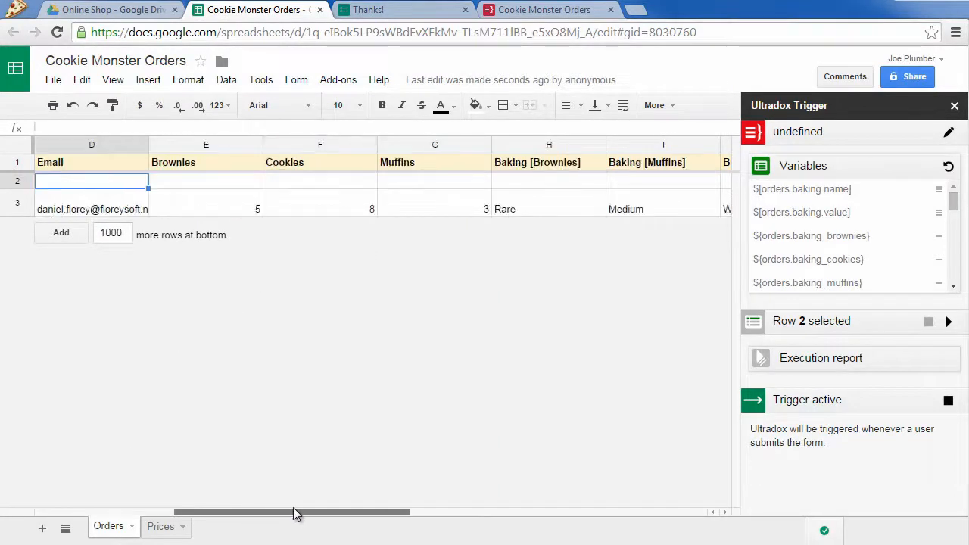
left_click_drag(291, 514, 472, 513)
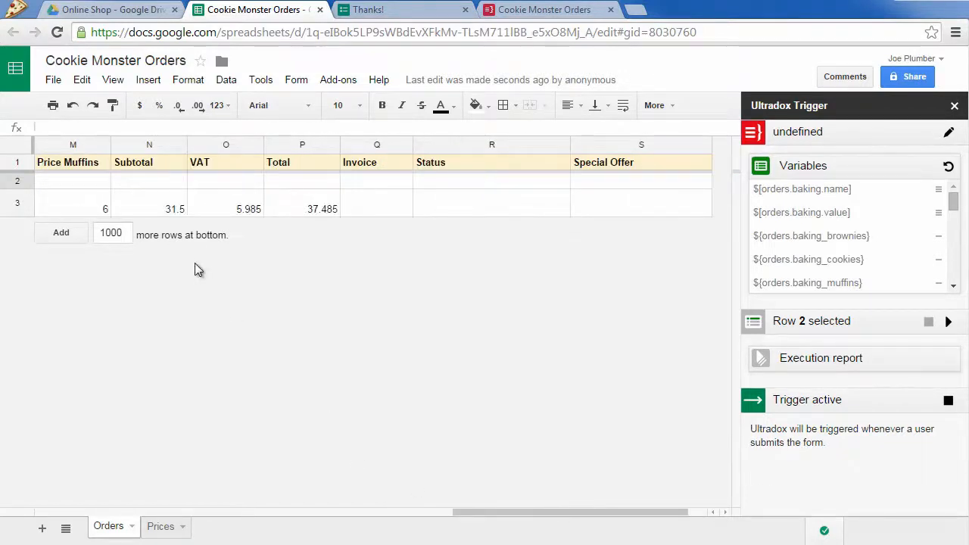
mouse_move(63, 212)
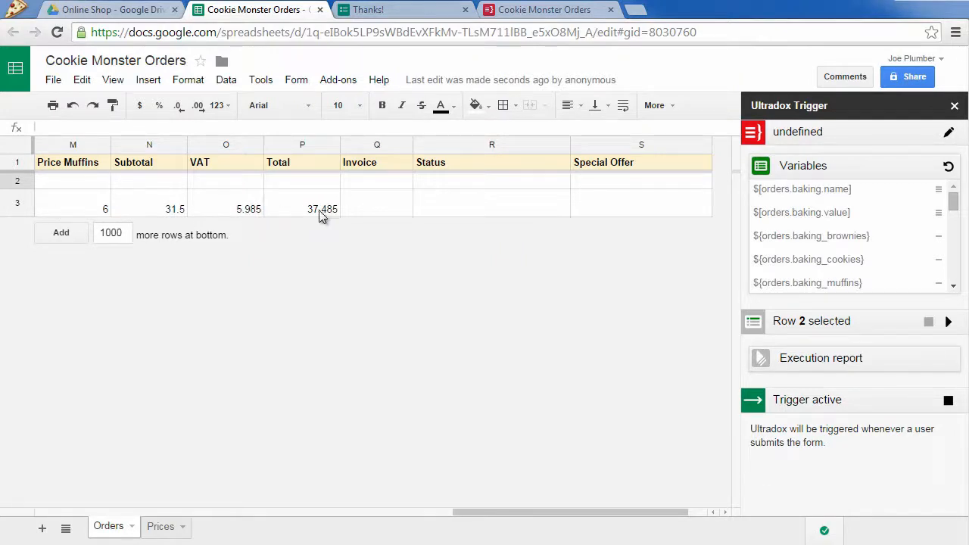
mouse_move(316, 218)
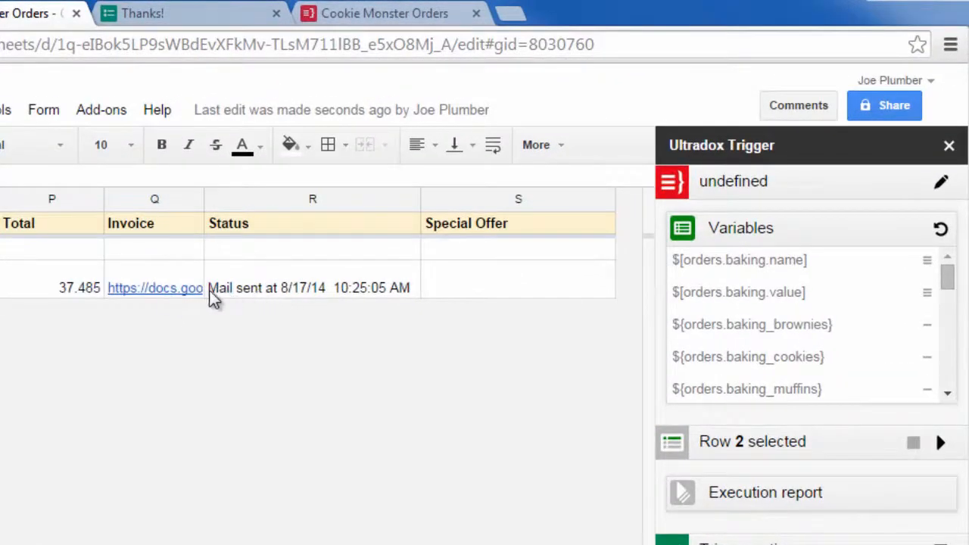
mouse_move(316, 295)
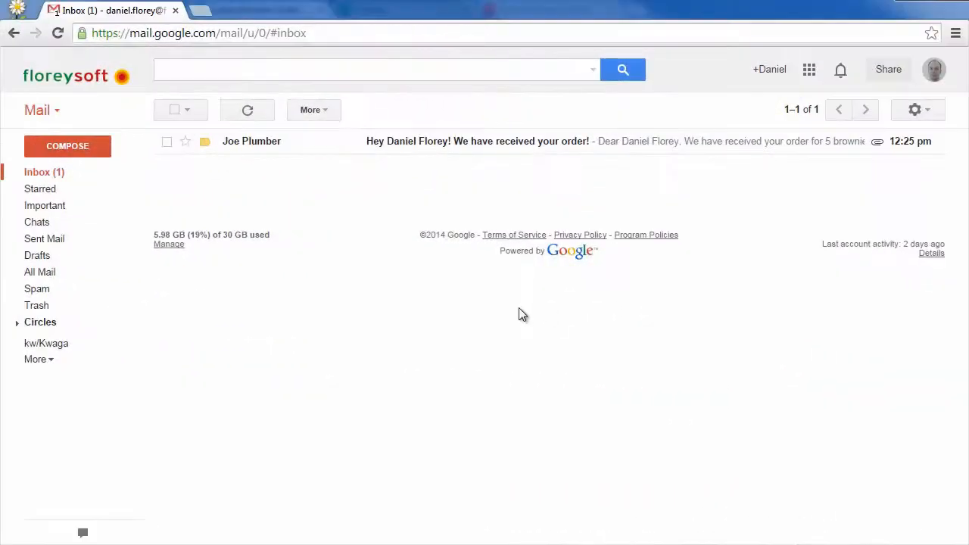
mouse_move(276, 145)
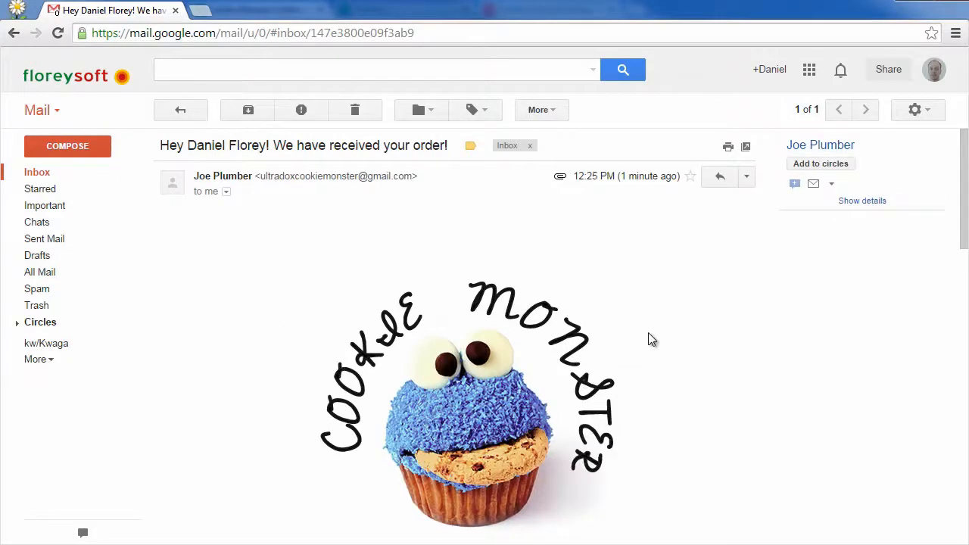
- Read through the order confirmation email down to the attached invoice PDF
scroll("down", 3)
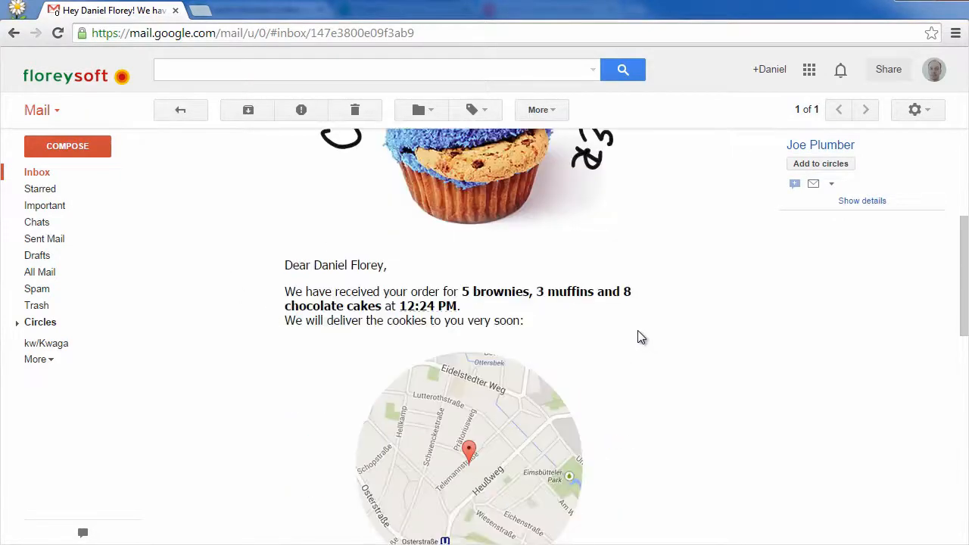
scroll("down", 3)
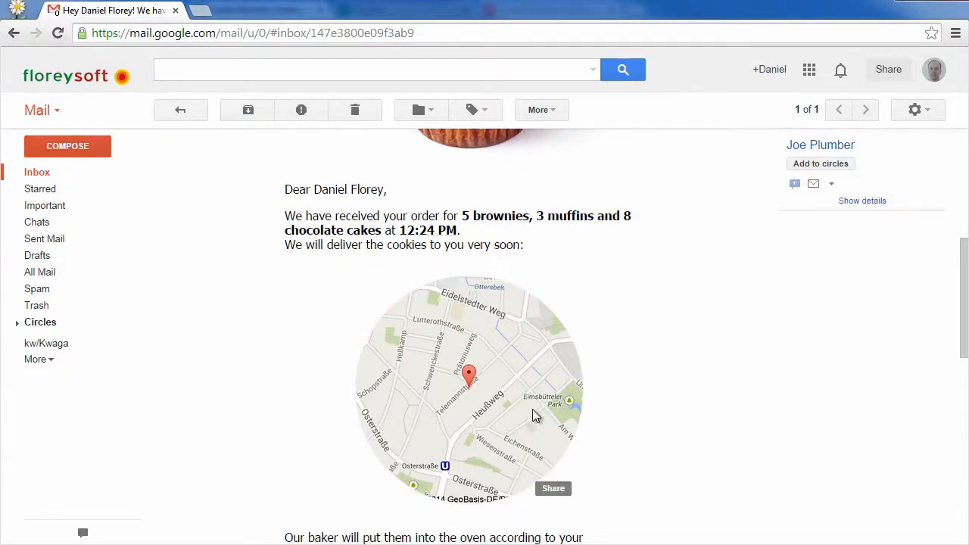
scroll("down", 3)
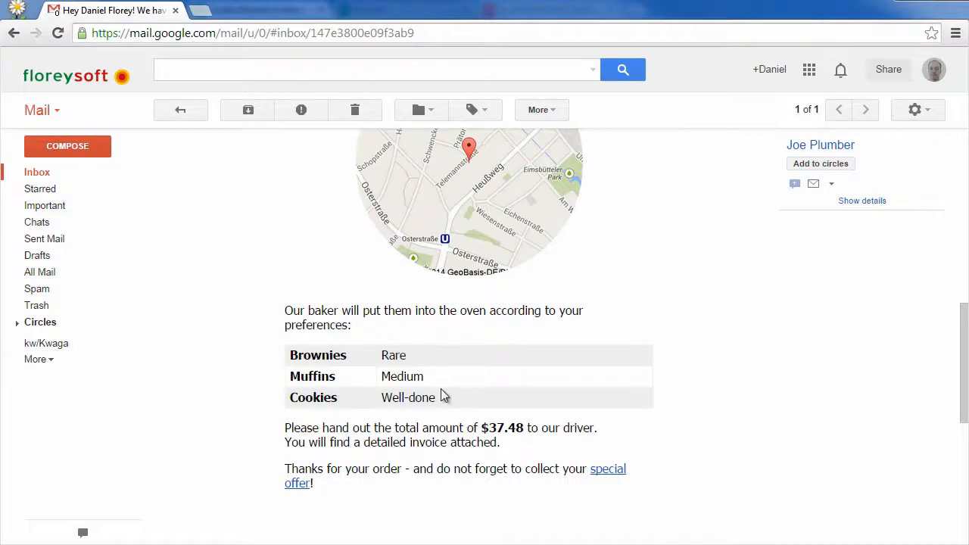
mouse_move(435, 424)
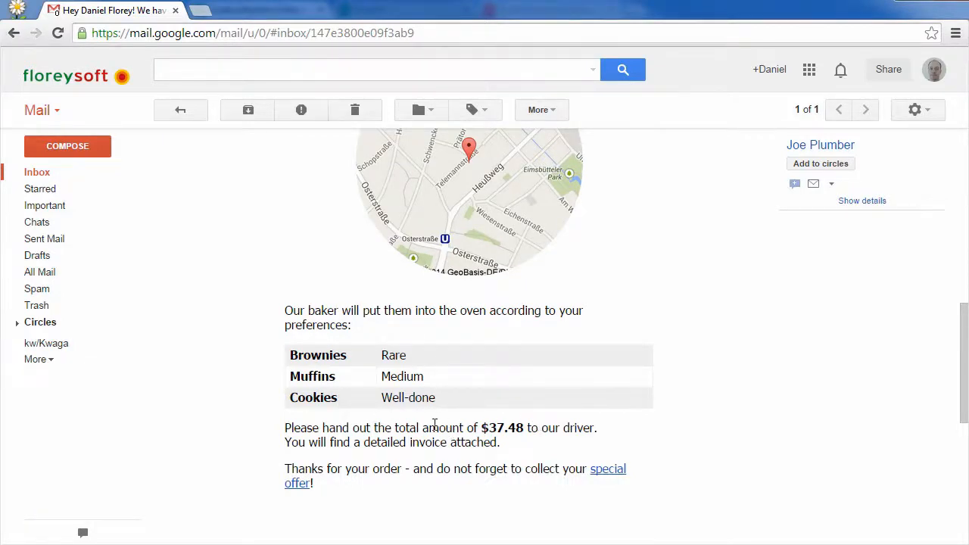
scroll("down", 3)
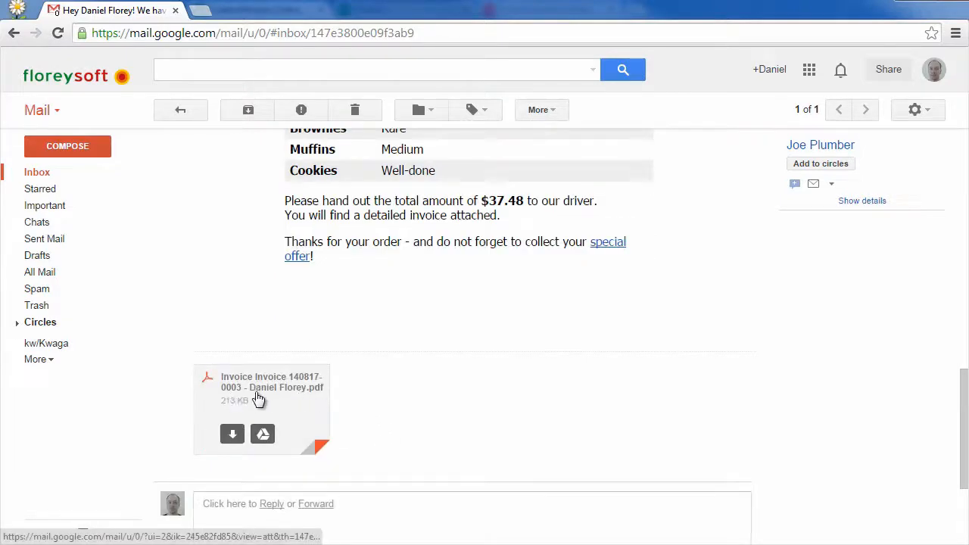
left_click(260, 408)
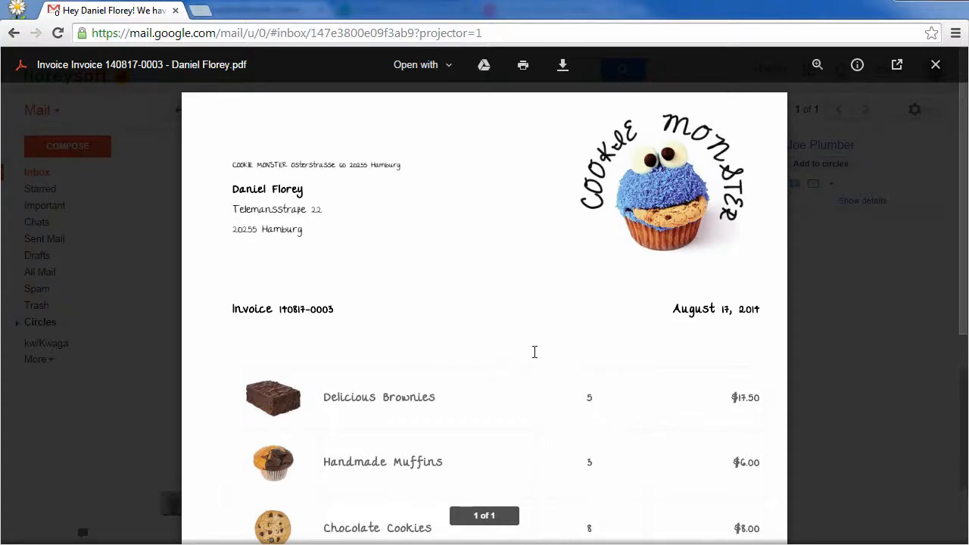
scroll("down", 3)
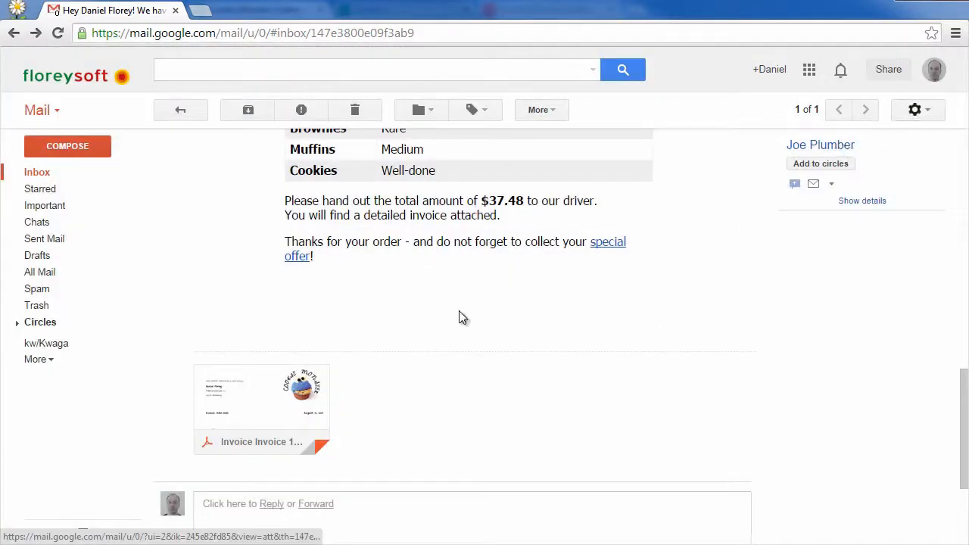
mouse_move(615, 251)
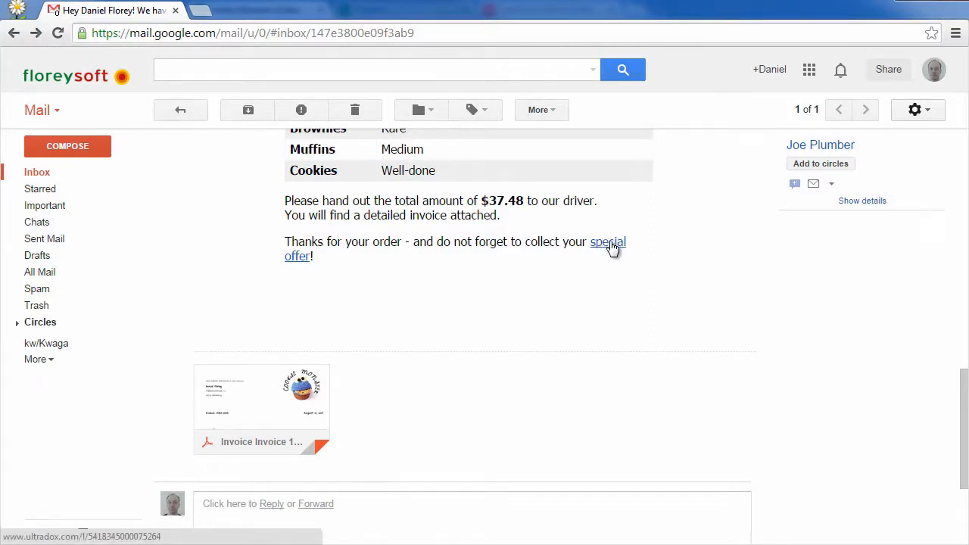
- Follow the email's special offer link to the Cookie Monster offer image
left_click(607, 242)
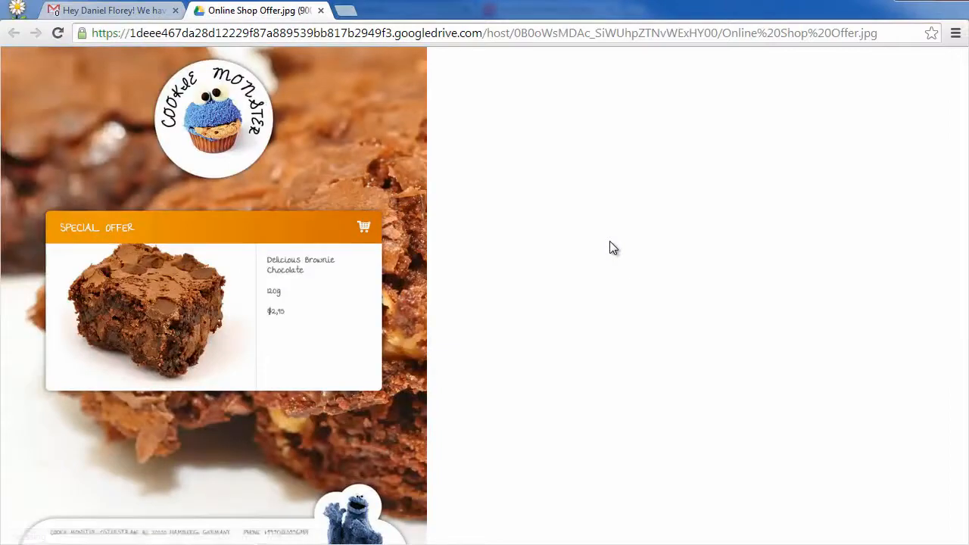
mouse_move(188, 275)
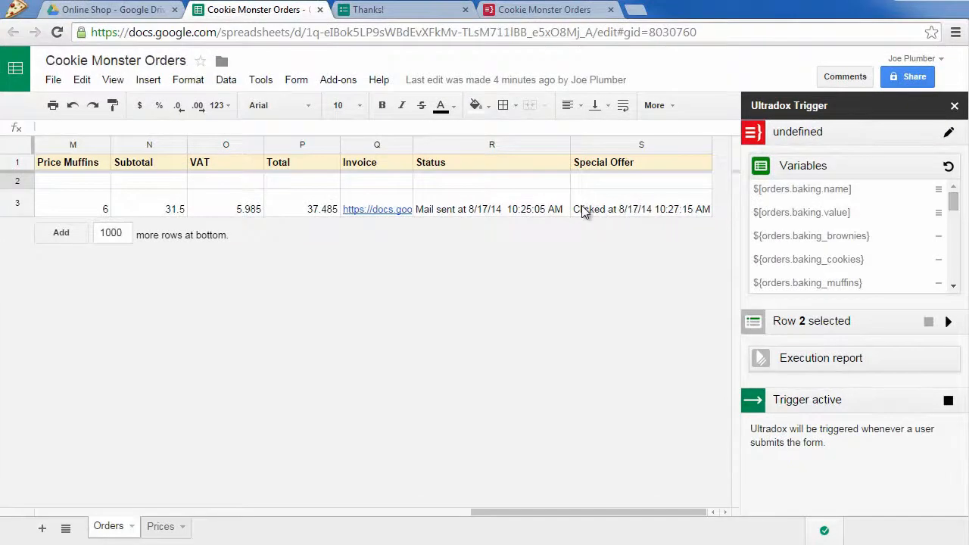
mouse_move(669, 212)
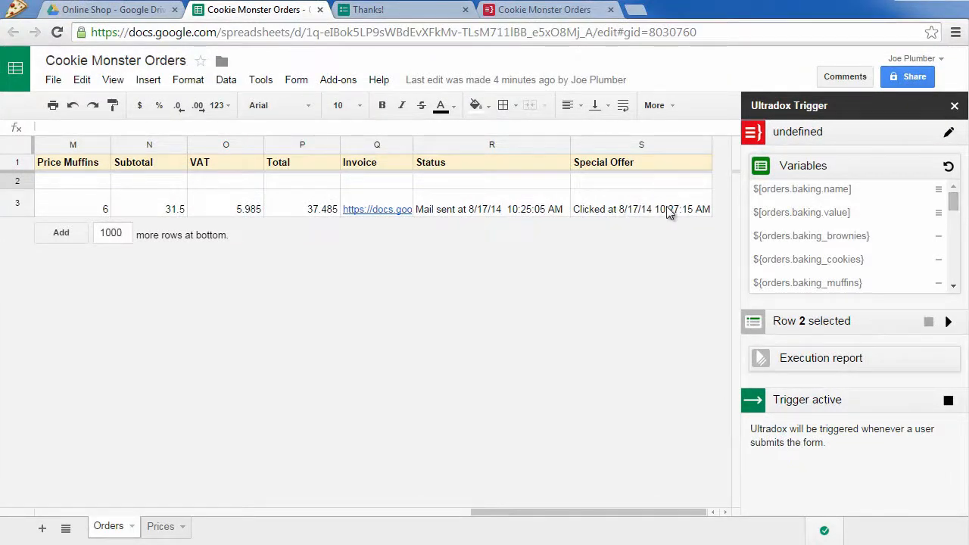
mouse_move(561, 59)
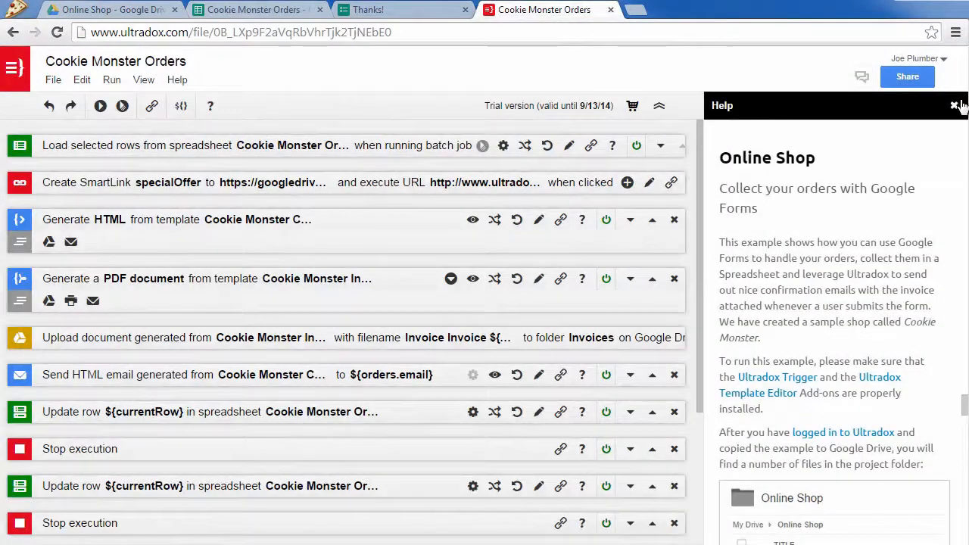
- Close the Online Shop help and open the 'Generate HTML from template' template for editing
left_click(954, 106)
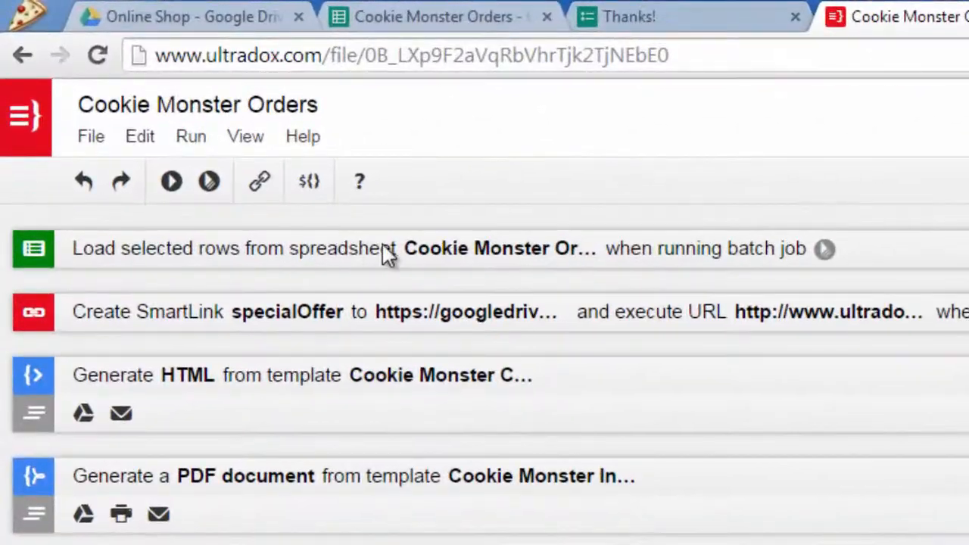
mouse_move(446, 250)
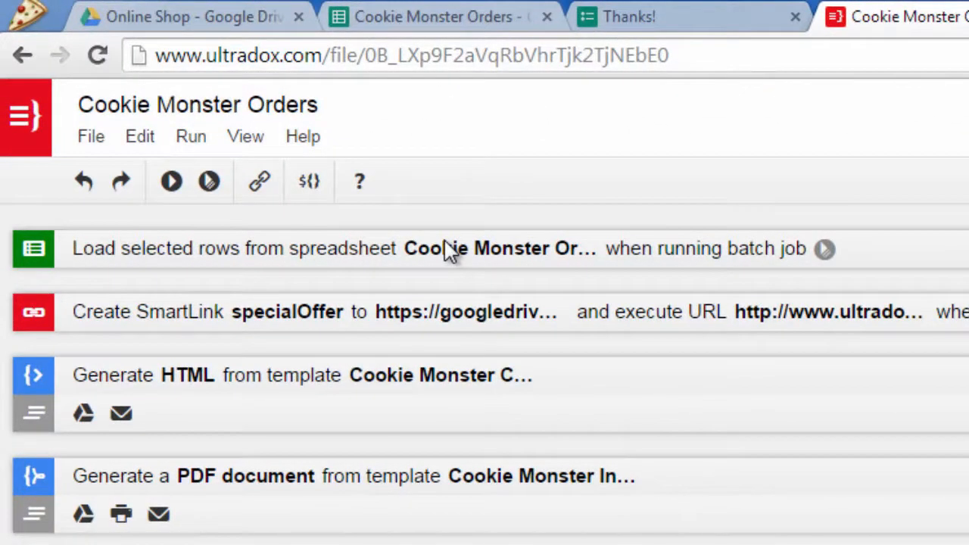
mouse_move(397, 318)
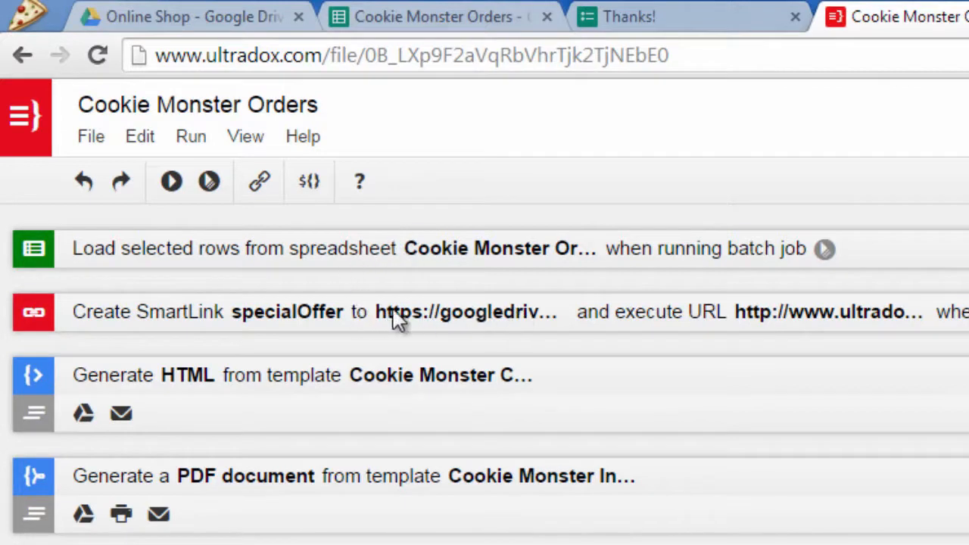
mouse_move(261, 318)
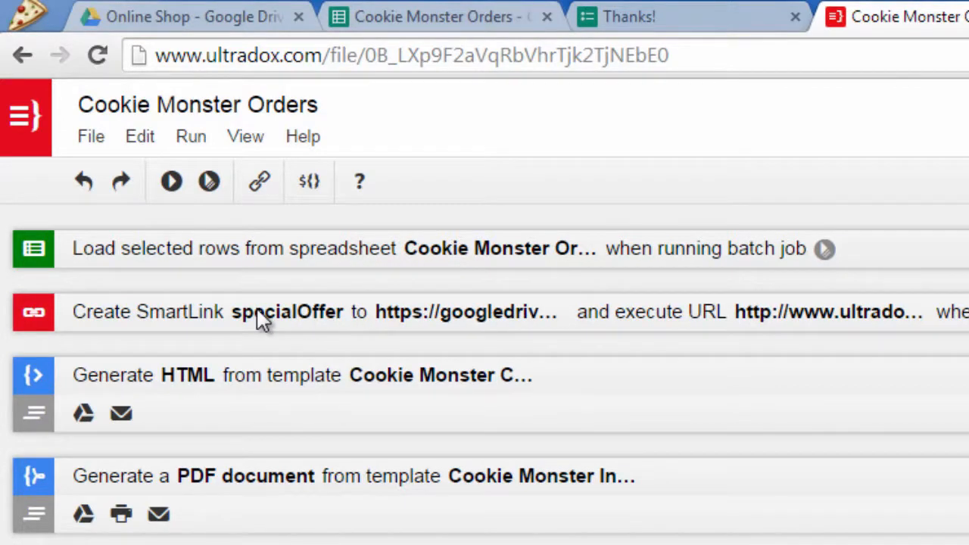
mouse_move(412, 386)
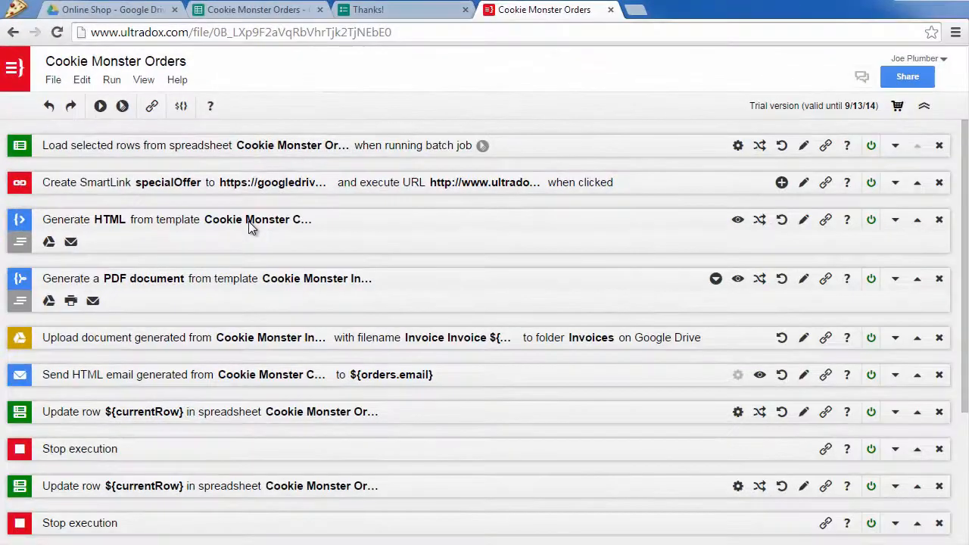
mouse_move(781, 220)
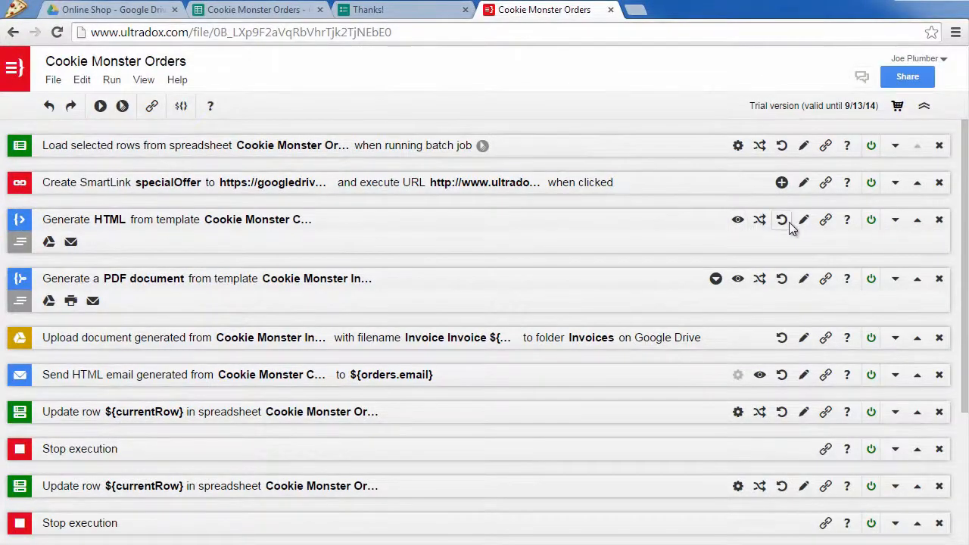
mouse_move(802, 220)
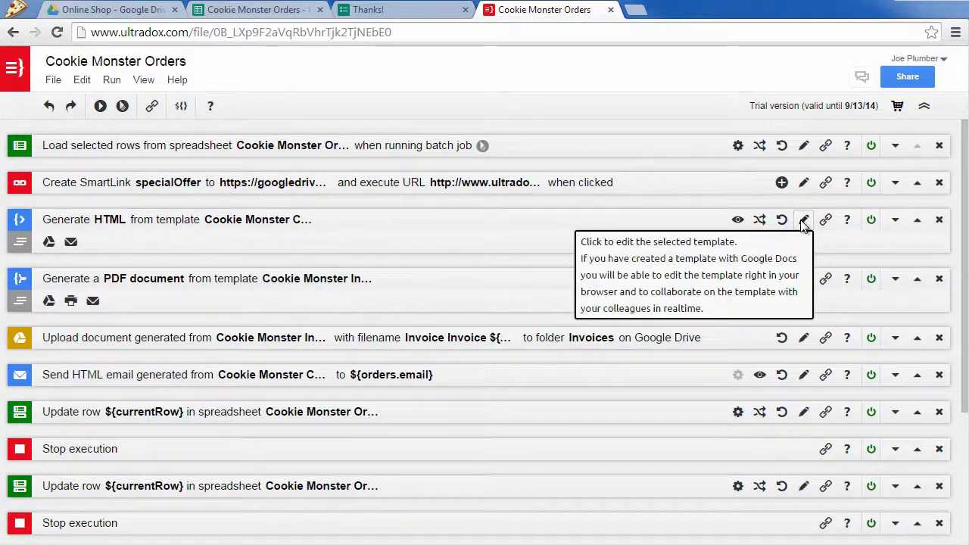
left_click(803, 219)
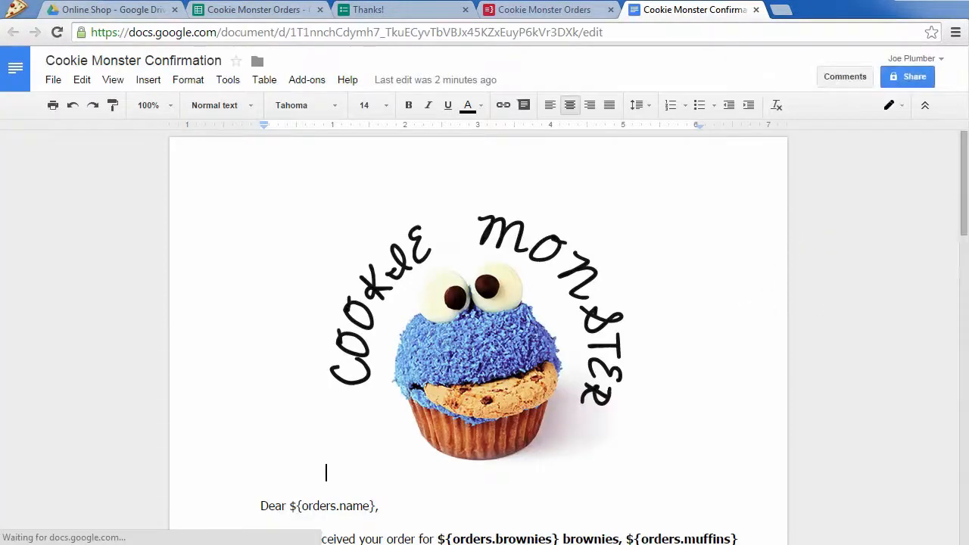
- Review the Cookie Monster Confirmation template and bring up the Ultradox Template Editor add-on menu
scroll("down", 3)
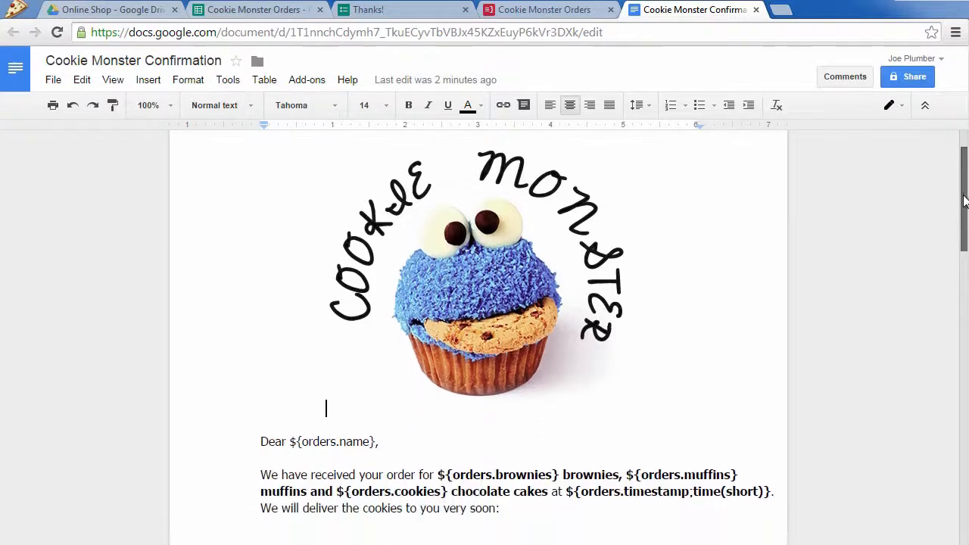
scroll("down", 3)
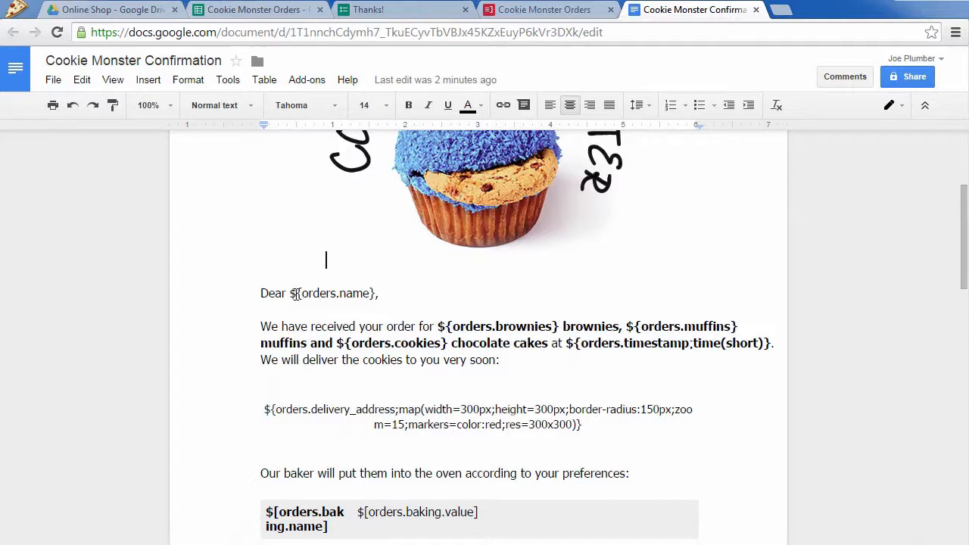
mouse_move(339, 224)
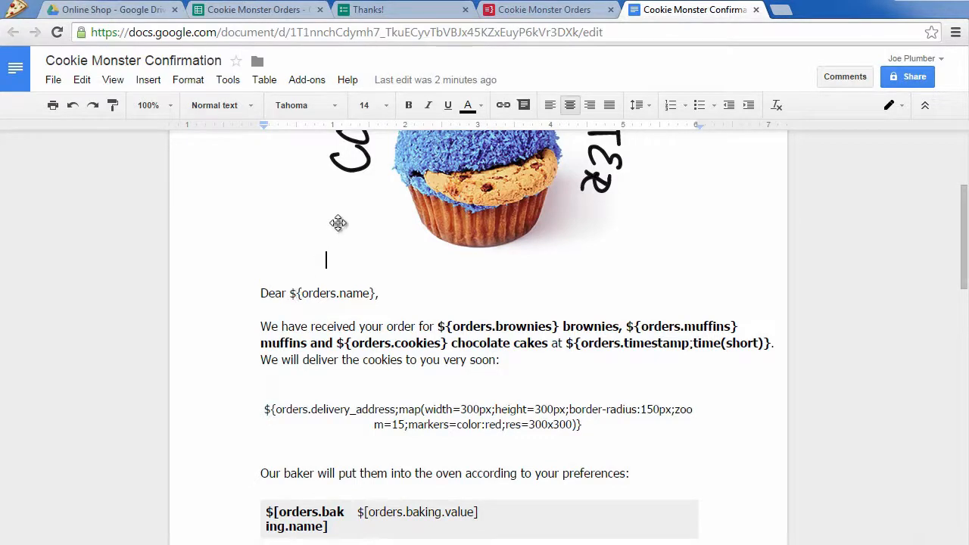
left_click(306, 78)
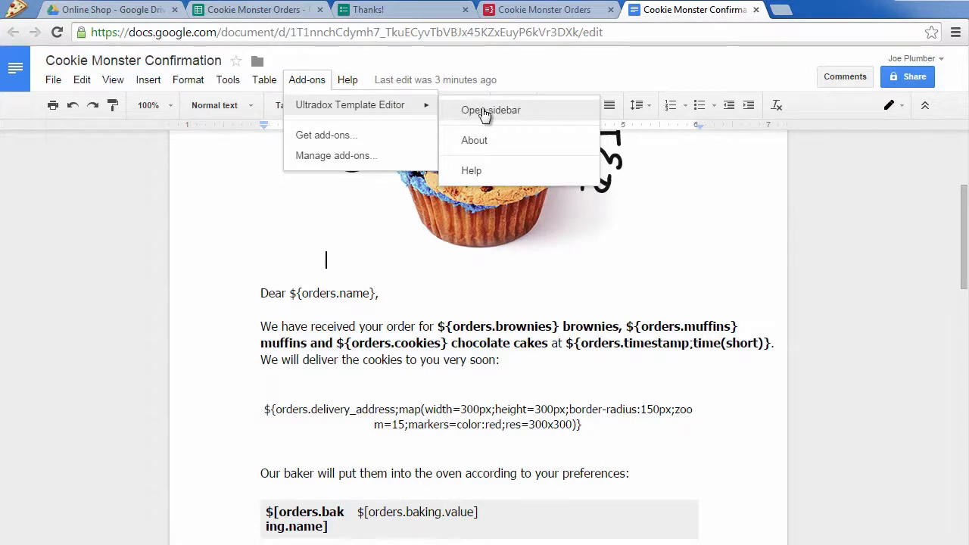
- Insert the ${orders.name} variable after 'Dear' from the Template Editor sidebar
left_click(491, 109)
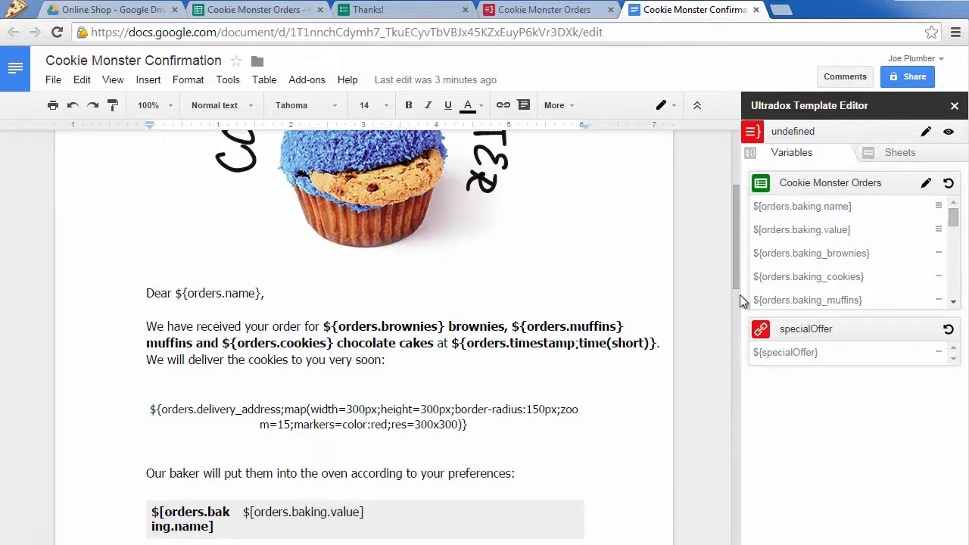
scroll("down", 3)
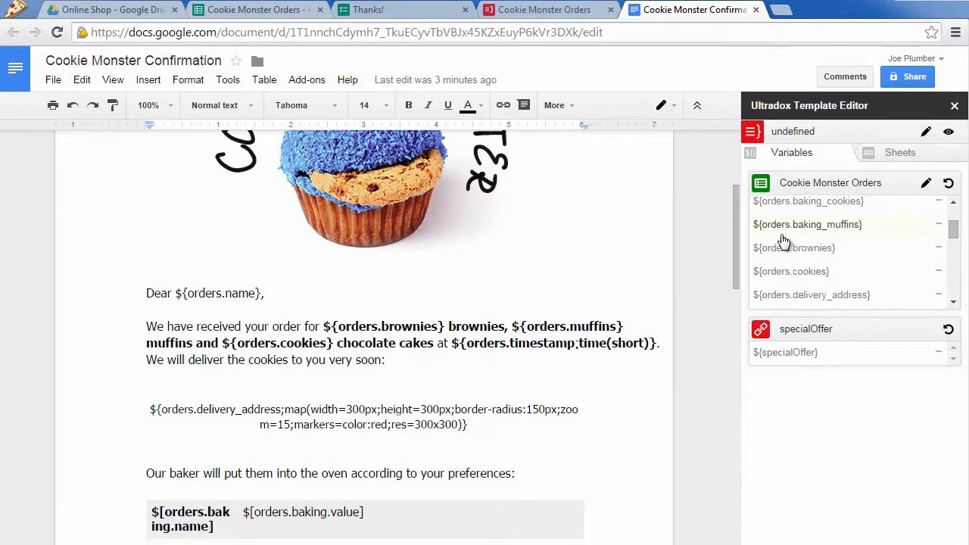
scroll("down", 3)
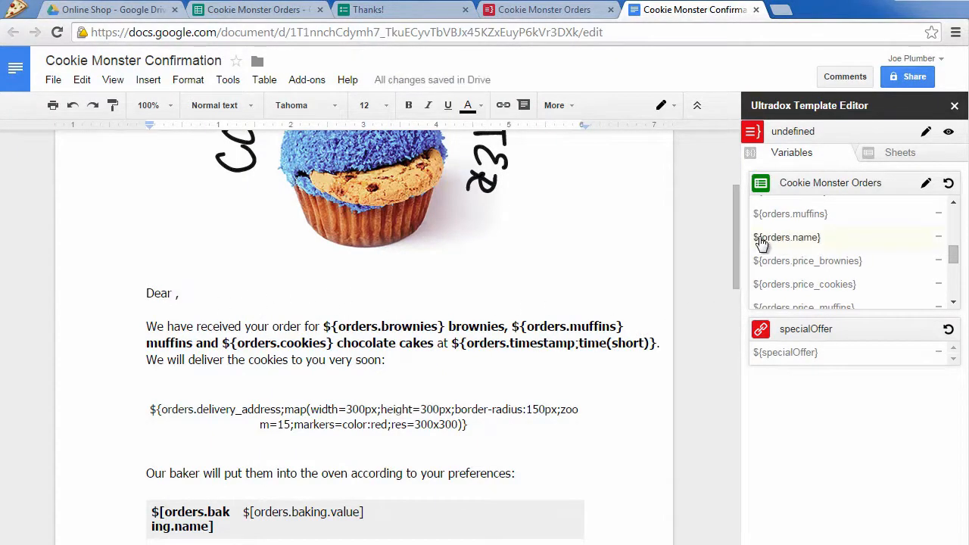
left_click(787, 236)
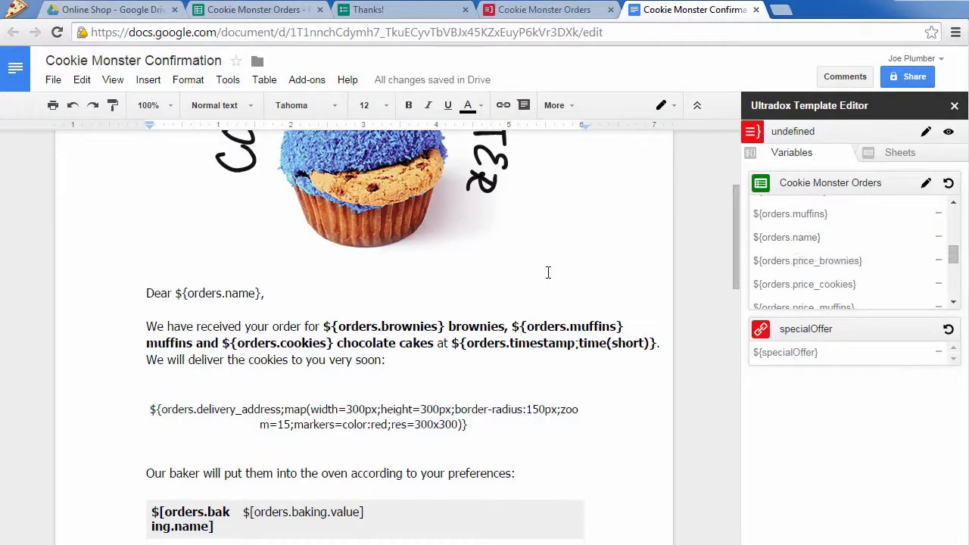
- Look over the rest of the template and switch to the Cookie Monster Orders sheet
scroll("down", 3)
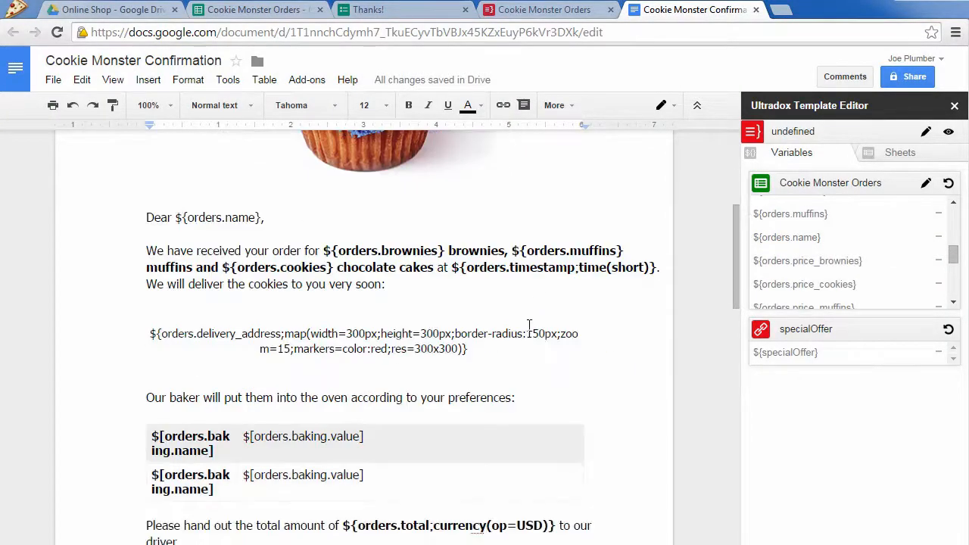
scroll("down", 3)
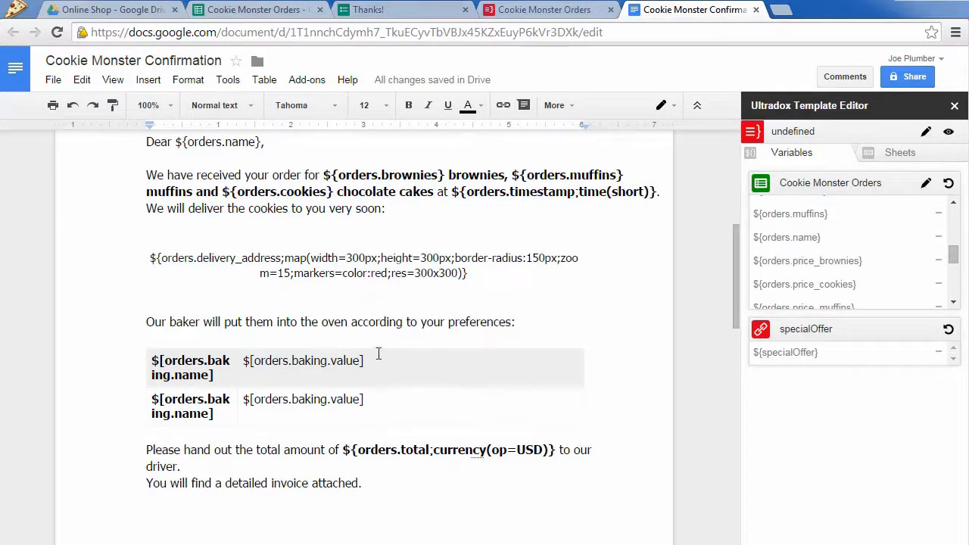
mouse_move(286, 363)
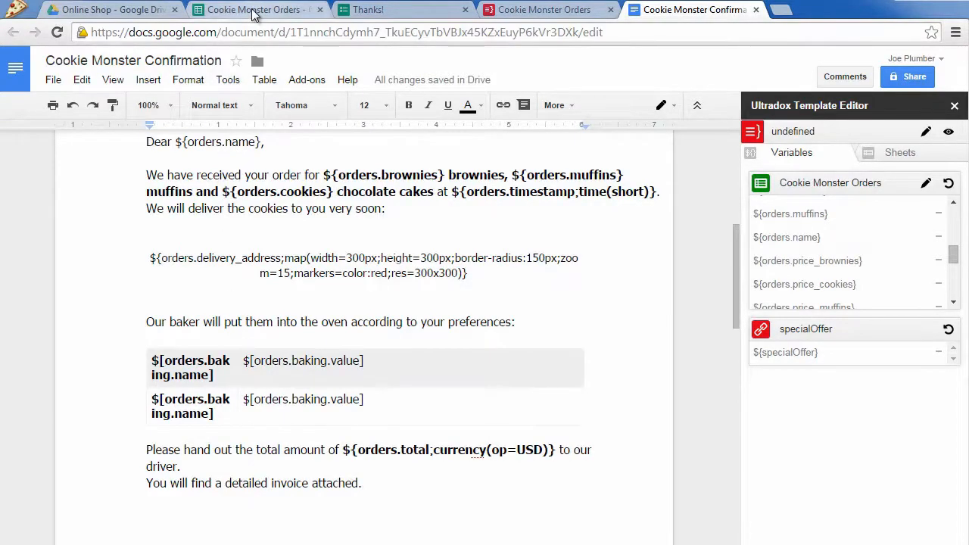
left_click(255, 9)
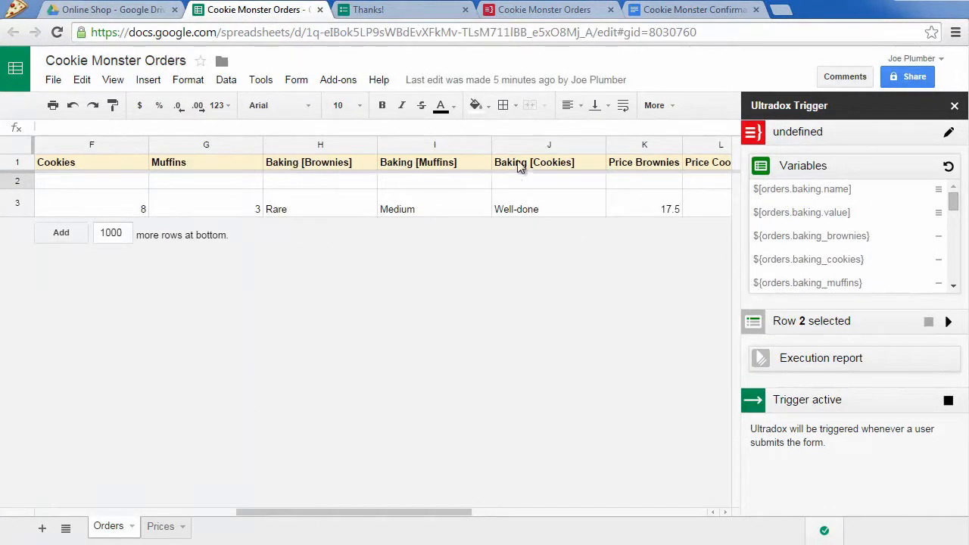
mouse_move(454, 230)
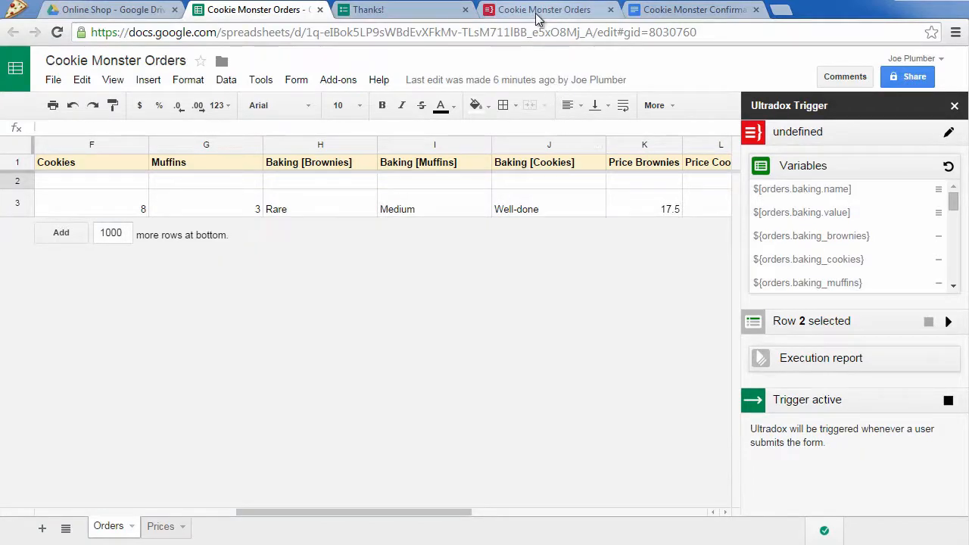
- Return to the Cookie Monster Orders Ultradox project tab
left_click(544, 9)
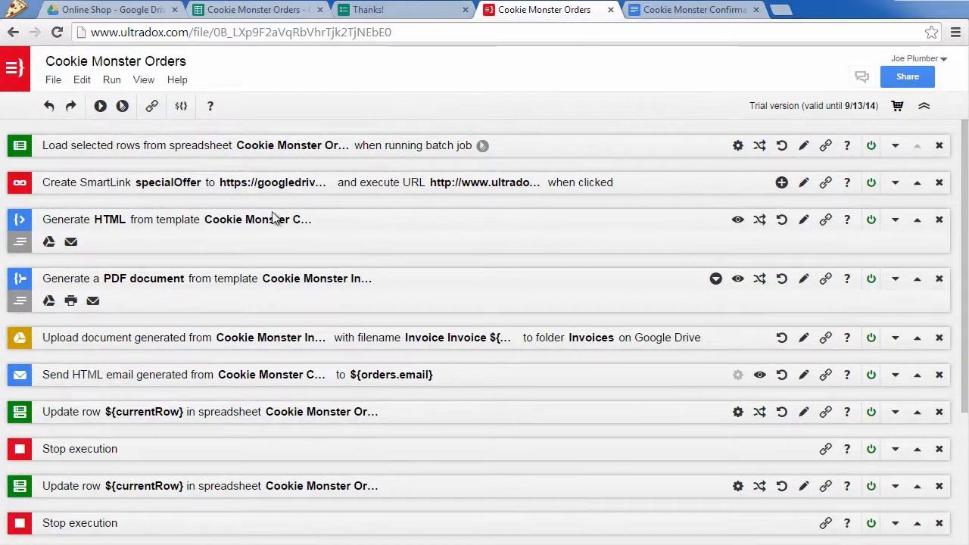
mouse_move(273, 285)
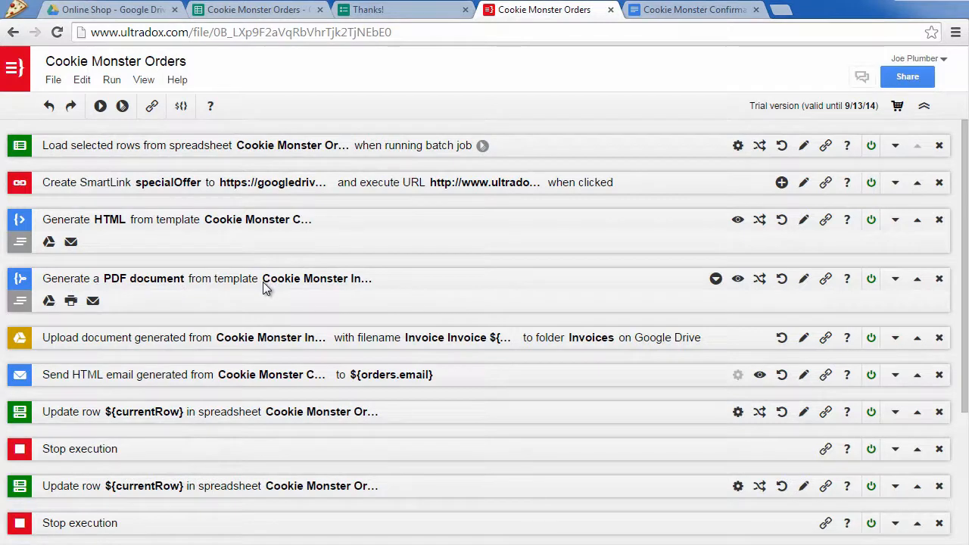
mouse_move(804, 278)
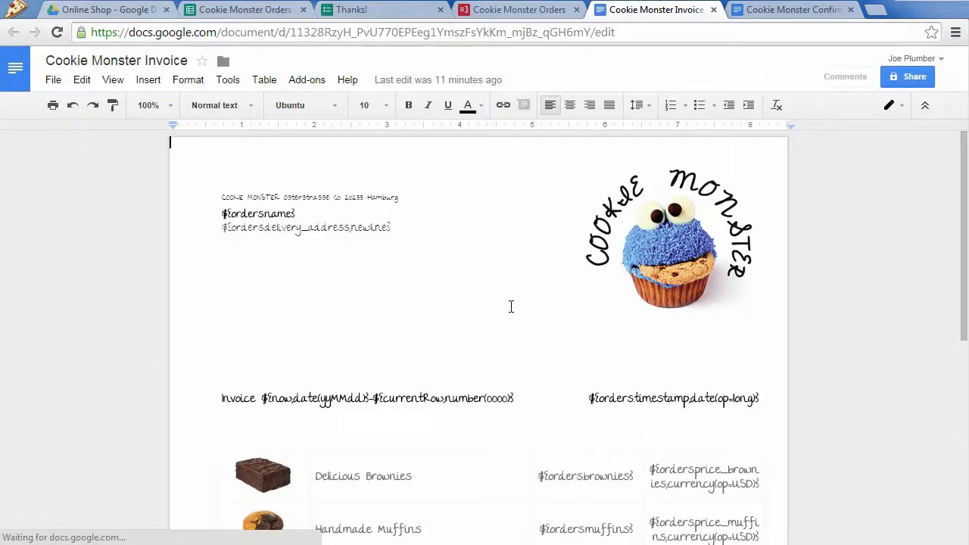
- Review the Cookie Monster Invoice template's item, VAT and total placeholders, then return to the workflow
scroll("down", 3)
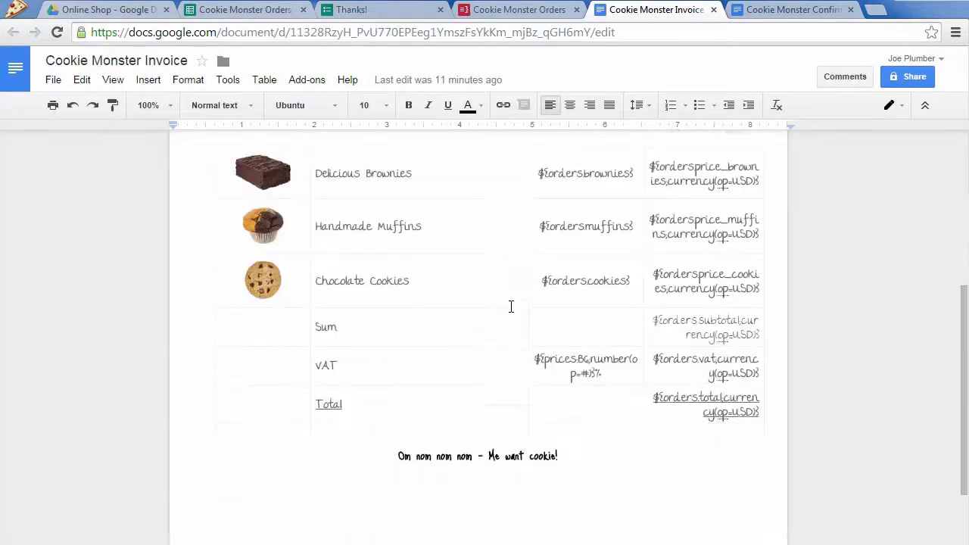
scroll("down", 3)
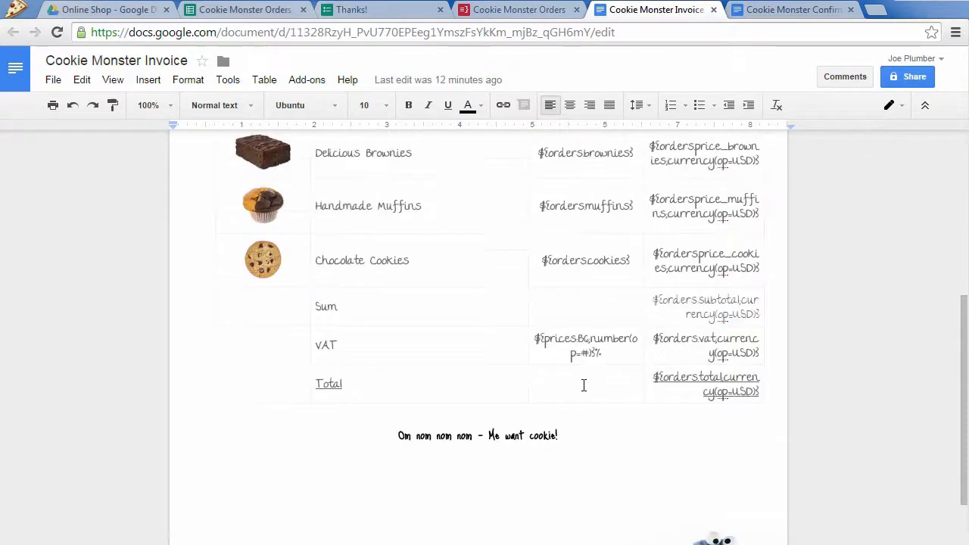
scroll("up", 3)
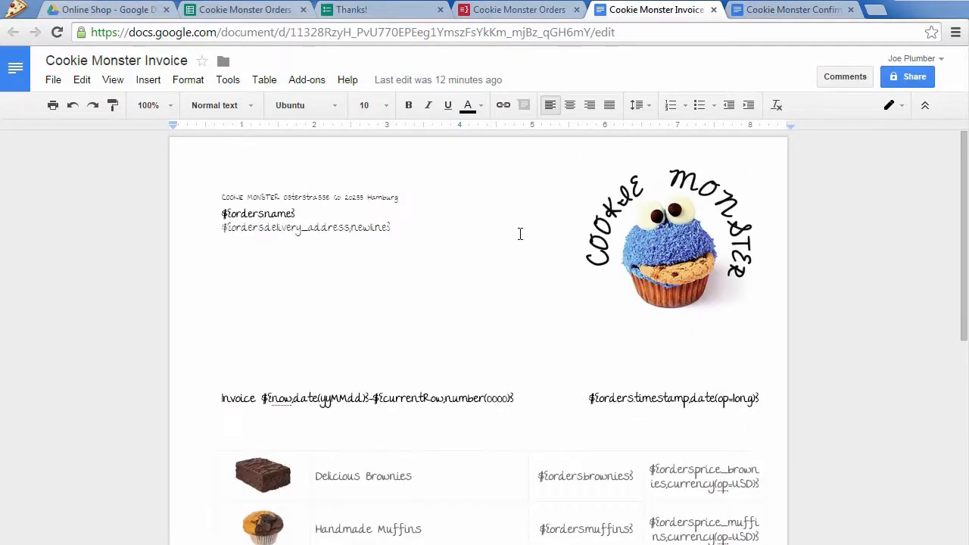
left_click(518, 9)
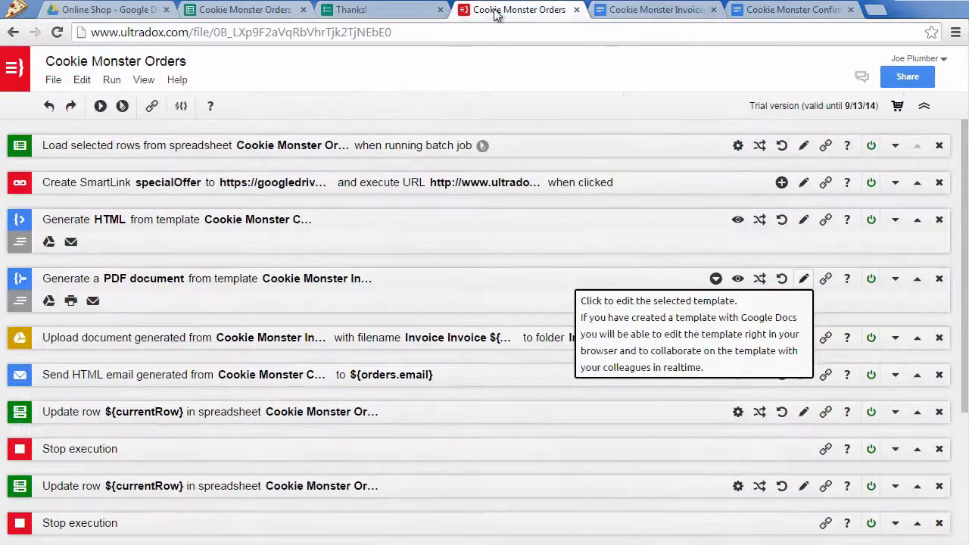
mouse_move(402, 345)
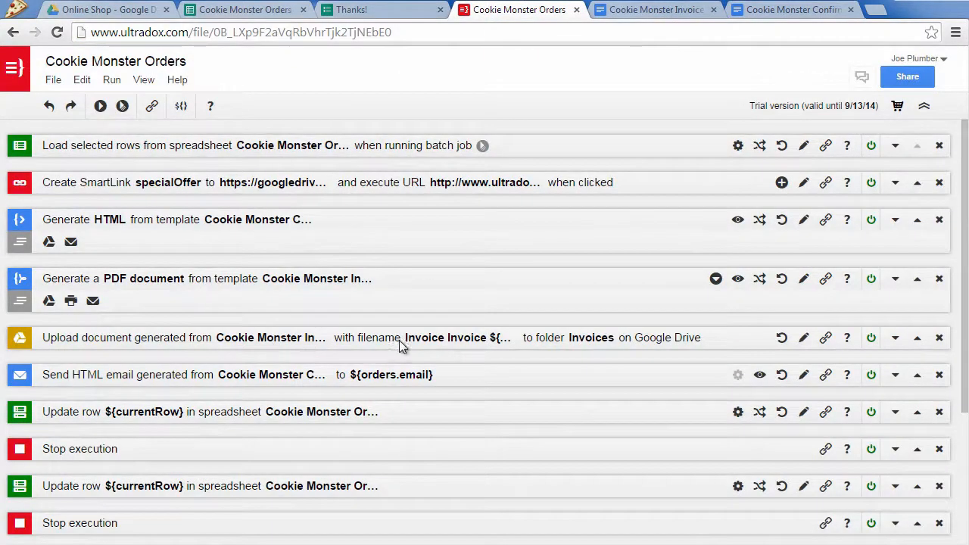
mouse_move(53, 345)
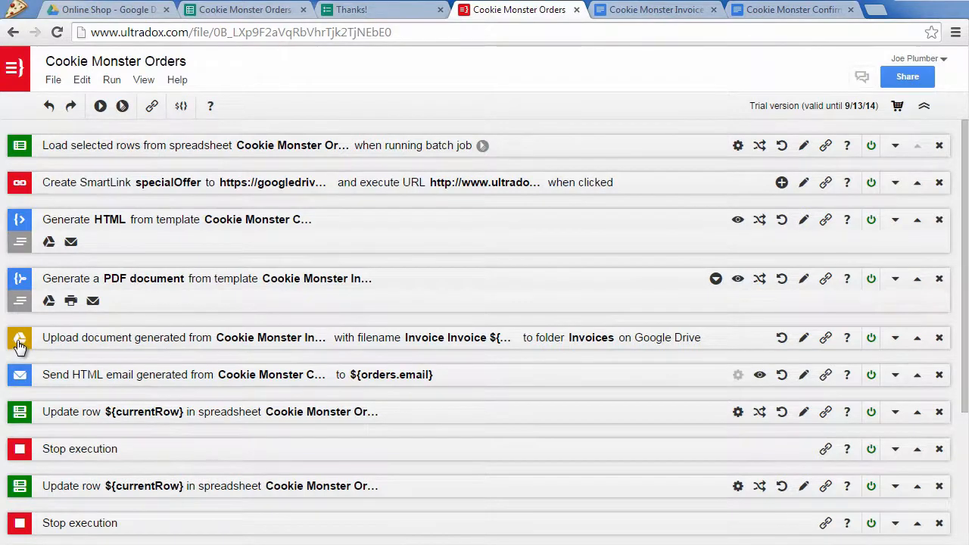
- Set the Send HTML email step's sender to Cookie Monster and save it
left_click(18, 338)
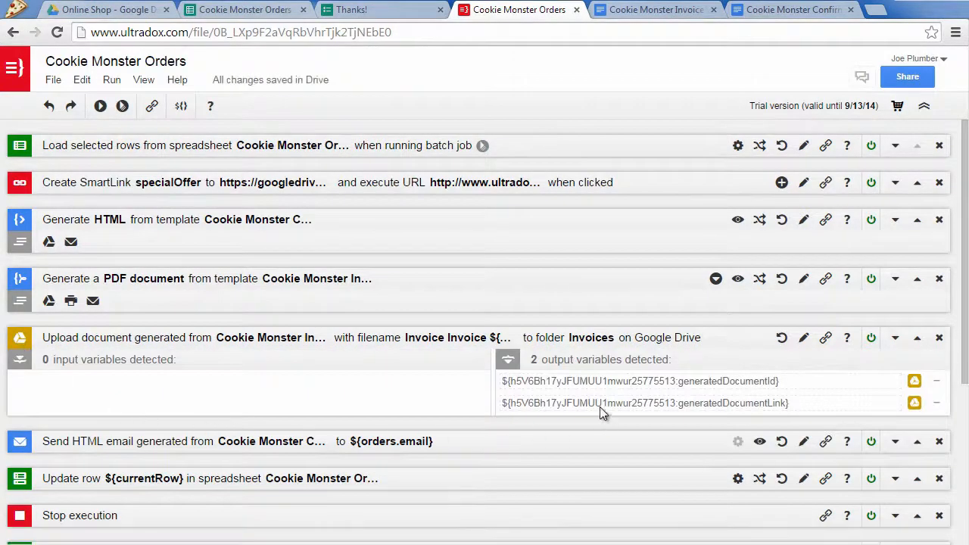
mouse_move(751, 409)
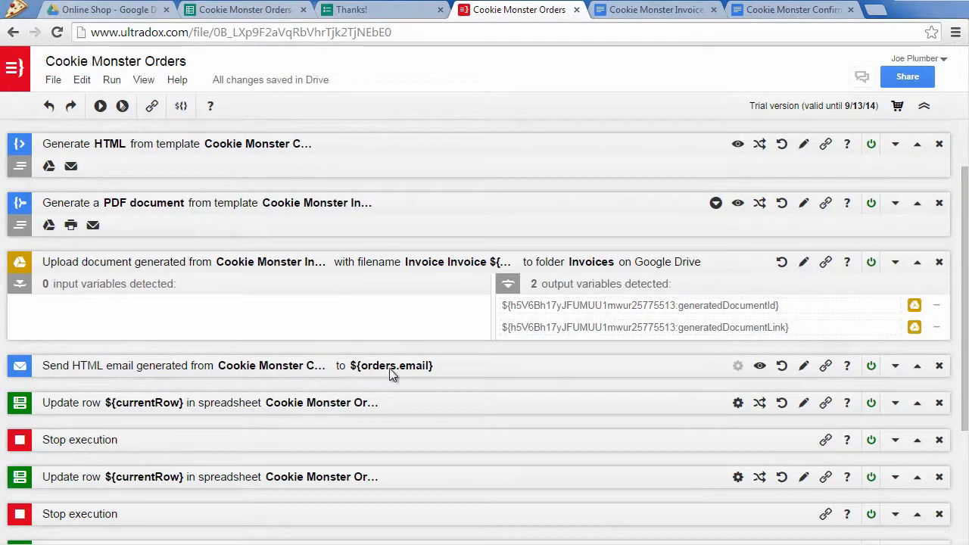
mouse_move(58, 371)
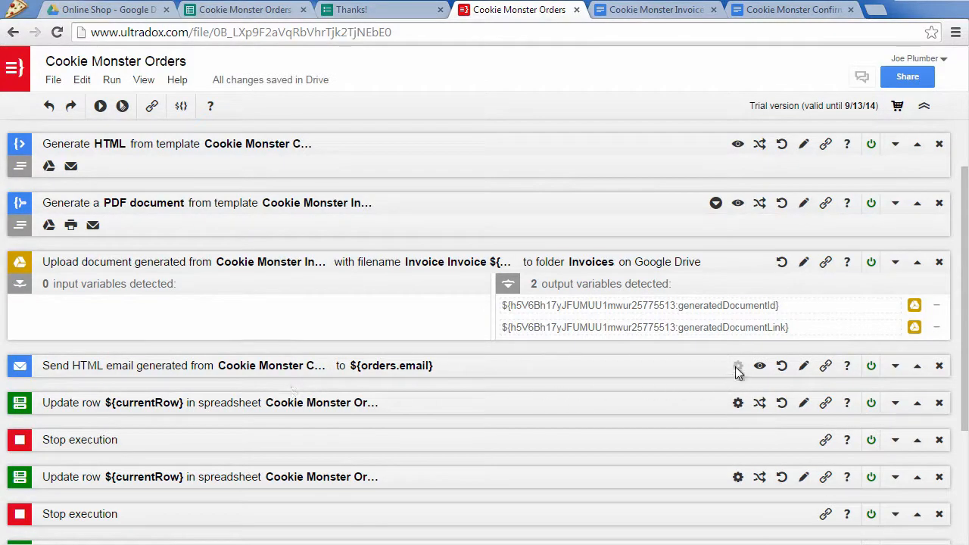
mouse_move(804, 365)
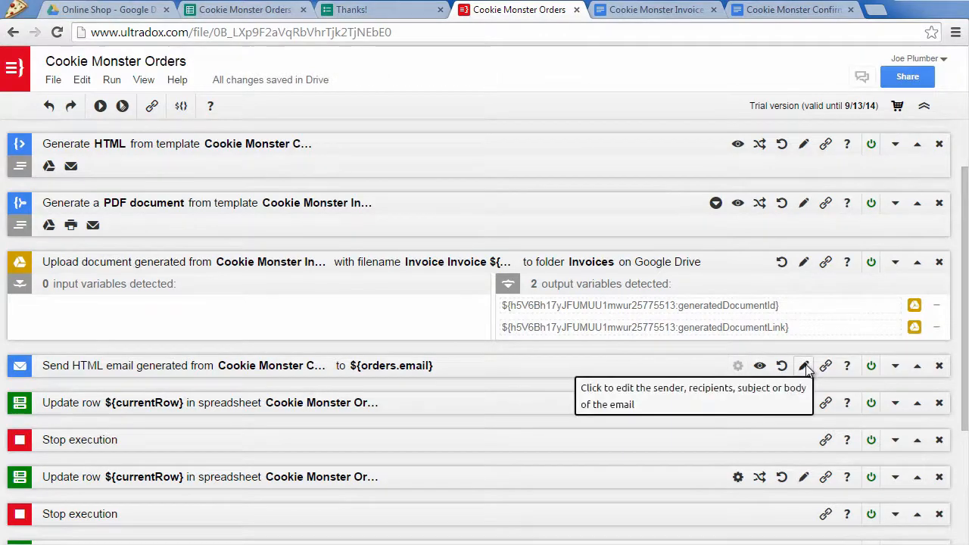
left_click(804, 365)
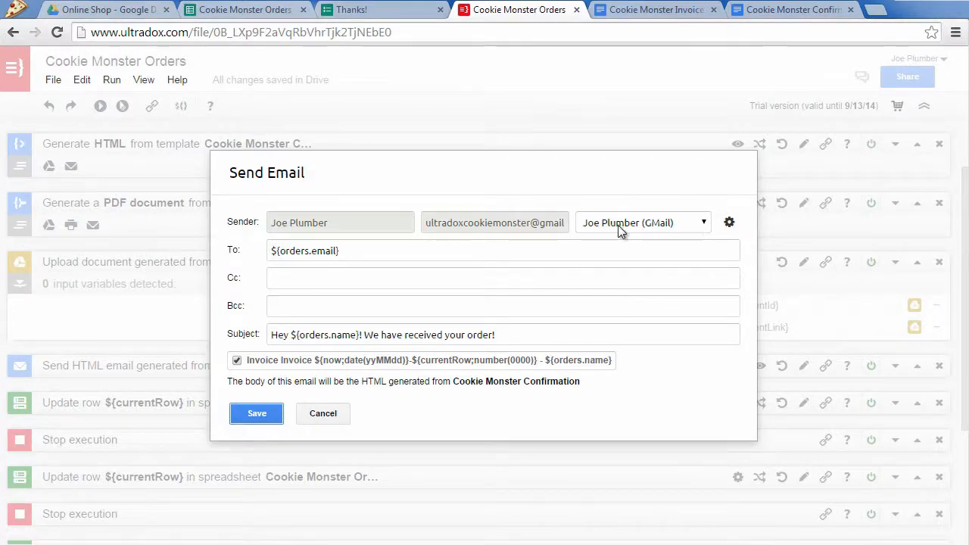
left_click(641, 221)
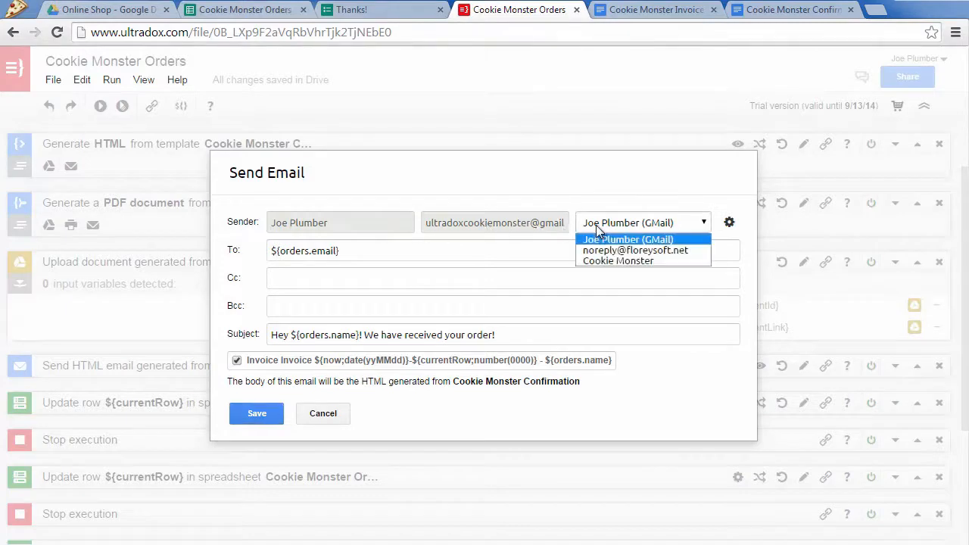
mouse_move(618, 261)
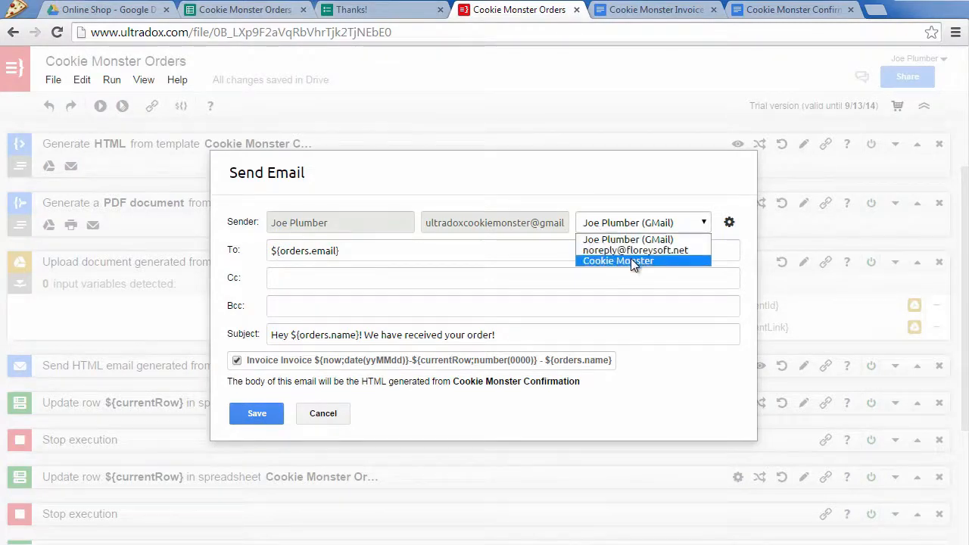
left_click(618, 261)
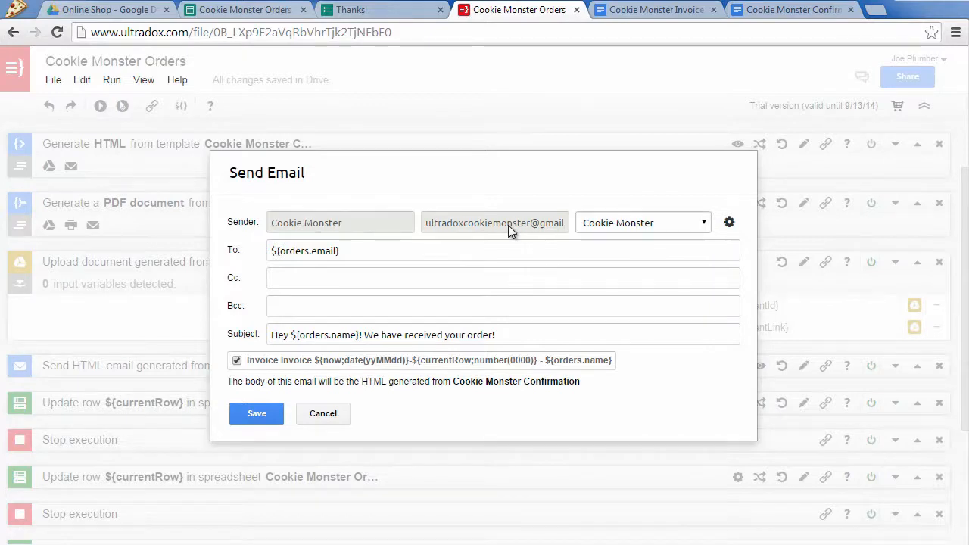
mouse_move(363, 227)
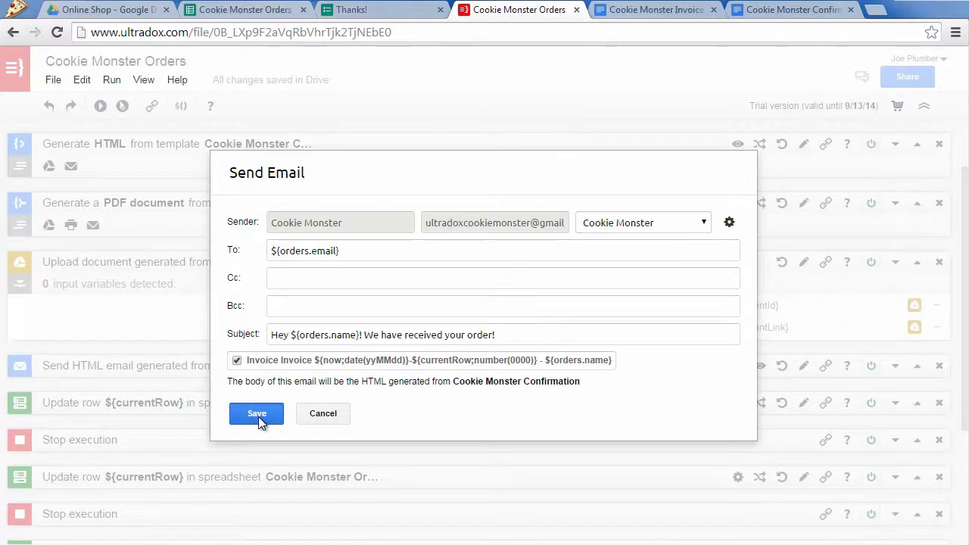
left_click(257, 413)
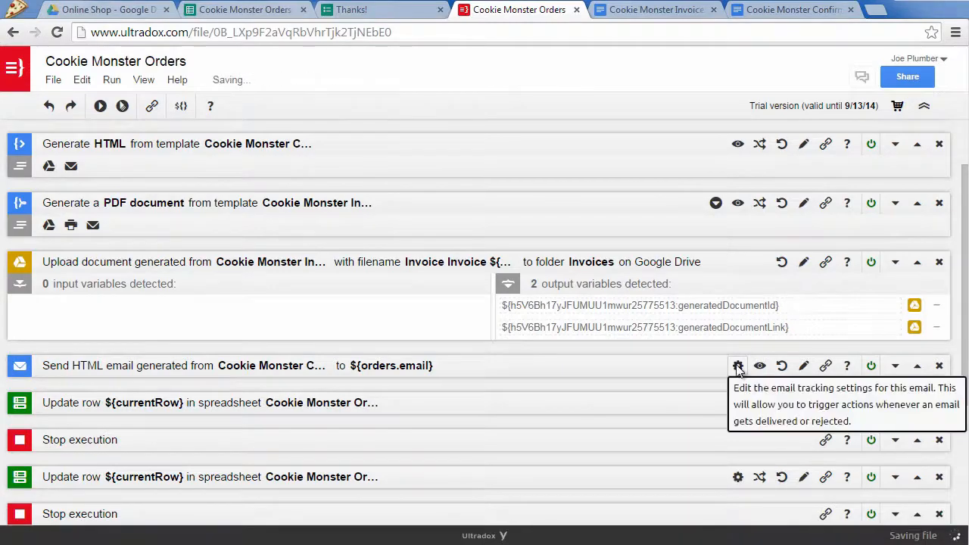
left_click(738, 365)
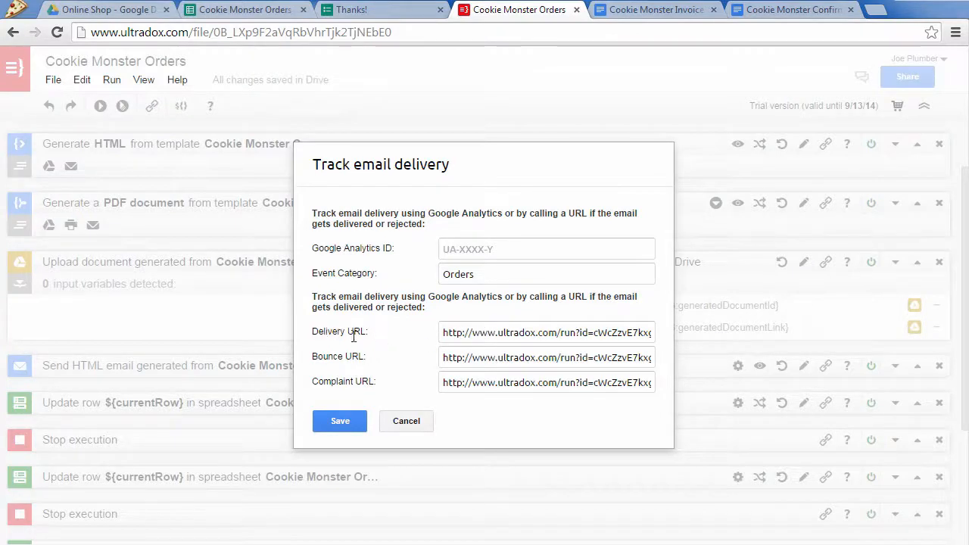
mouse_move(402, 391)
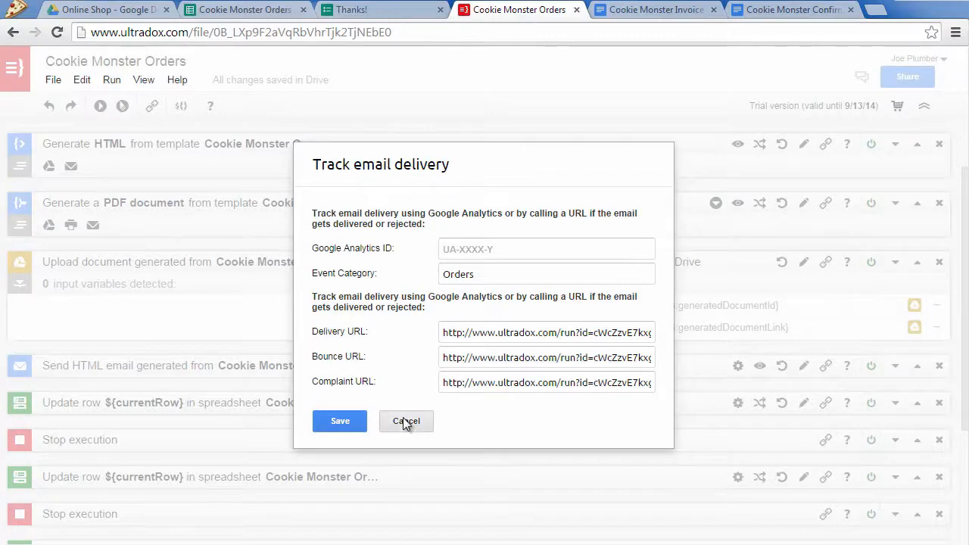
left_click(406, 421)
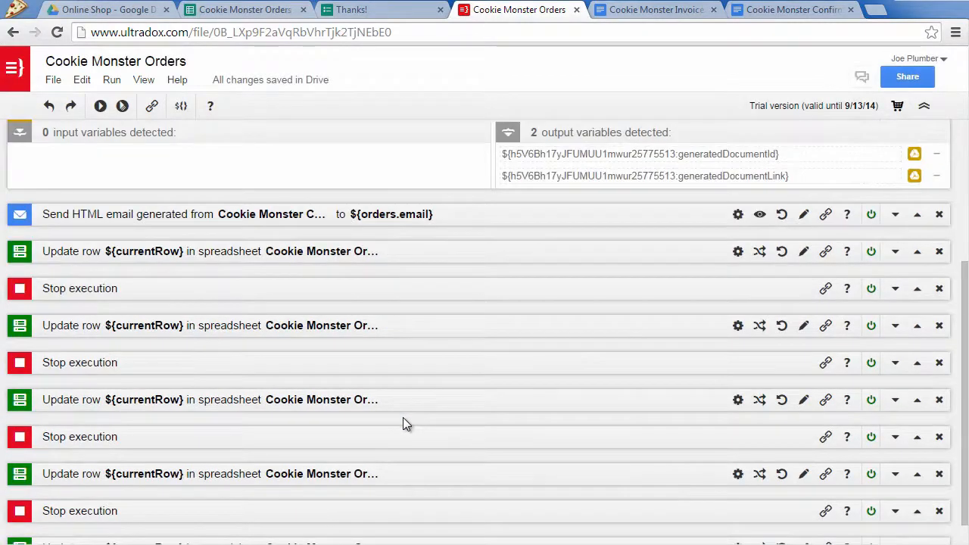
scroll("down", 3)
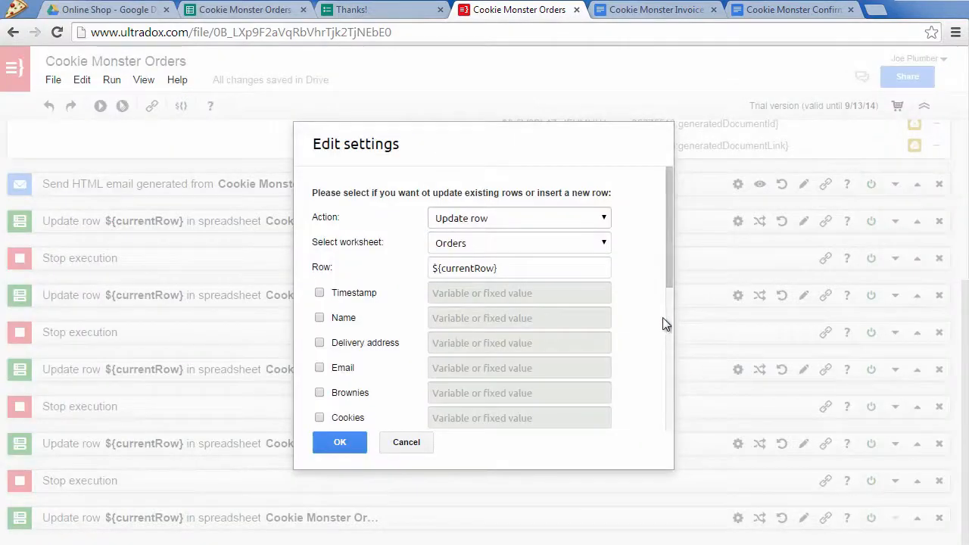
scroll("down", 3)
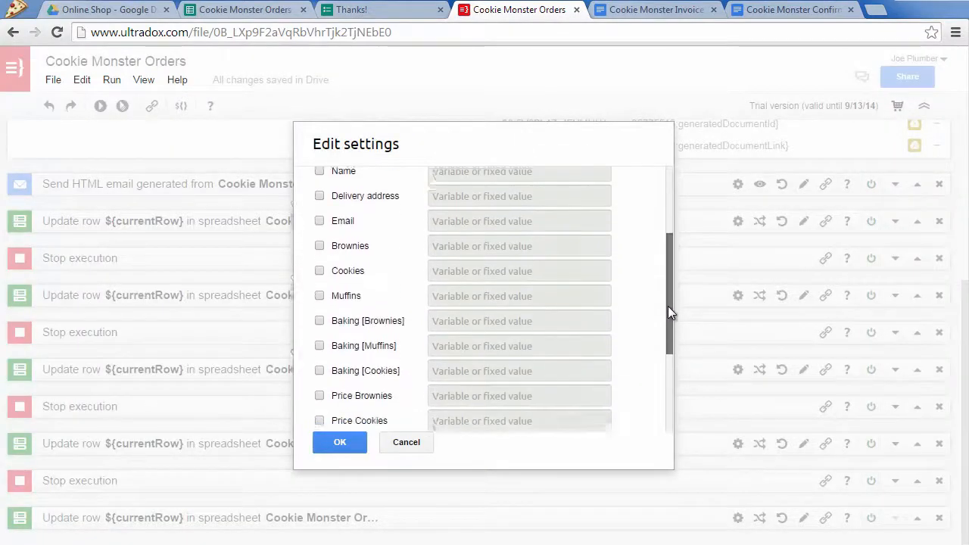
scroll("down", 3)
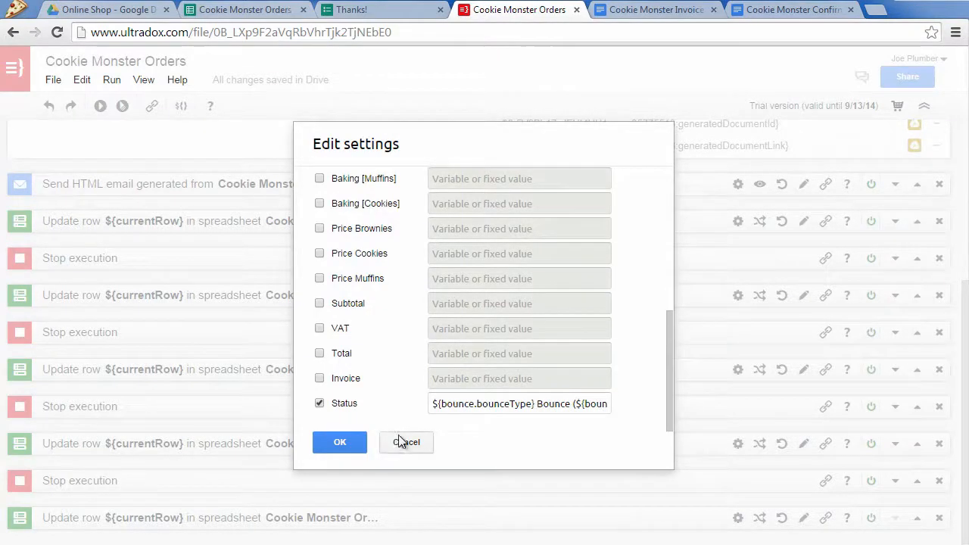
mouse_move(406, 442)
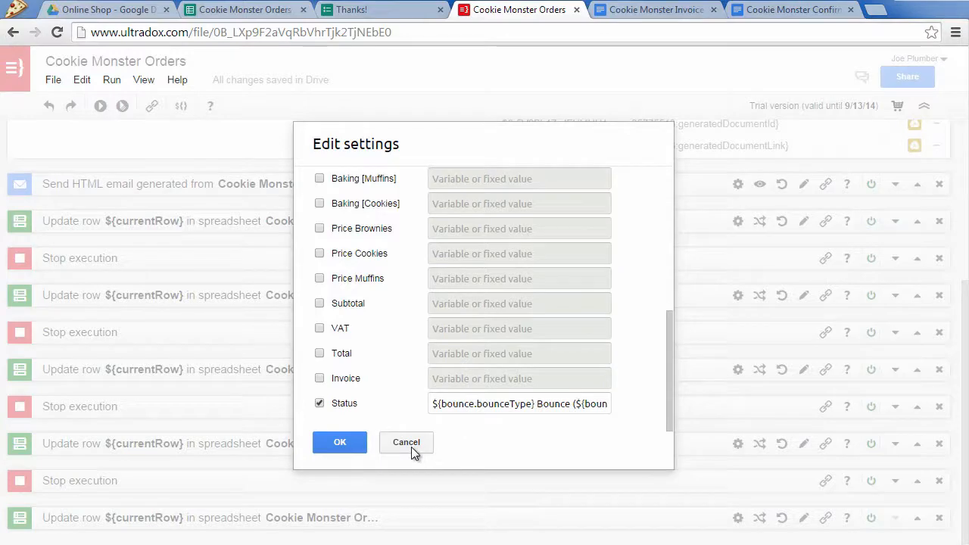
left_click(406, 443)
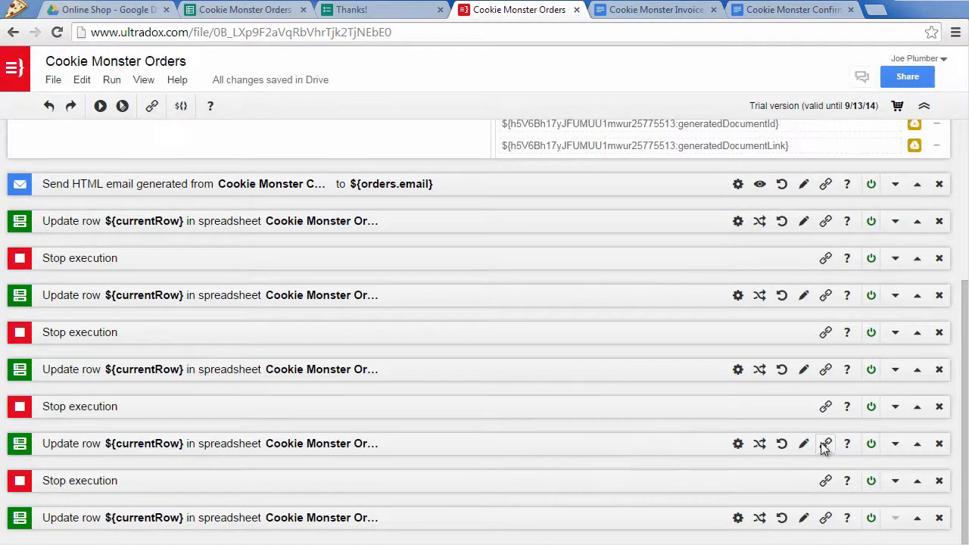
mouse_move(825, 442)
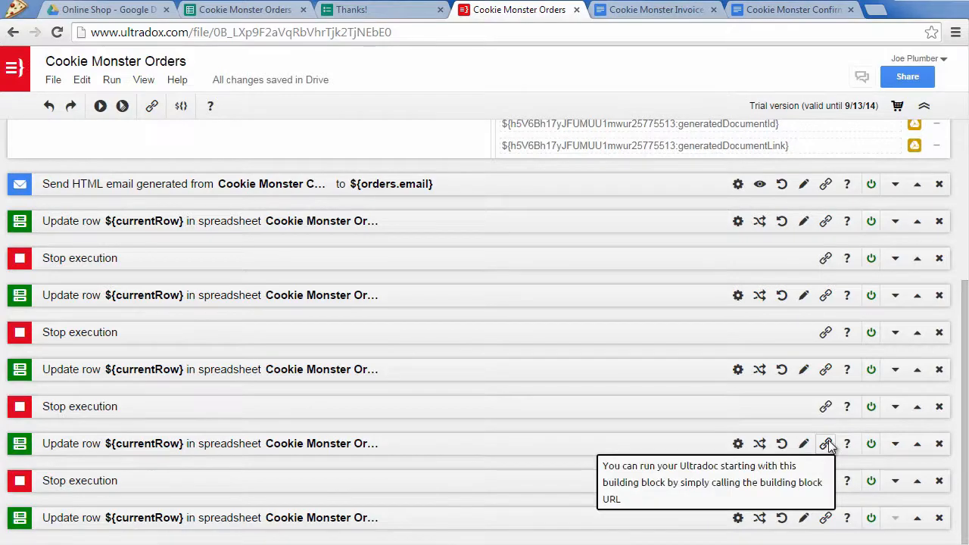
- View the Application Integration URL for an Update row block, then close it
left_click(827, 444)
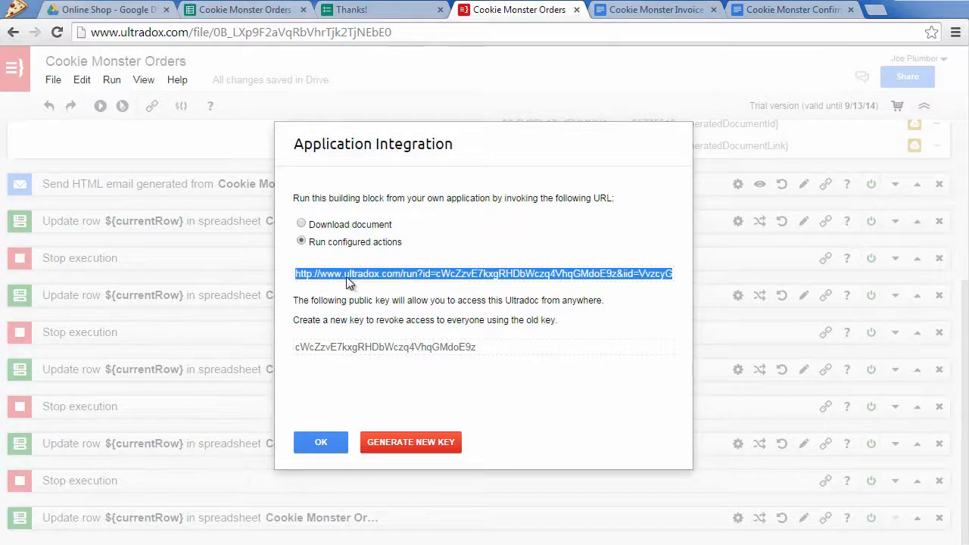
left_click(321, 442)
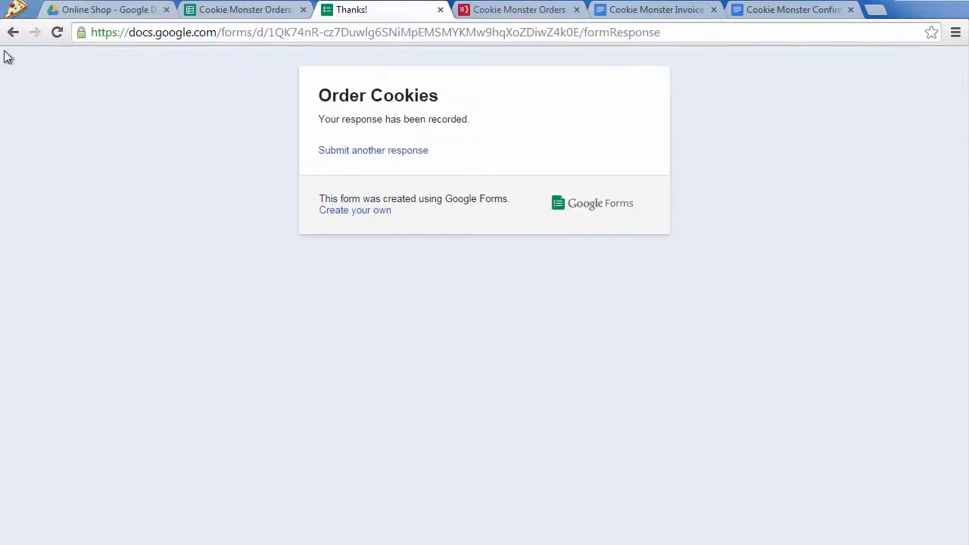
- Submit the cookie order and check its new priced row in the Cookie Monster Orders sheet
left_click(372, 150)
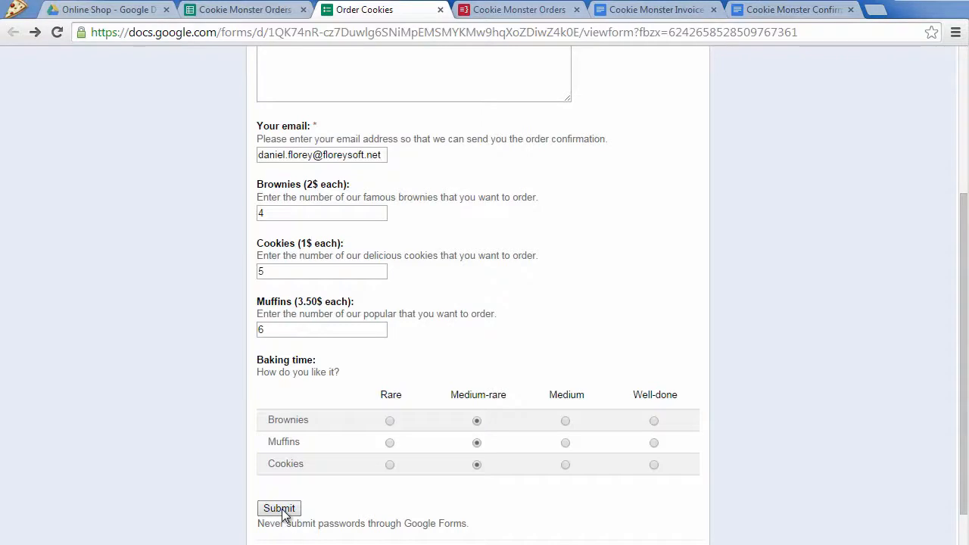
left_click(278, 508)
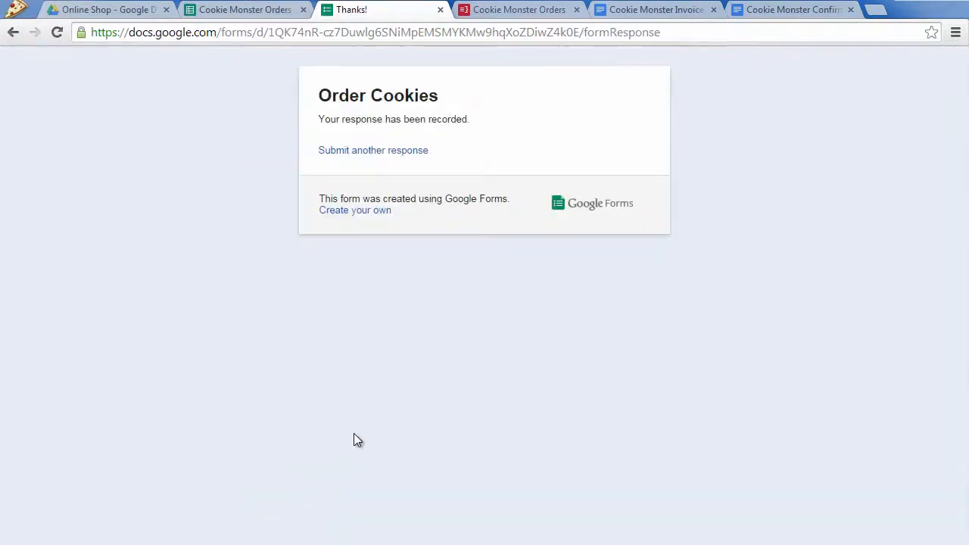
left_click(244, 9)
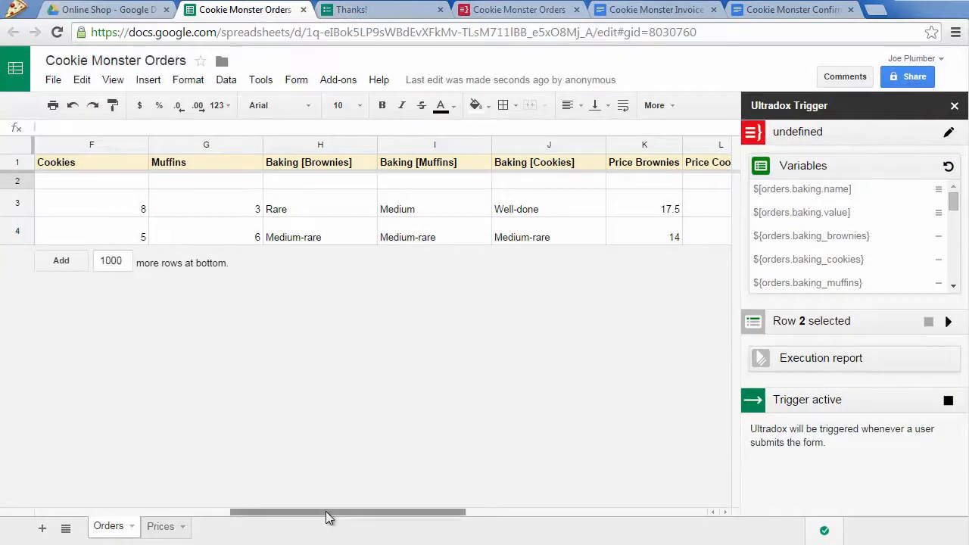
left_click_drag(330, 515, 432, 515)
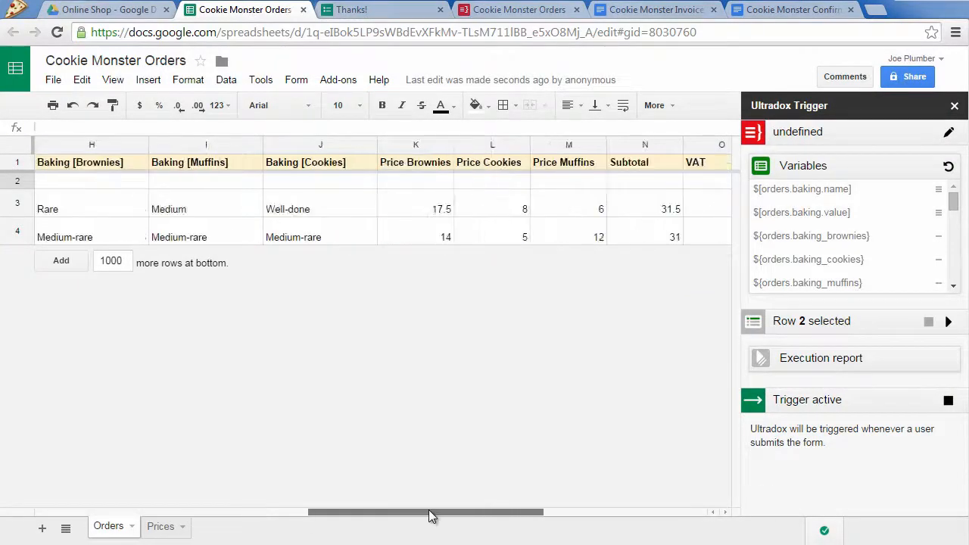
scroll("right", 3)
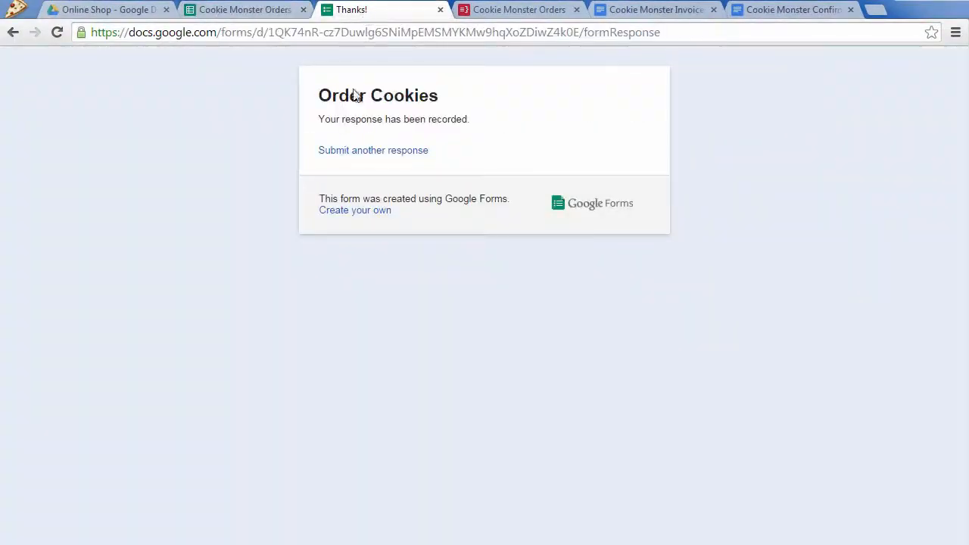
- Submit another order with an undeliverable email address via 'Submit another response'
left_click(373, 150)
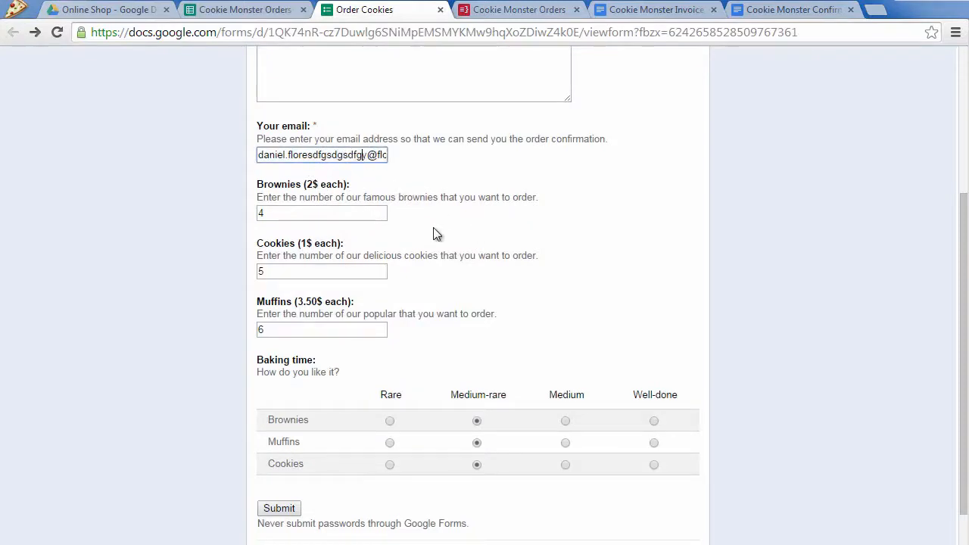
scroll("down", 3)
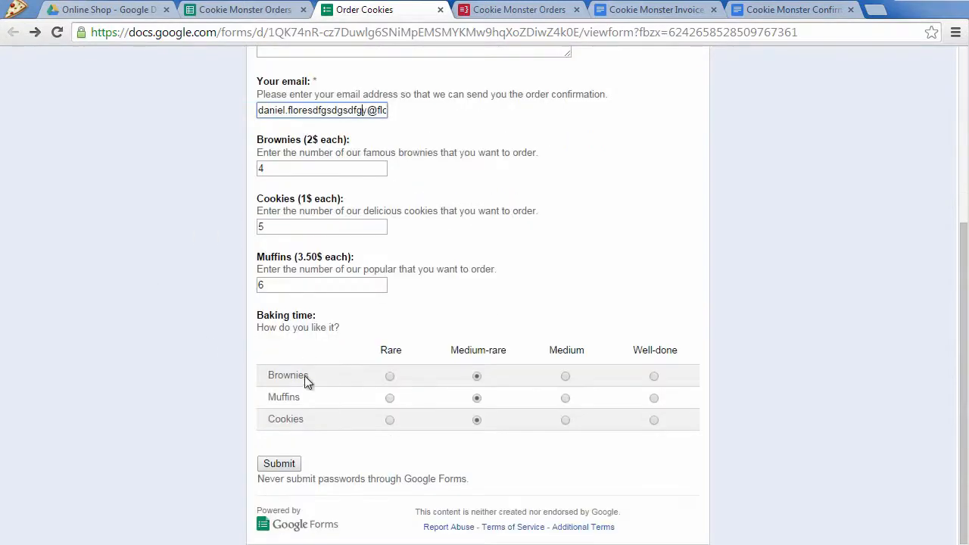
left_click(278, 463)
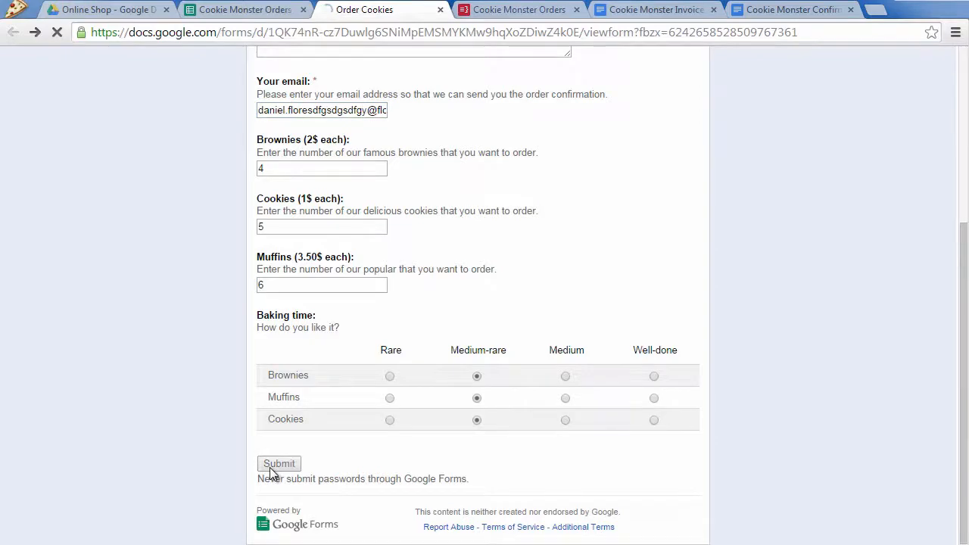
left_click(279, 463)
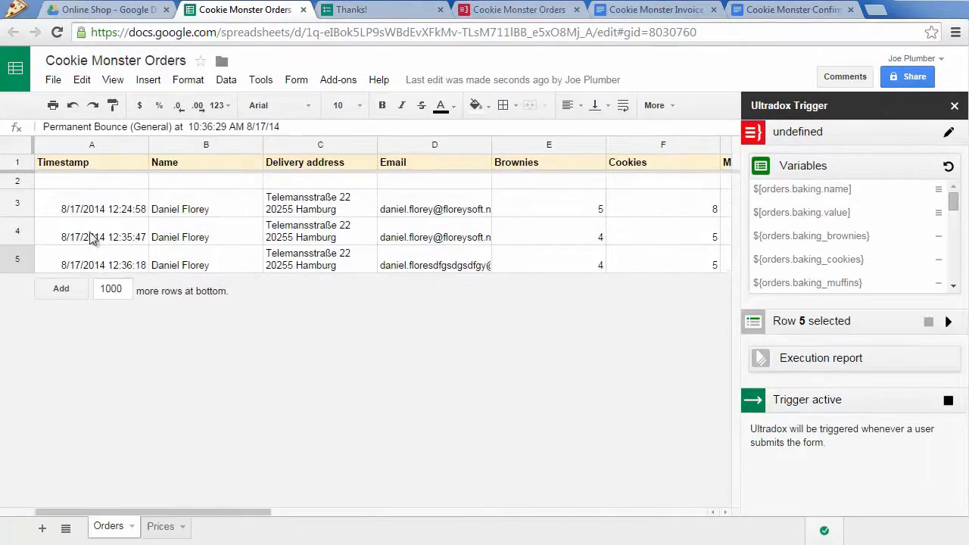
- Select rows 4–5, run the Ultradox Trigger on them and scroll the execution report
left_click(103, 236)
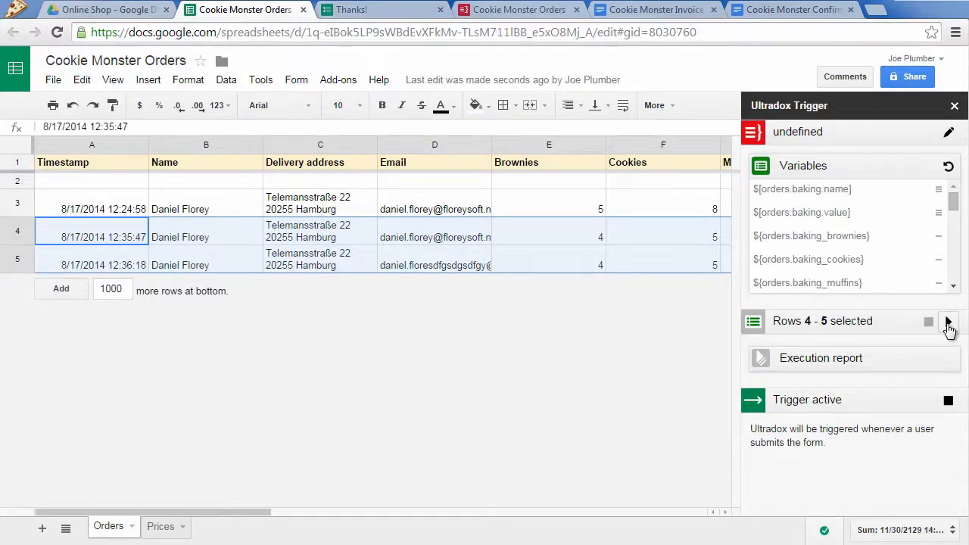
left_click(948, 321)
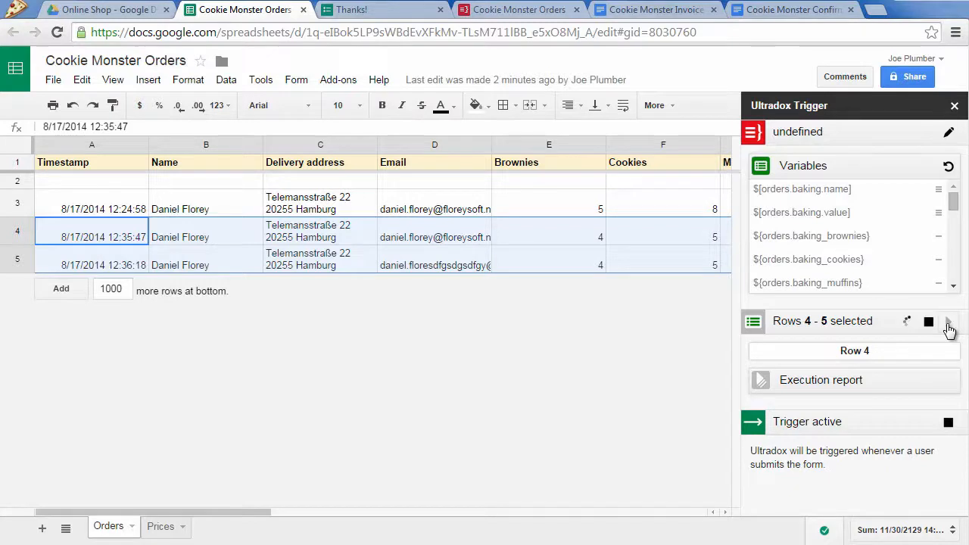
left_click(935, 321)
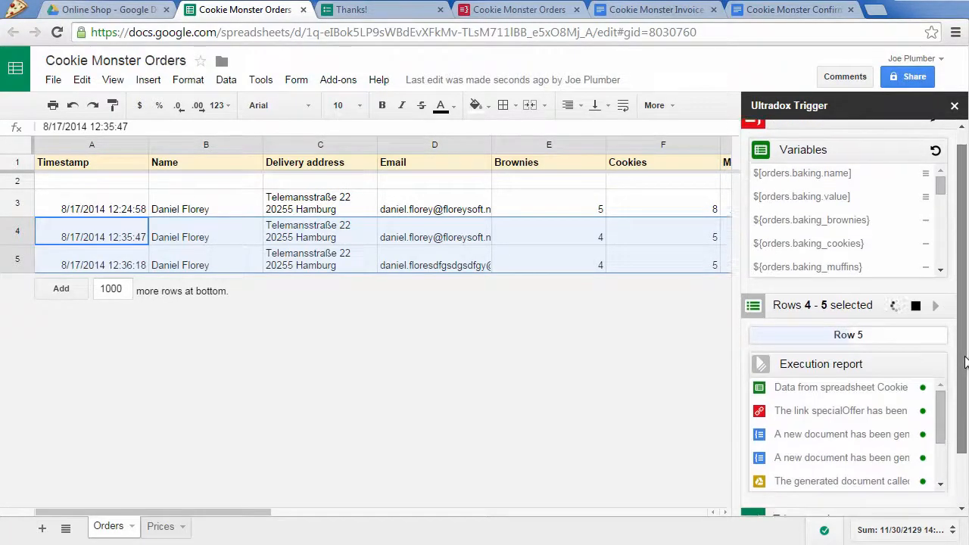
scroll("down", 3)
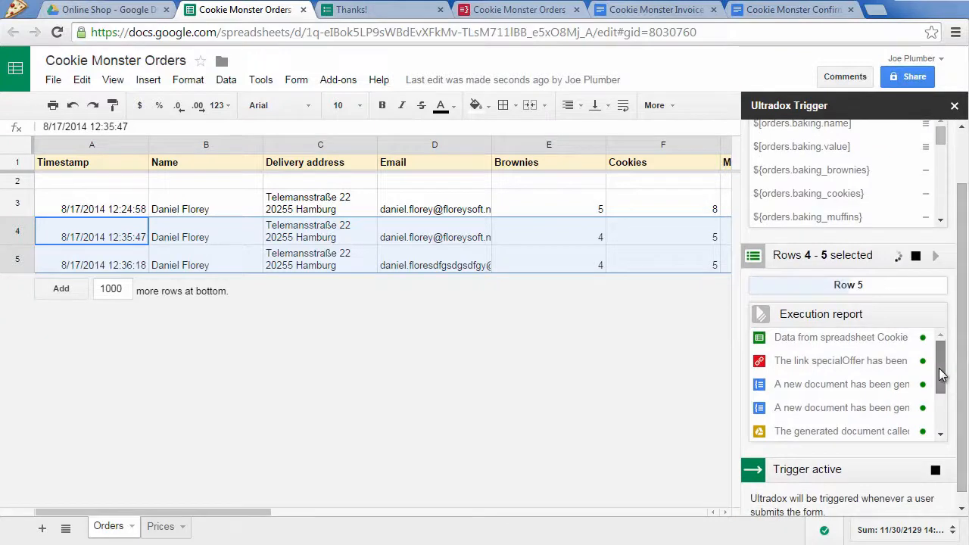
scroll("down", 3)
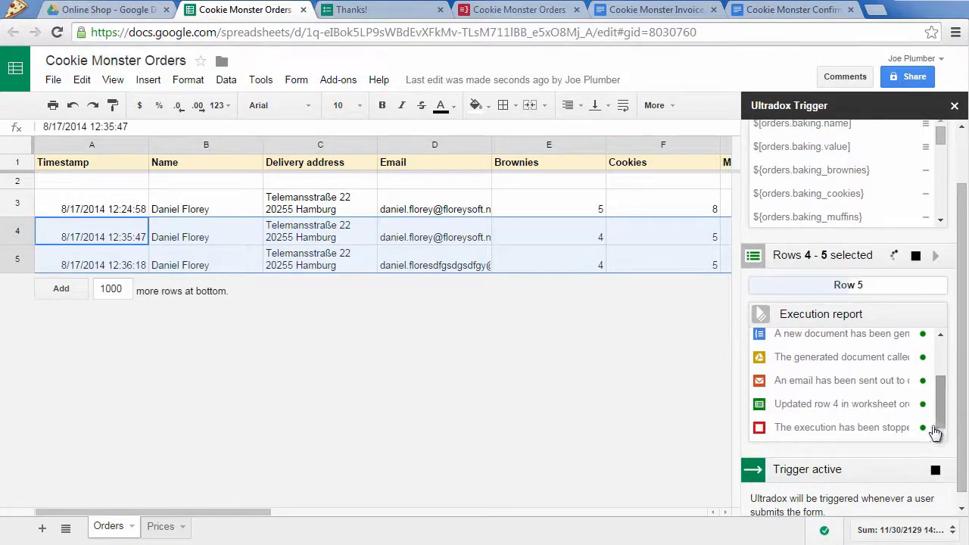
mouse_move(838, 403)
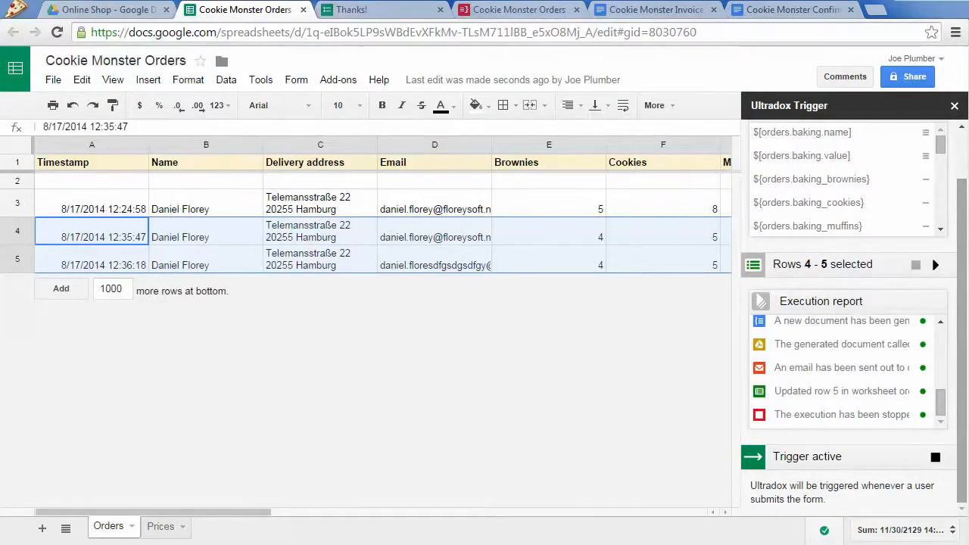
- Read the Cookie Monster confirmation for 4 brownies with delivery map, $36.89 total and attached invoice
left_click(106, 9)
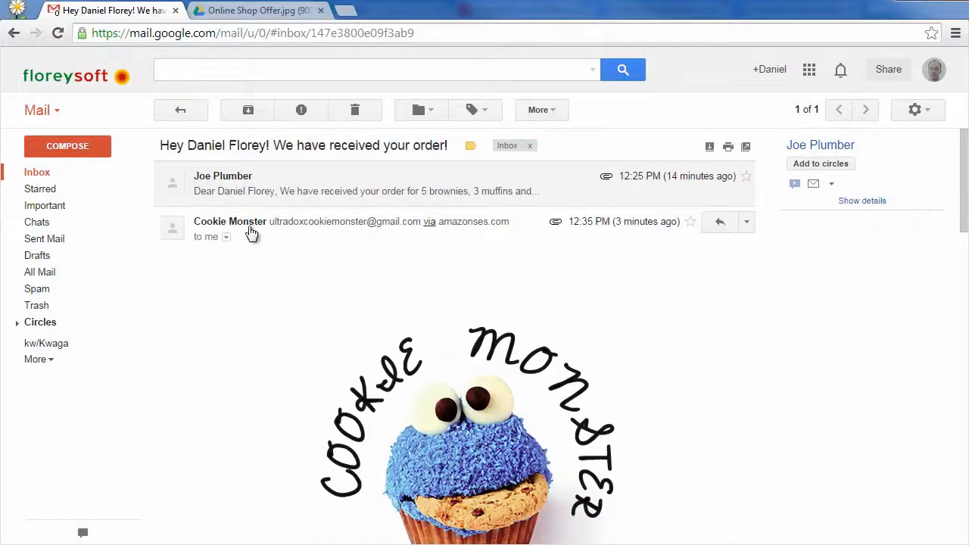
mouse_move(270, 227)
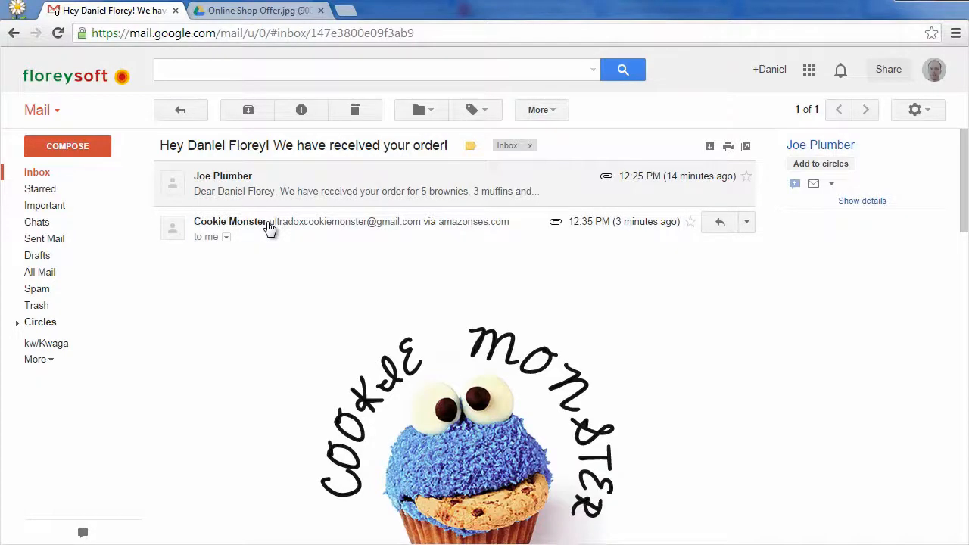
left_click(270, 221)
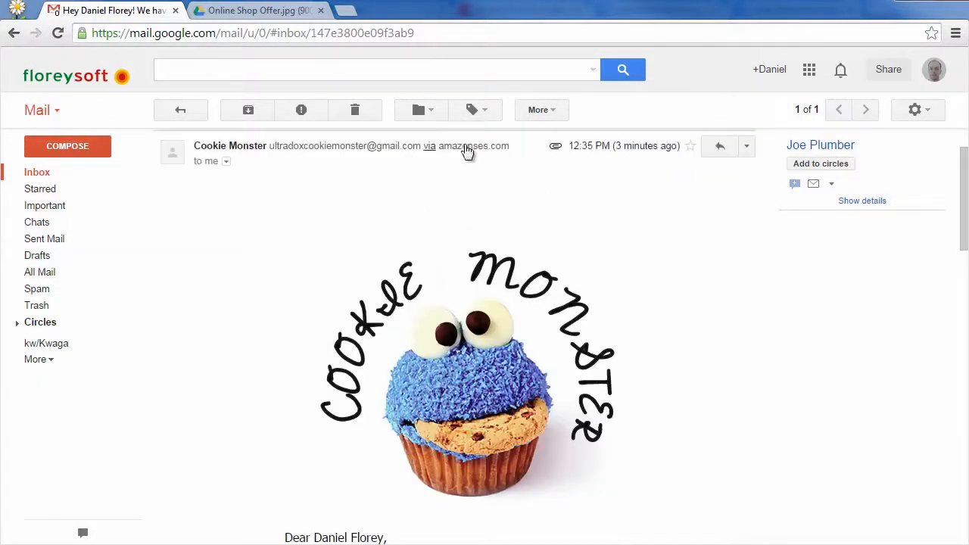
scroll("down", 3)
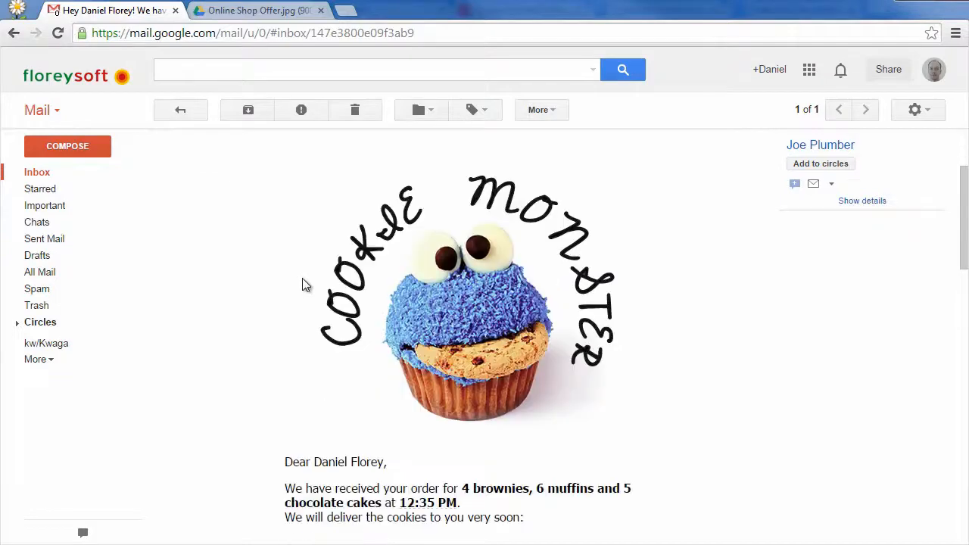
scroll("down", 3)
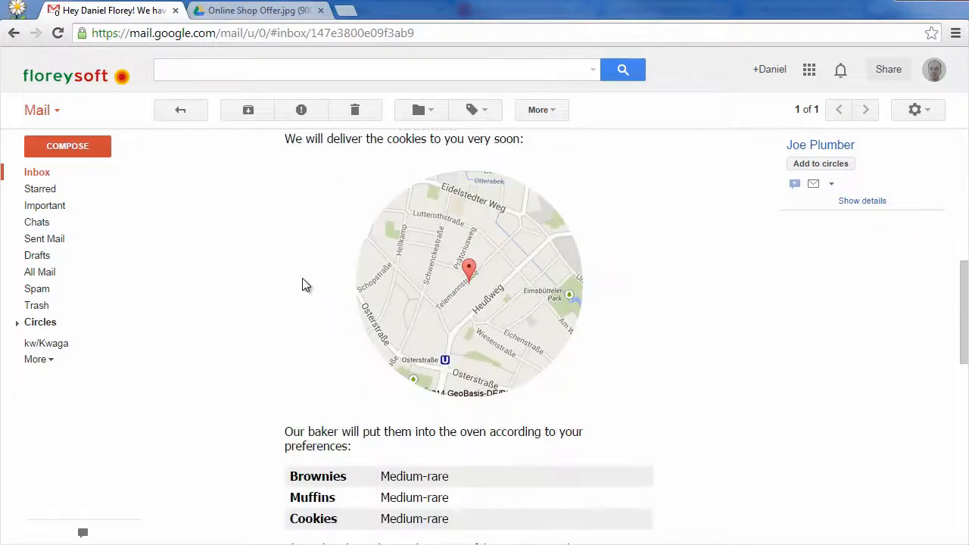
scroll("down", 3)
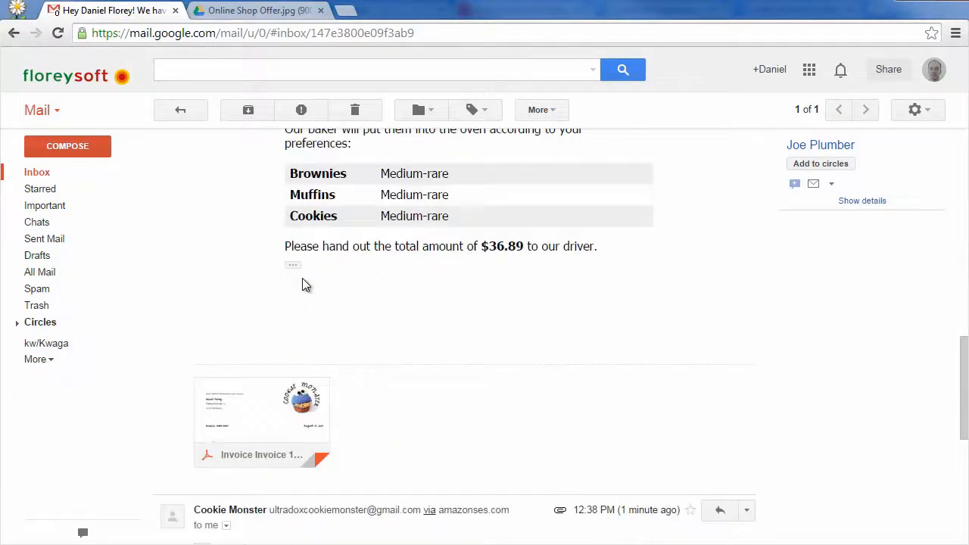
scroll("down", 3)
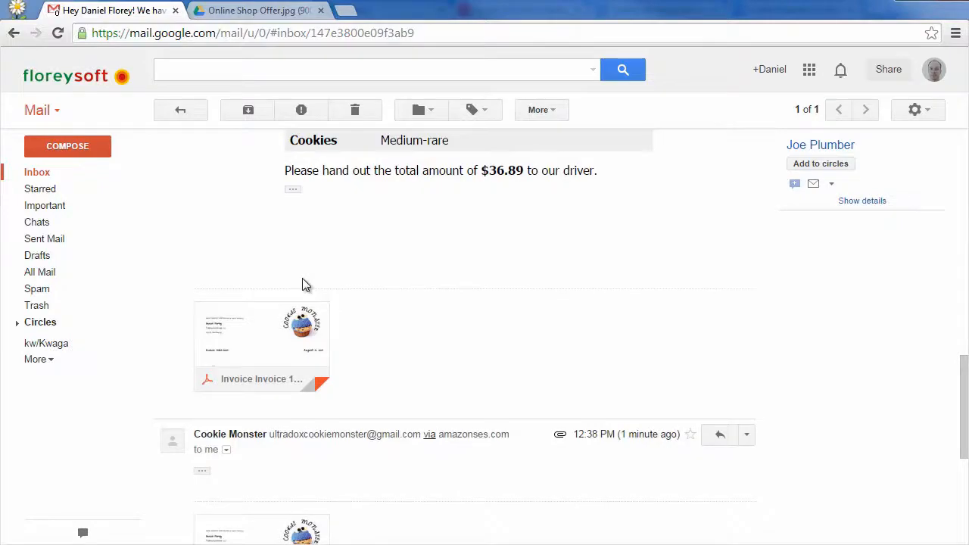
scroll("down", 3)
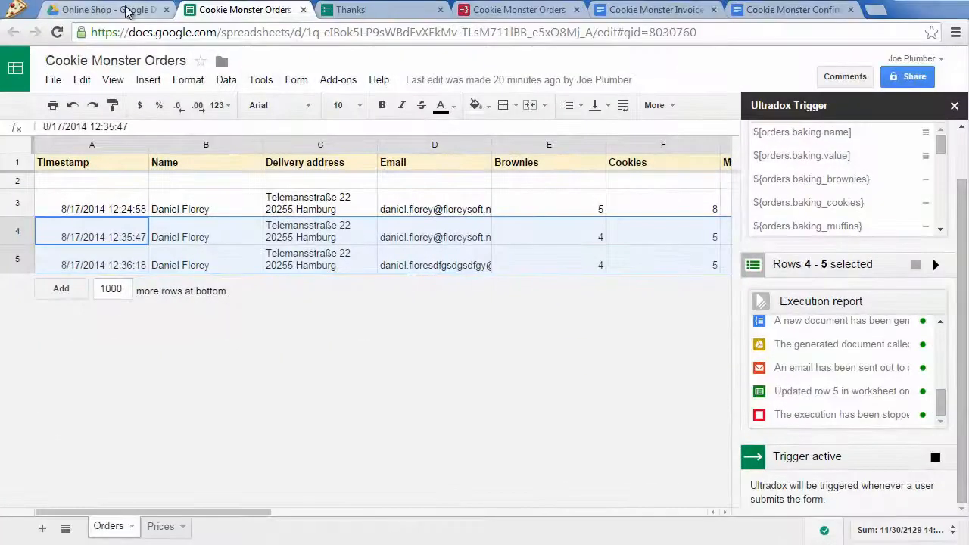
- Show the Invoices folder with five Cookie Monster PDFs and view the order 0004 invoice
left_click(106, 10)
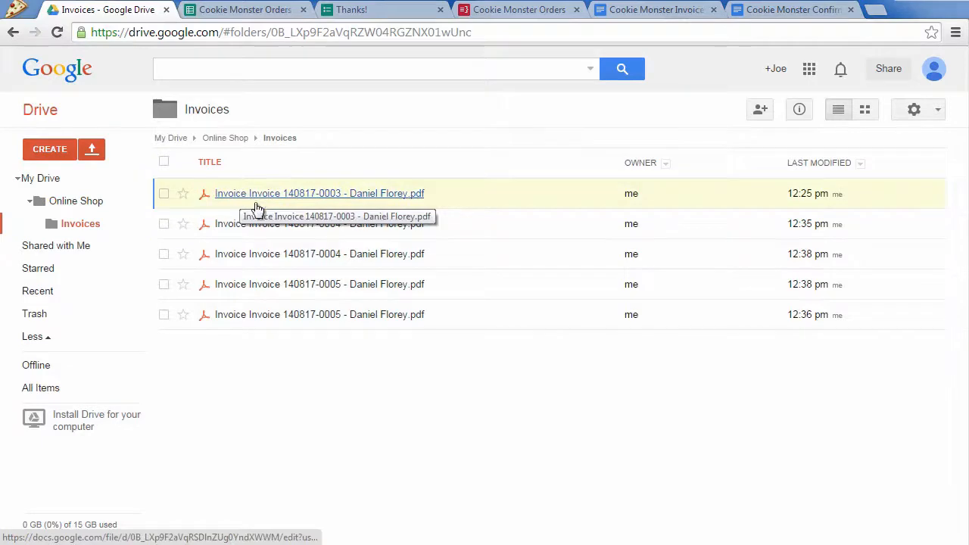
left_click(318, 254)
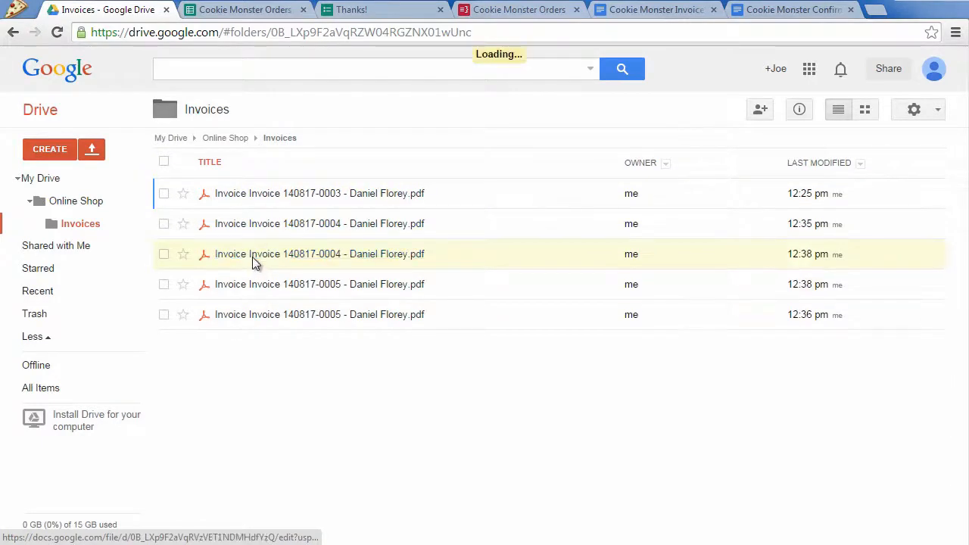